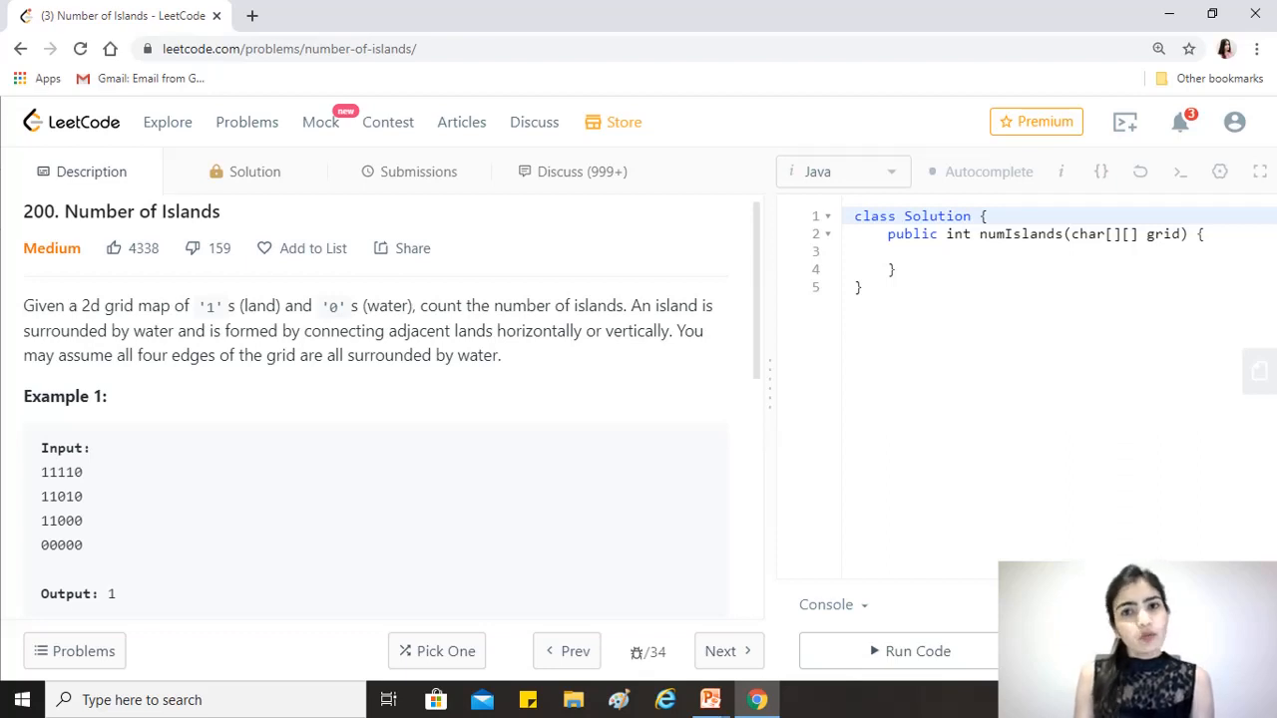
pyautogui.moveTo(551, 302)
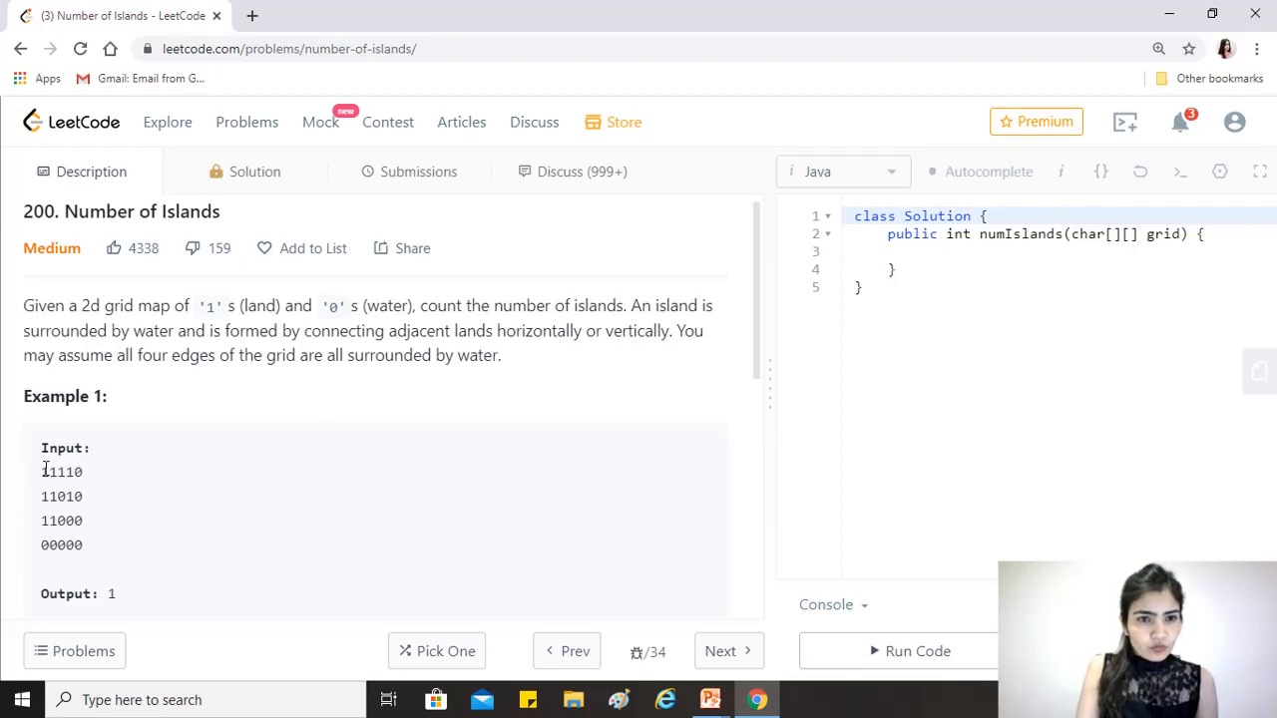
pyautogui.moveTo(56, 493)
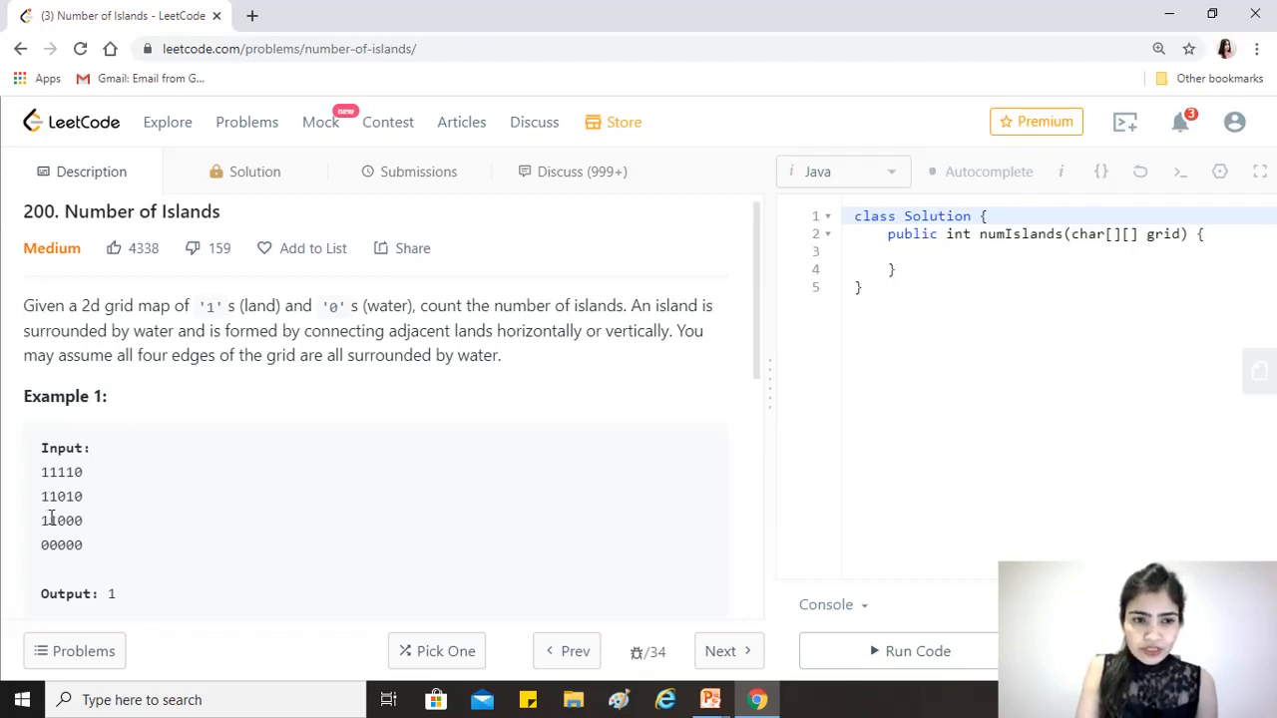
pyautogui.moveTo(48, 518)
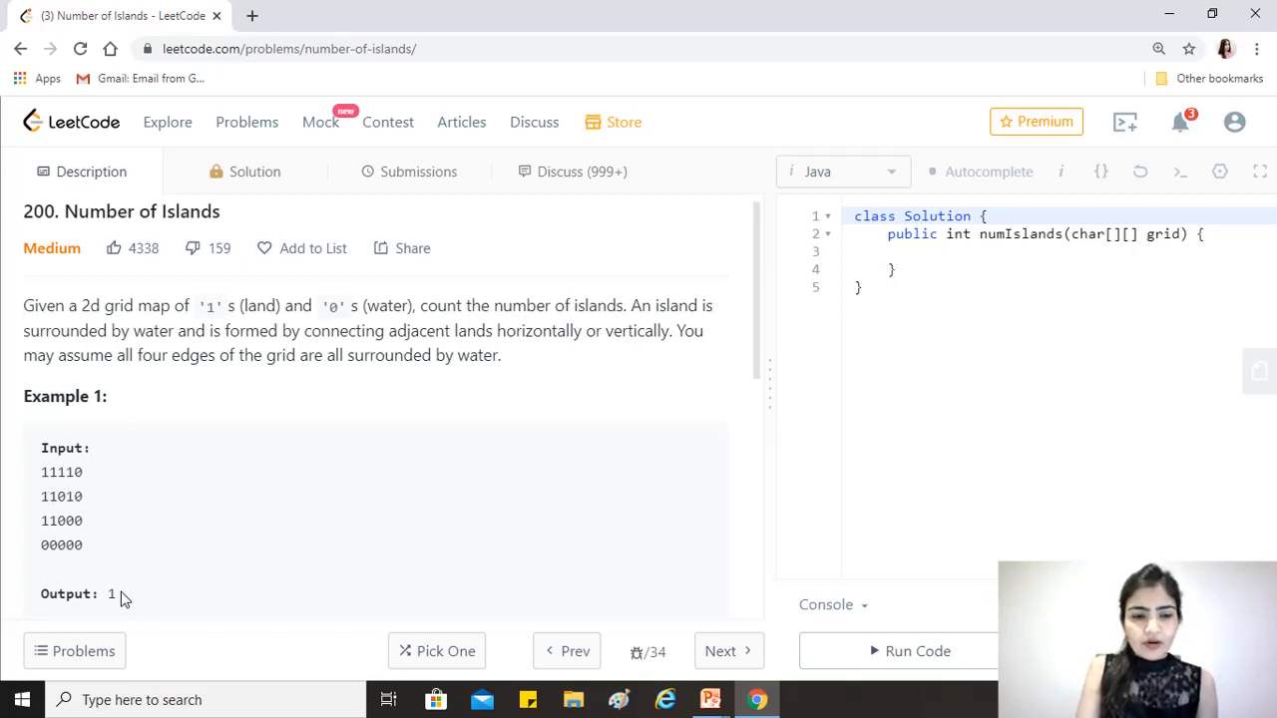
# Scroll the Description panel down to Example 2, whose grid yields 3 islands
pyautogui.scroll(-3)
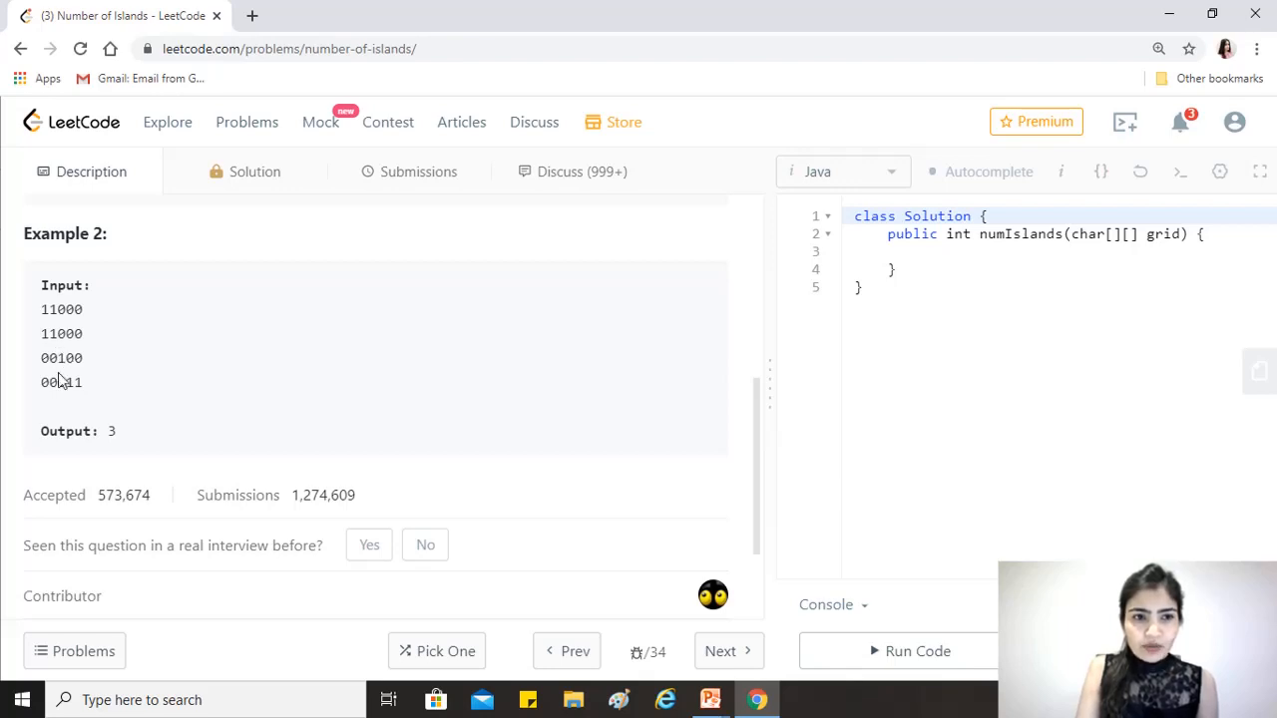
pyautogui.moveTo(62, 349)
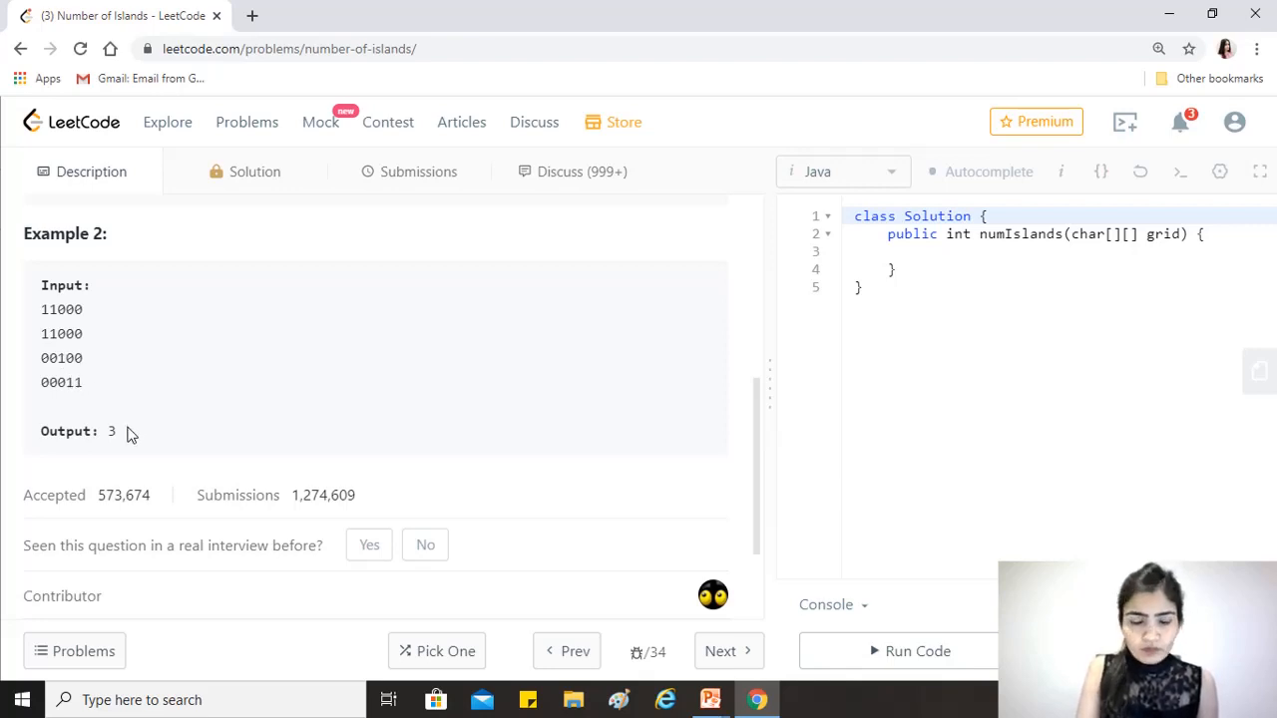
pyautogui.moveTo(780, 397)
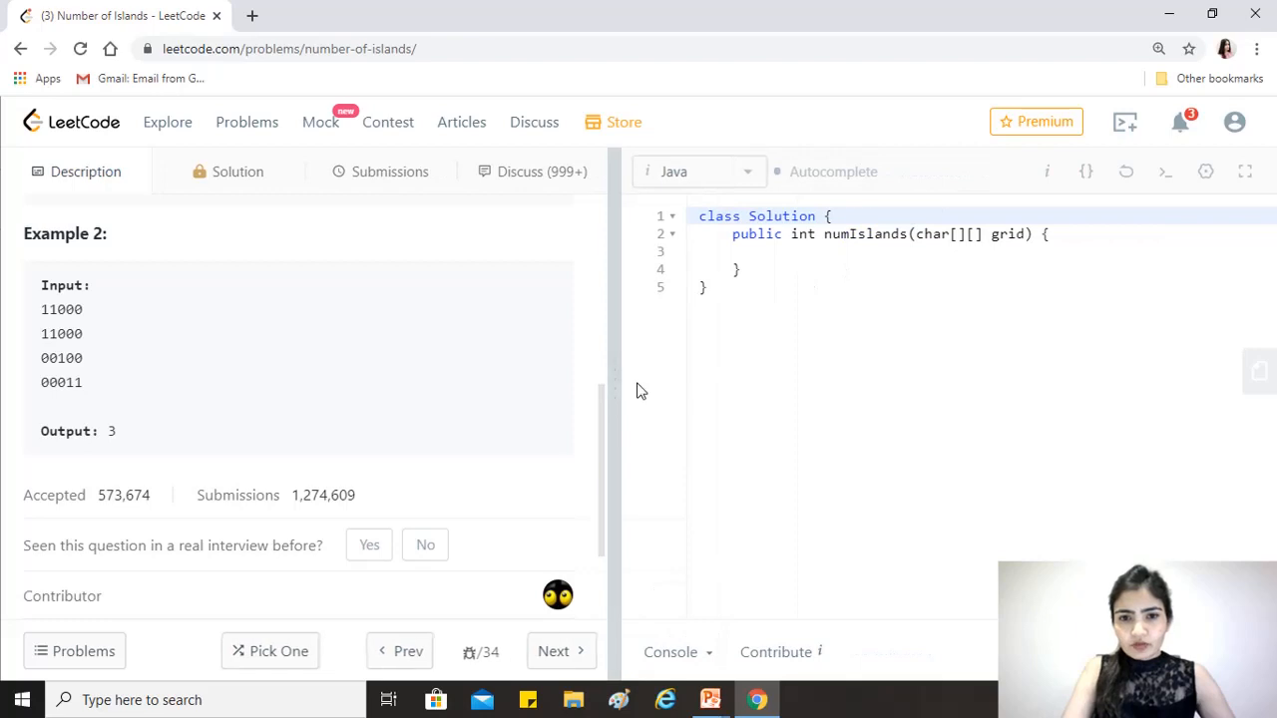
# Drag the splitter left so the Java editor gains width beside the description
pyautogui.moveTo(609, 389); pyautogui.dragTo(571, 390)
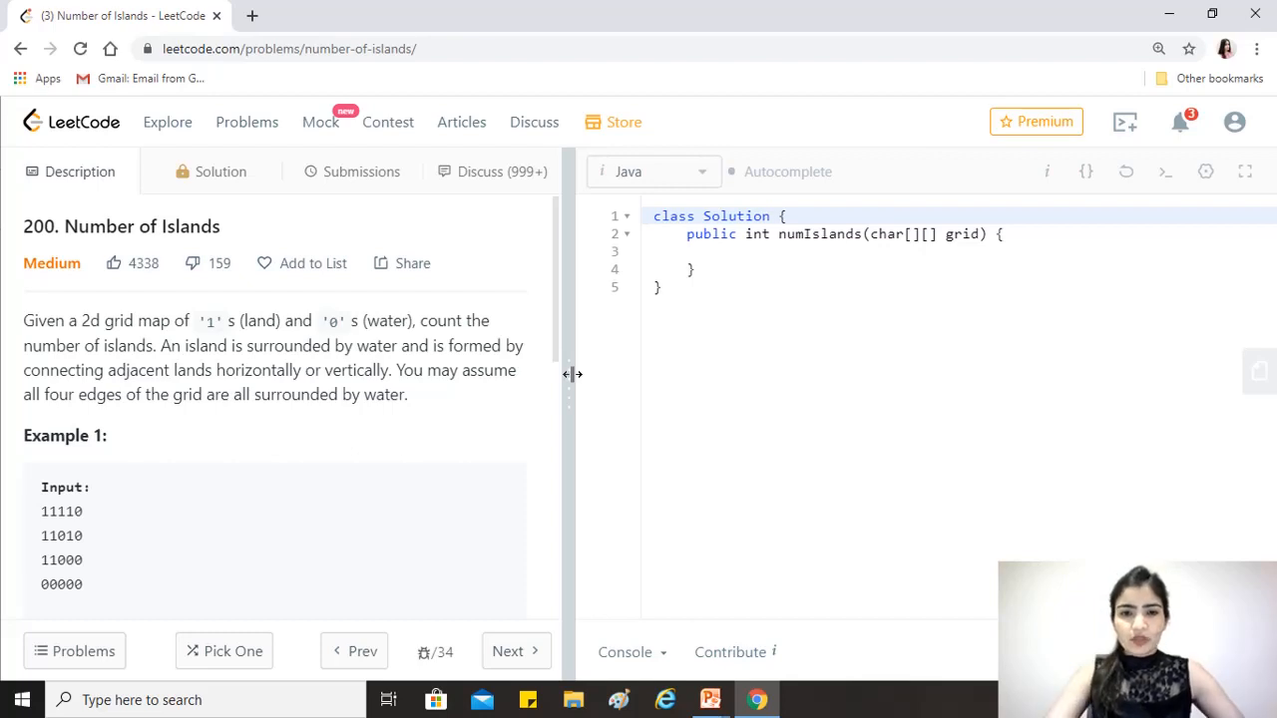
# Widen the editor and start numIslands with if(grid == null || grid.length == 0) return 0;
pyautogui.moveTo(575, 375); pyautogui.dragTo(523, 383)
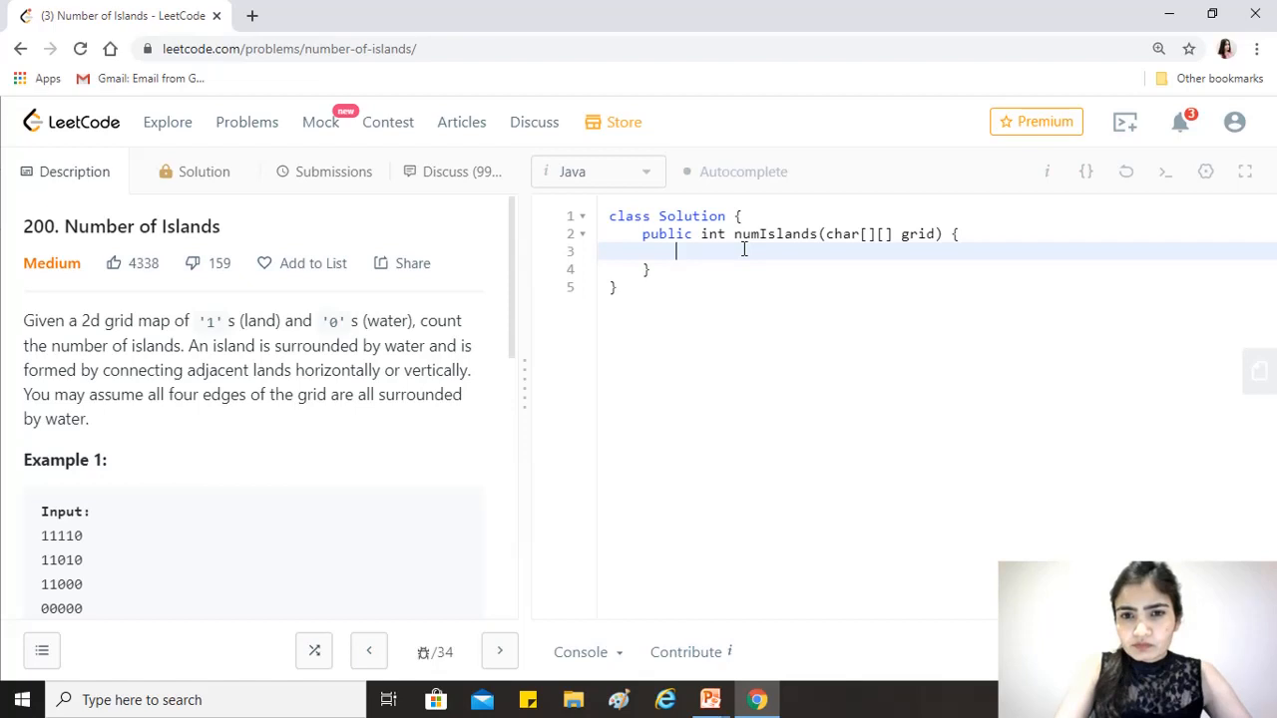
pyautogui.write('if(')
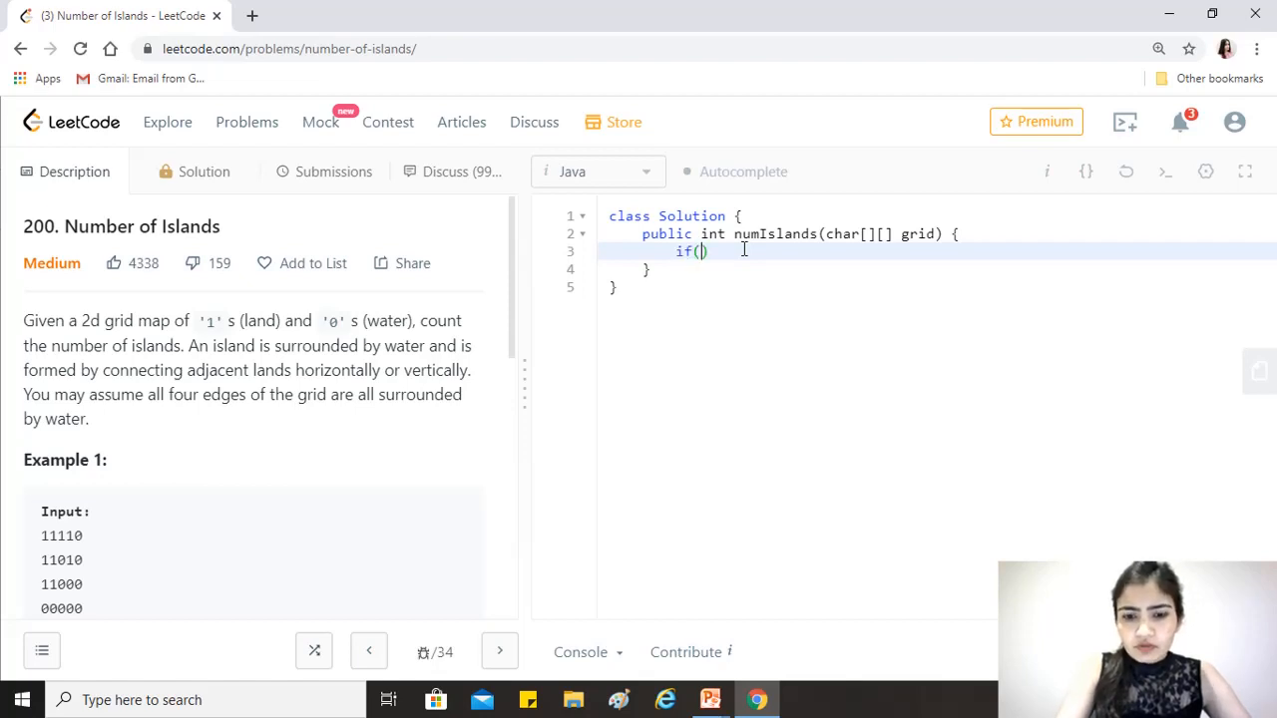
pyautogui.write('gr')
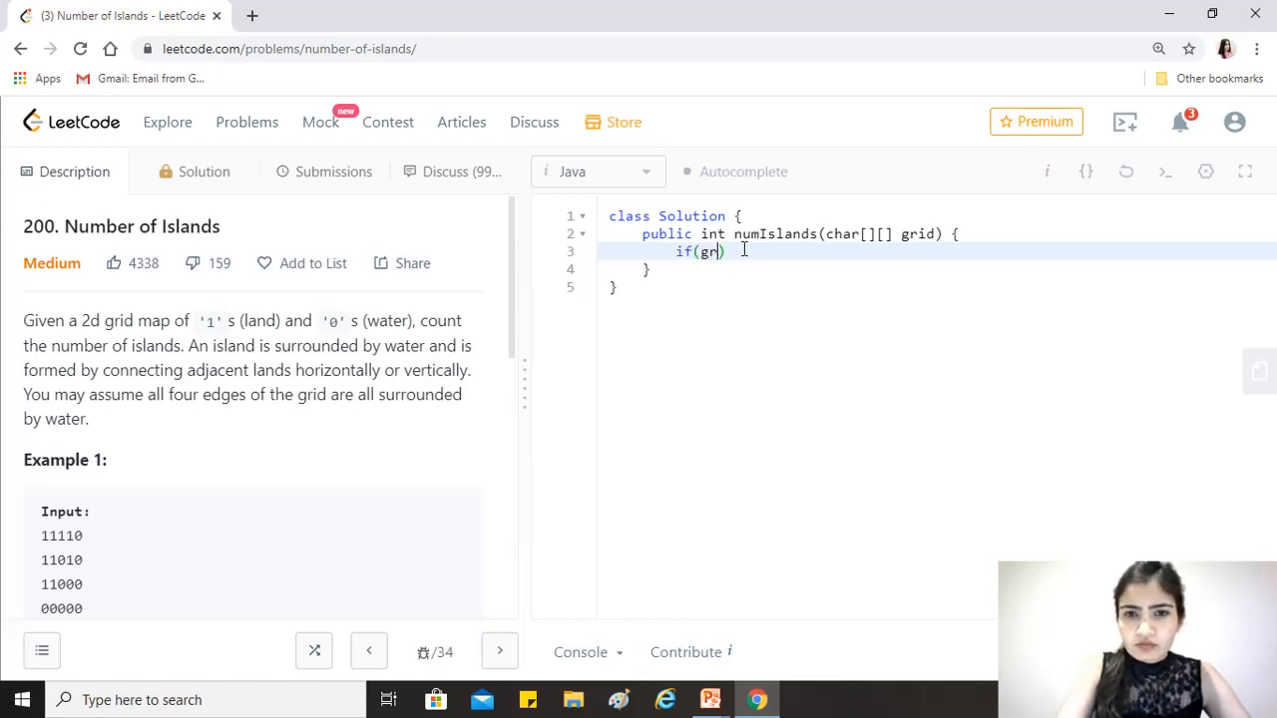
pyautogui.write('id == null ||')
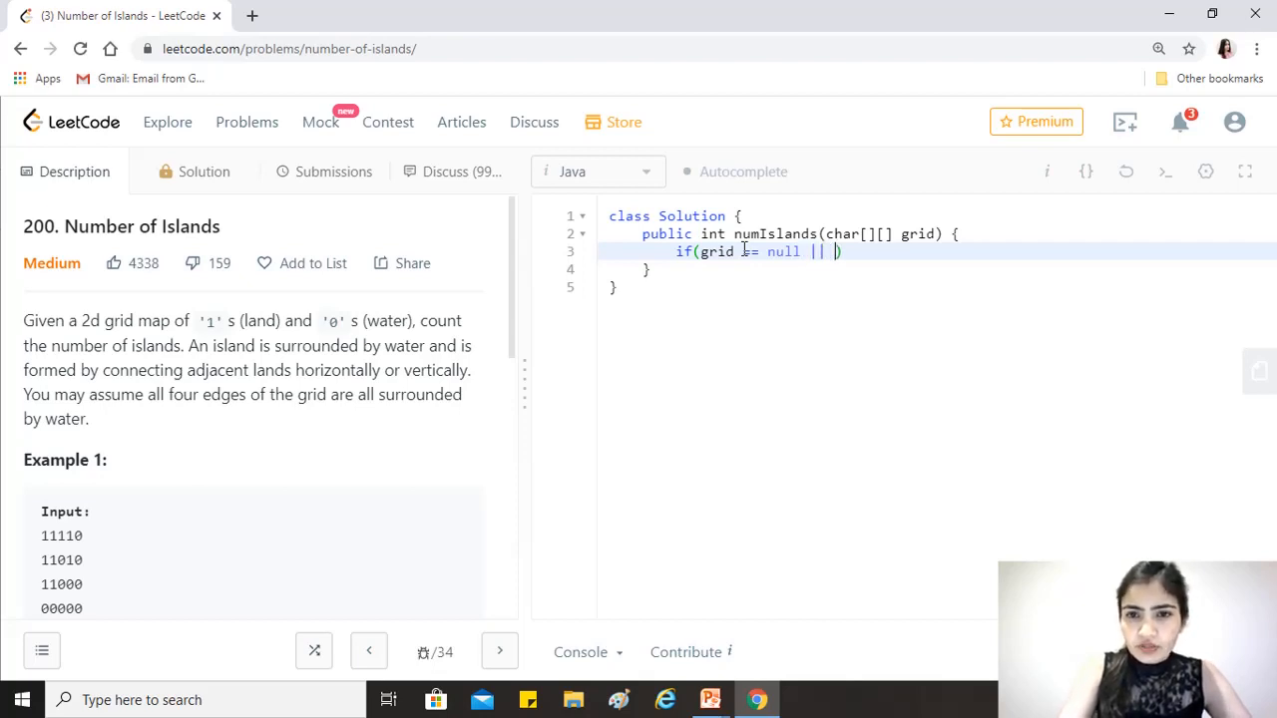
pyautogui.write('gri')
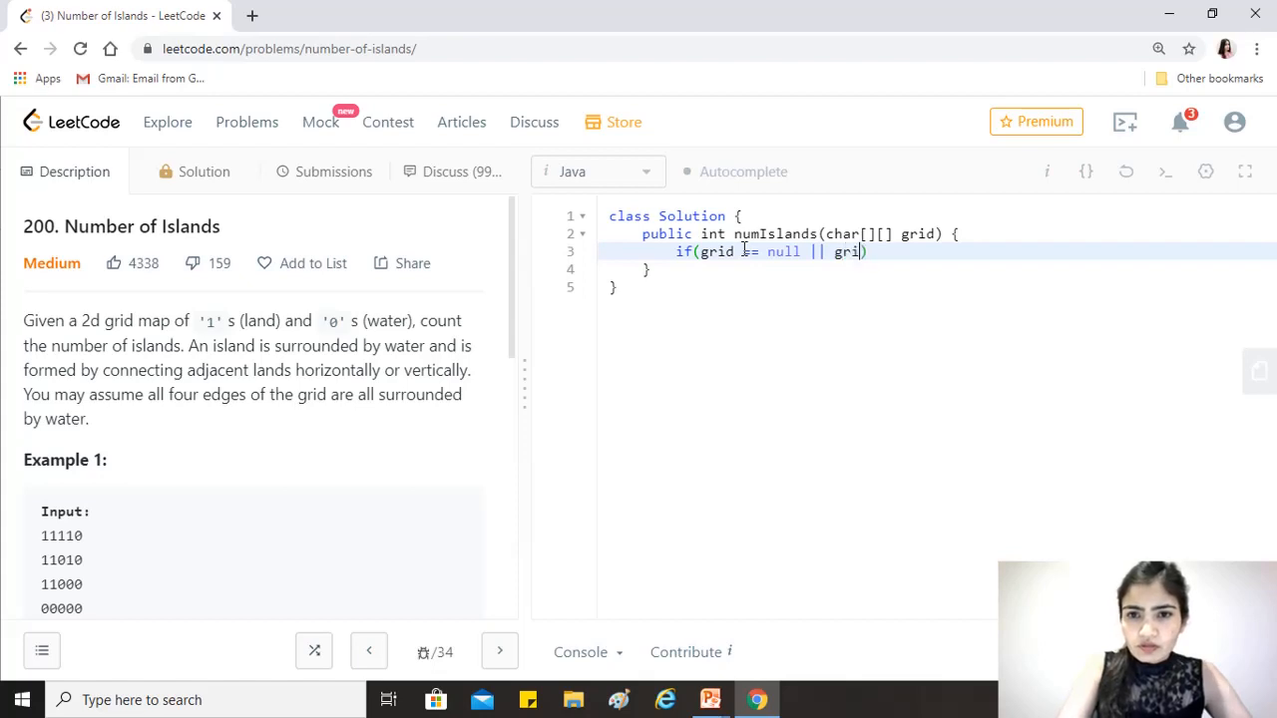
pyautogui.write('.e')
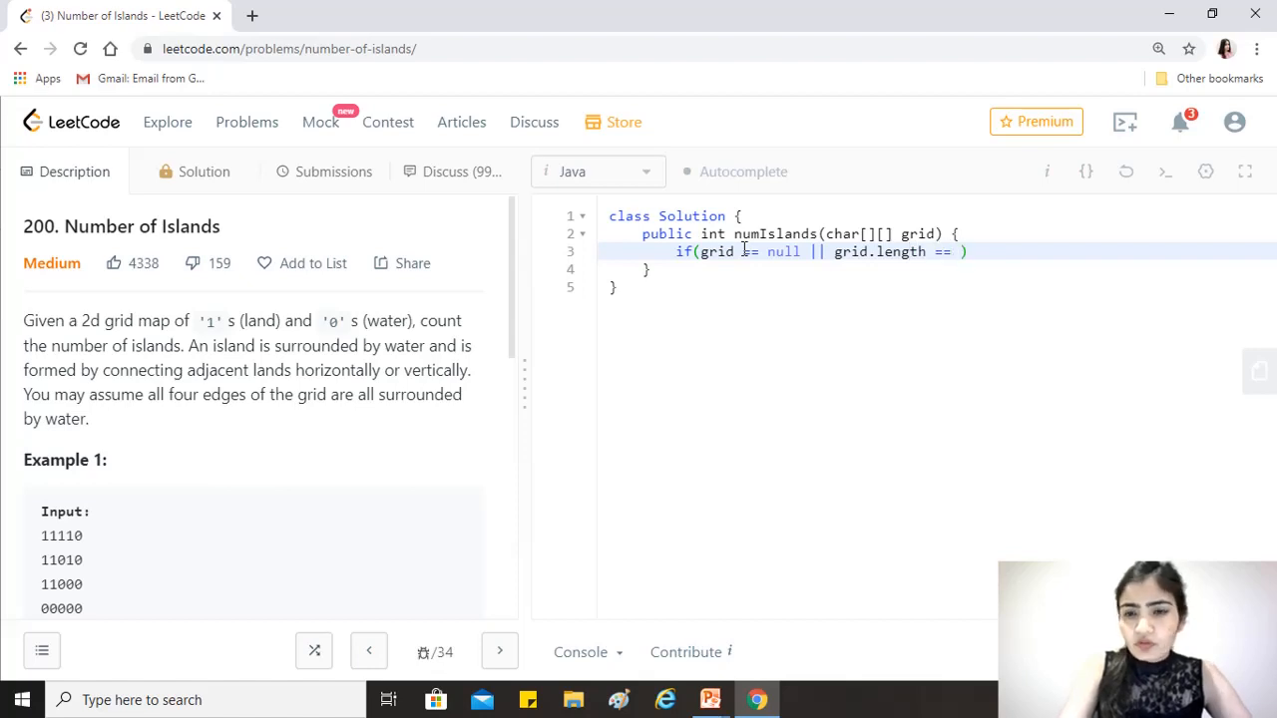
pyautogui.write('0)')
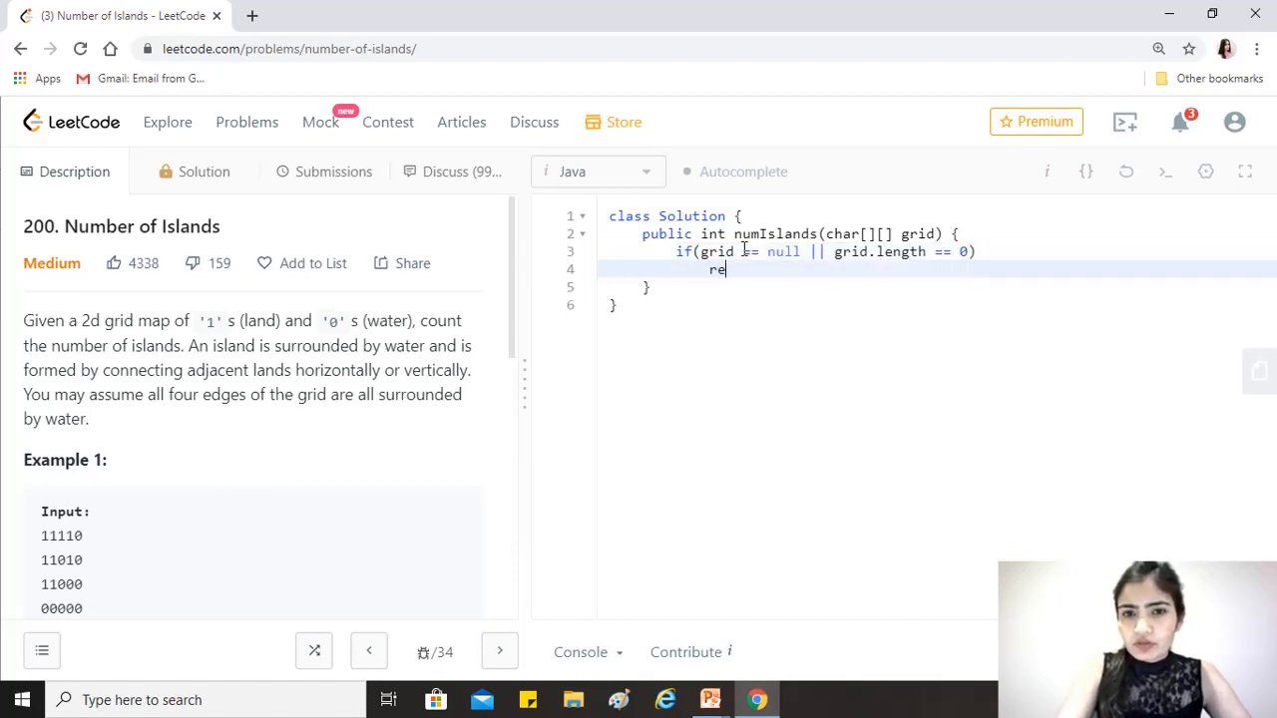
pyautogui.write('turn')
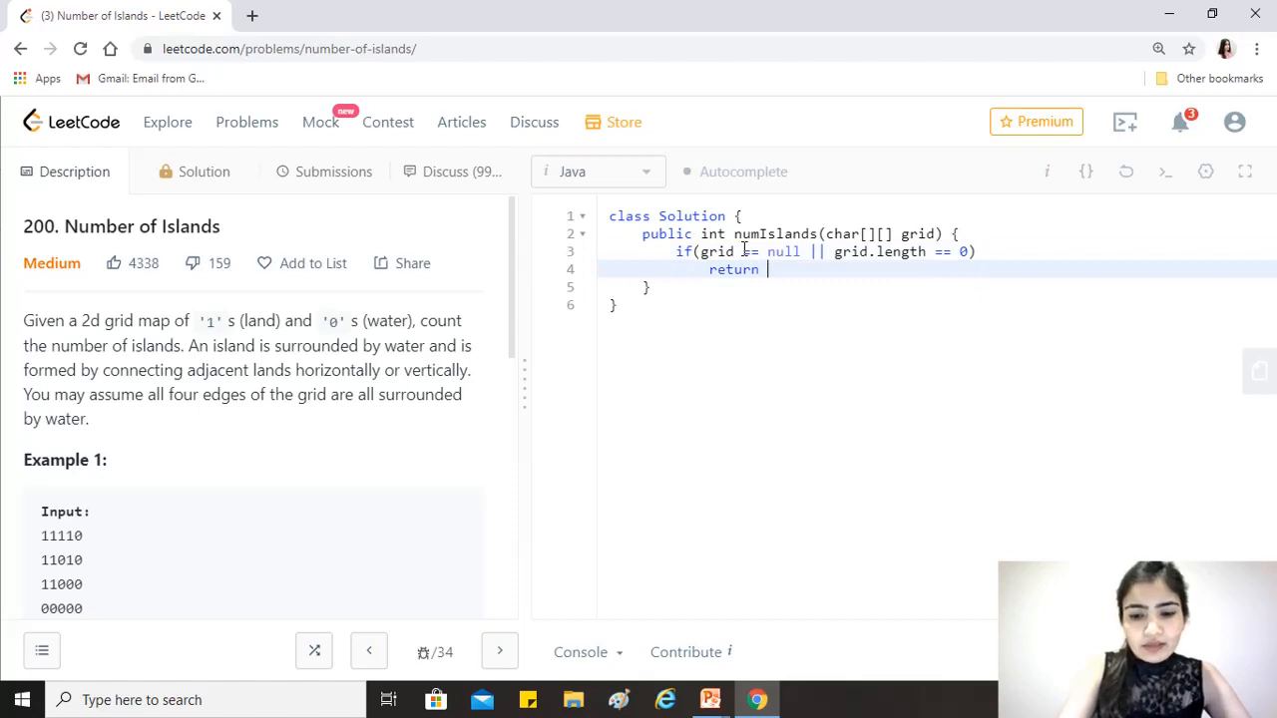
pyautogui.write('0;')
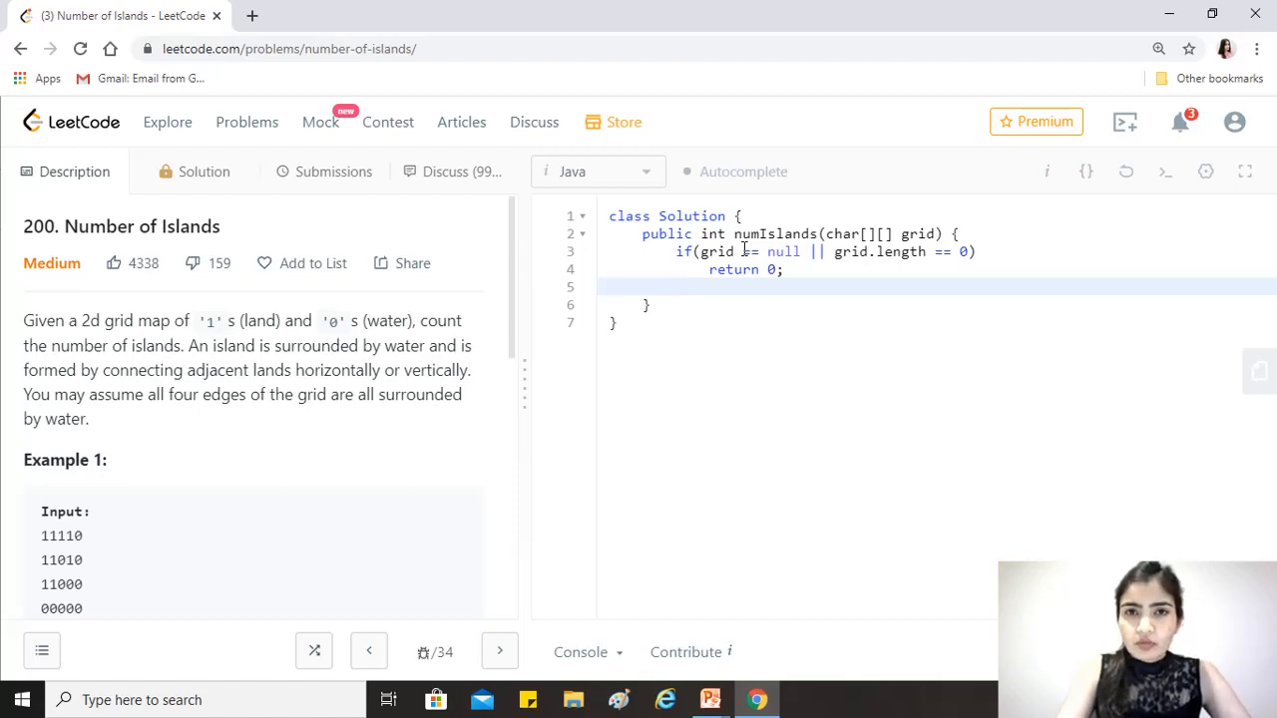
# Declare boolean[][] visited = new boolean[grid.length][grid[0].length]; and begin an int declaration
pyautogui.write('boo')
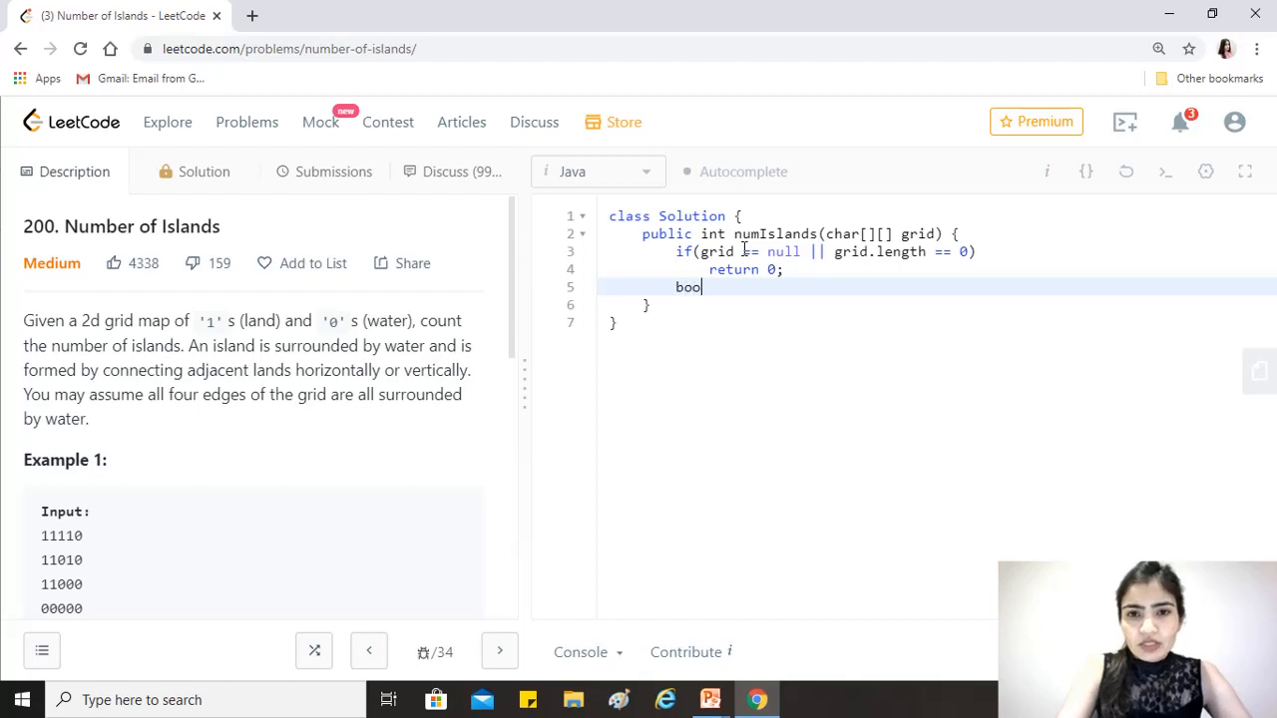
pyautogui.write('lean [][')
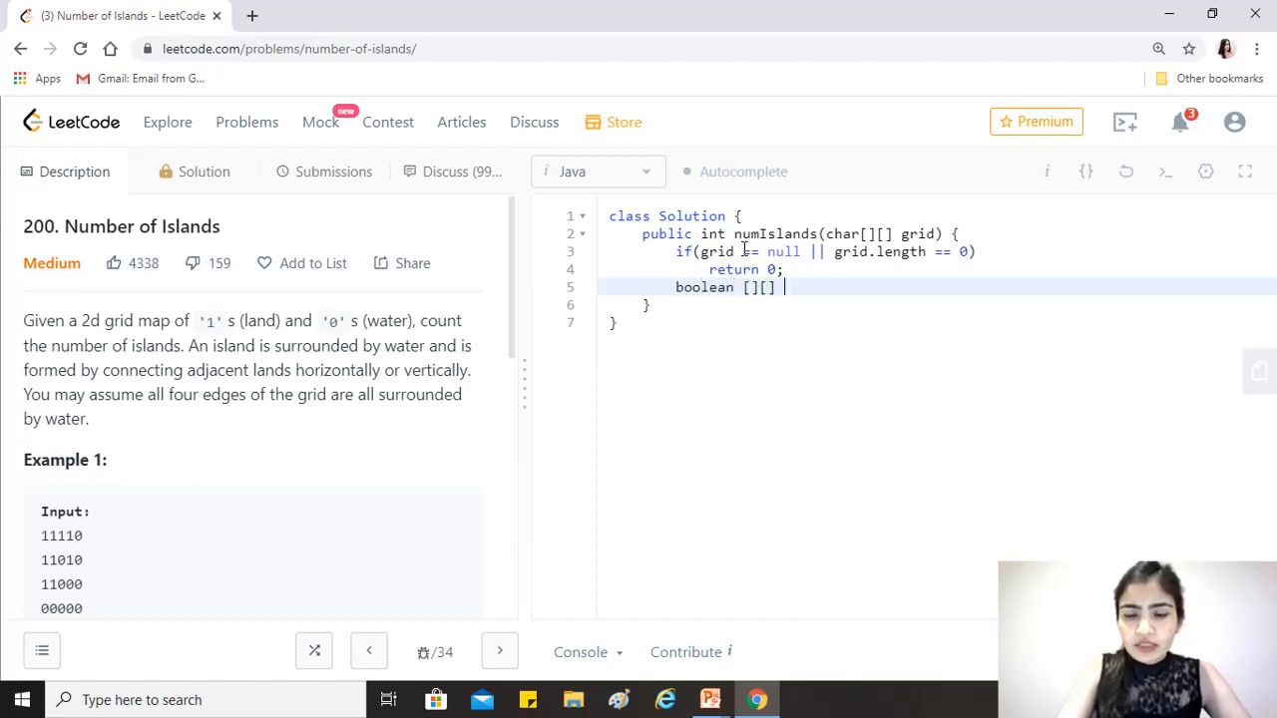
pyautogui.write('visited')
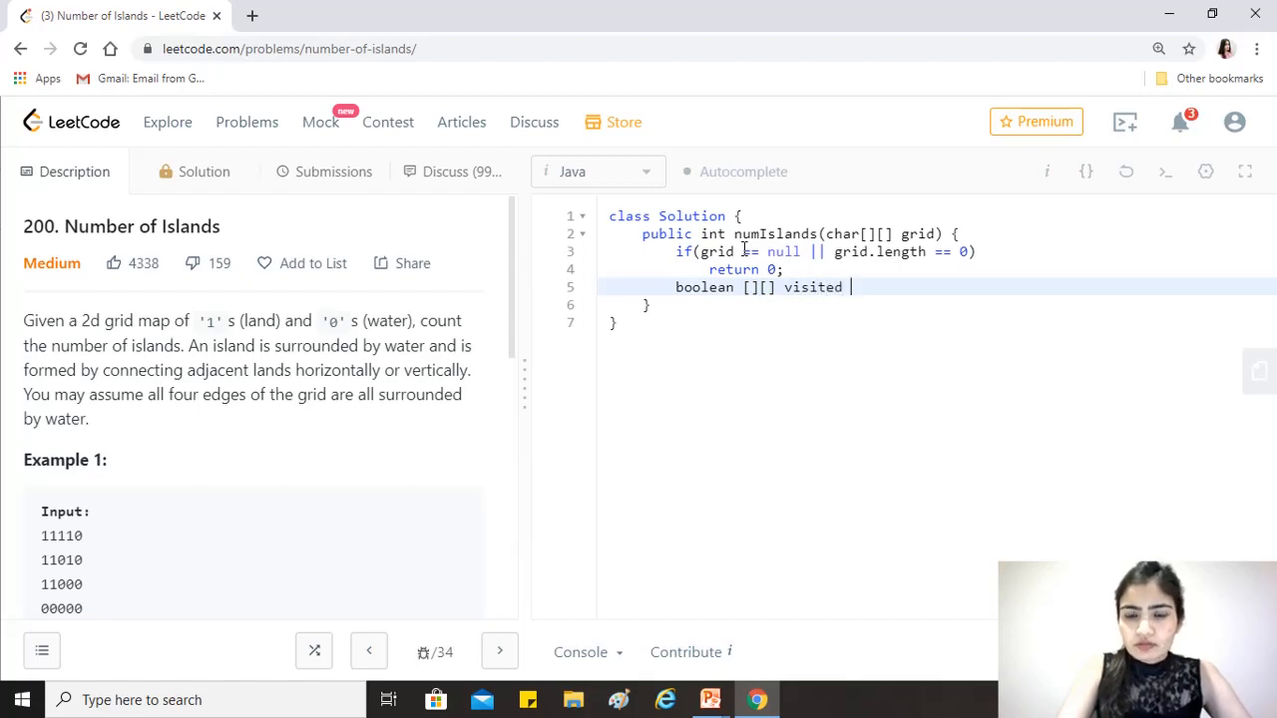
pyautogui.write('= new')
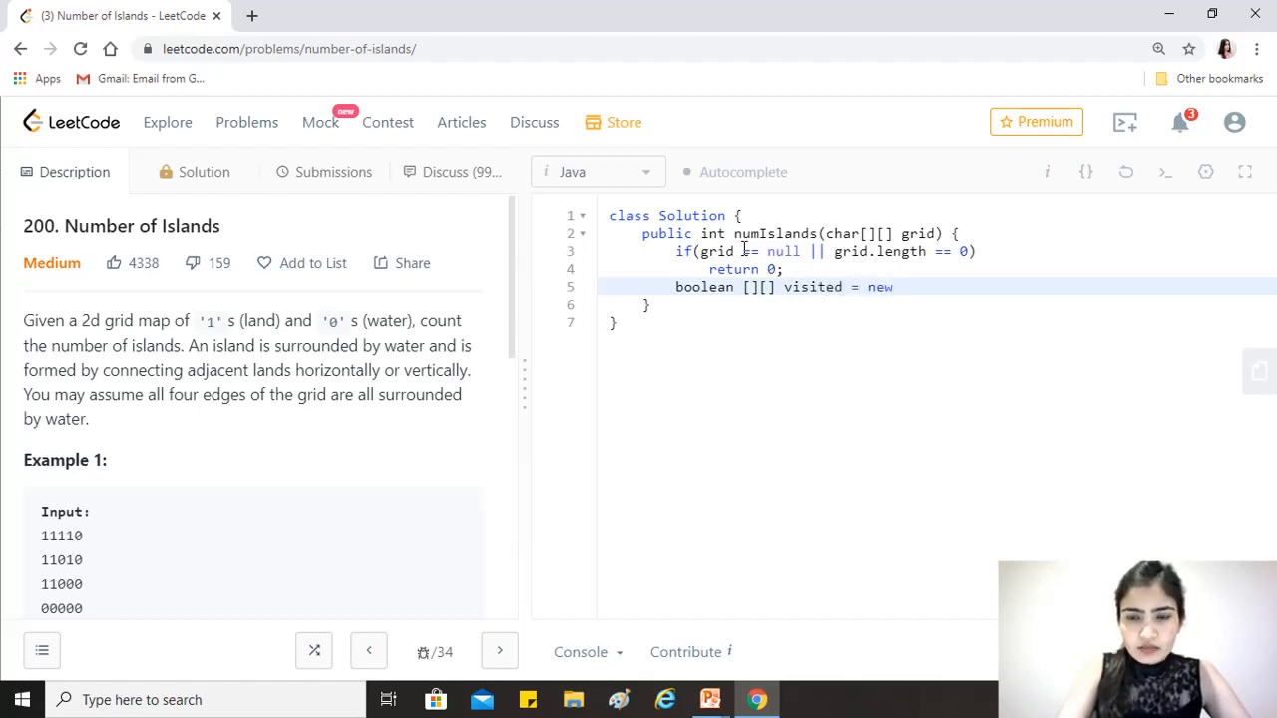
pyautogui.write('boolea')
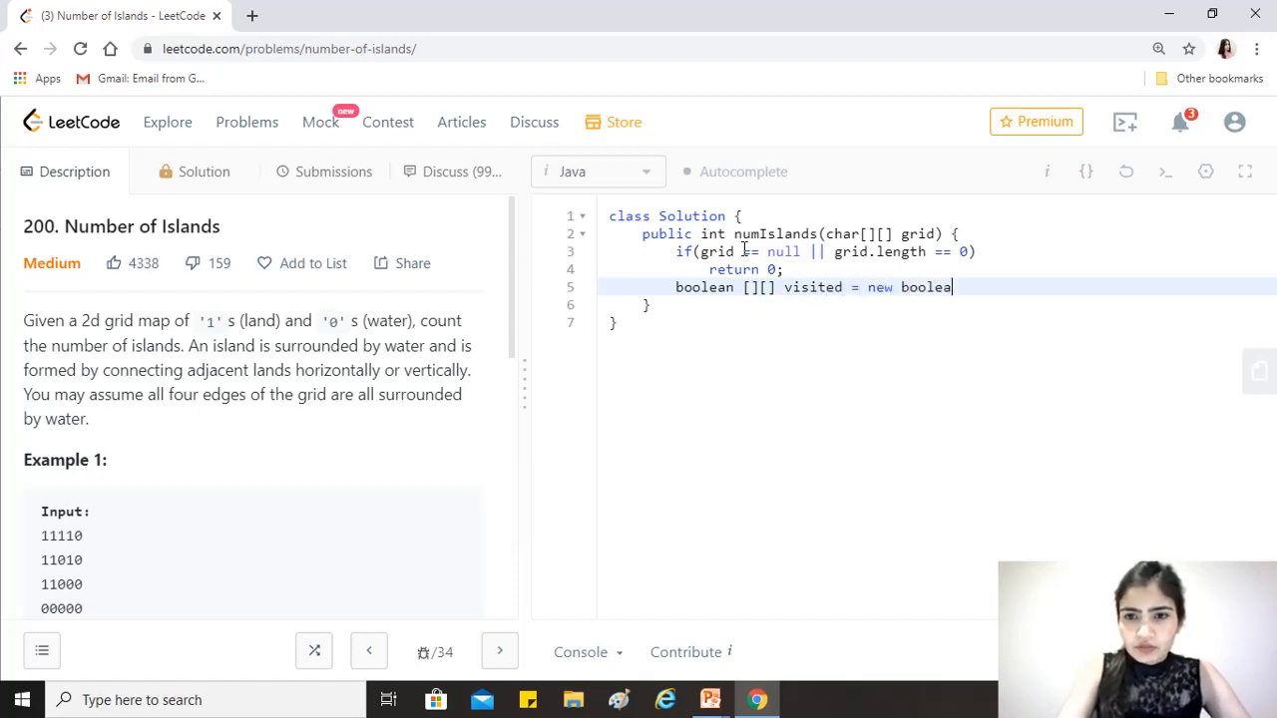
pyautogui.write('n[grid]')
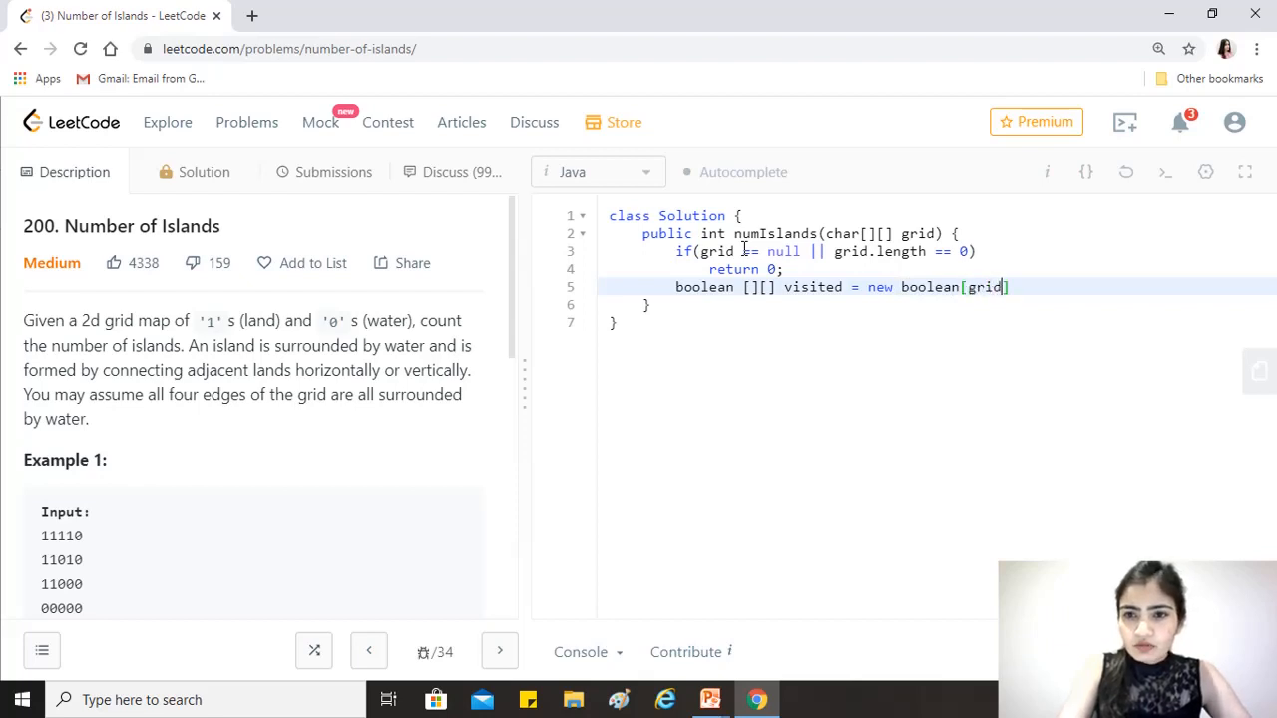
pyautogui.write('.length')
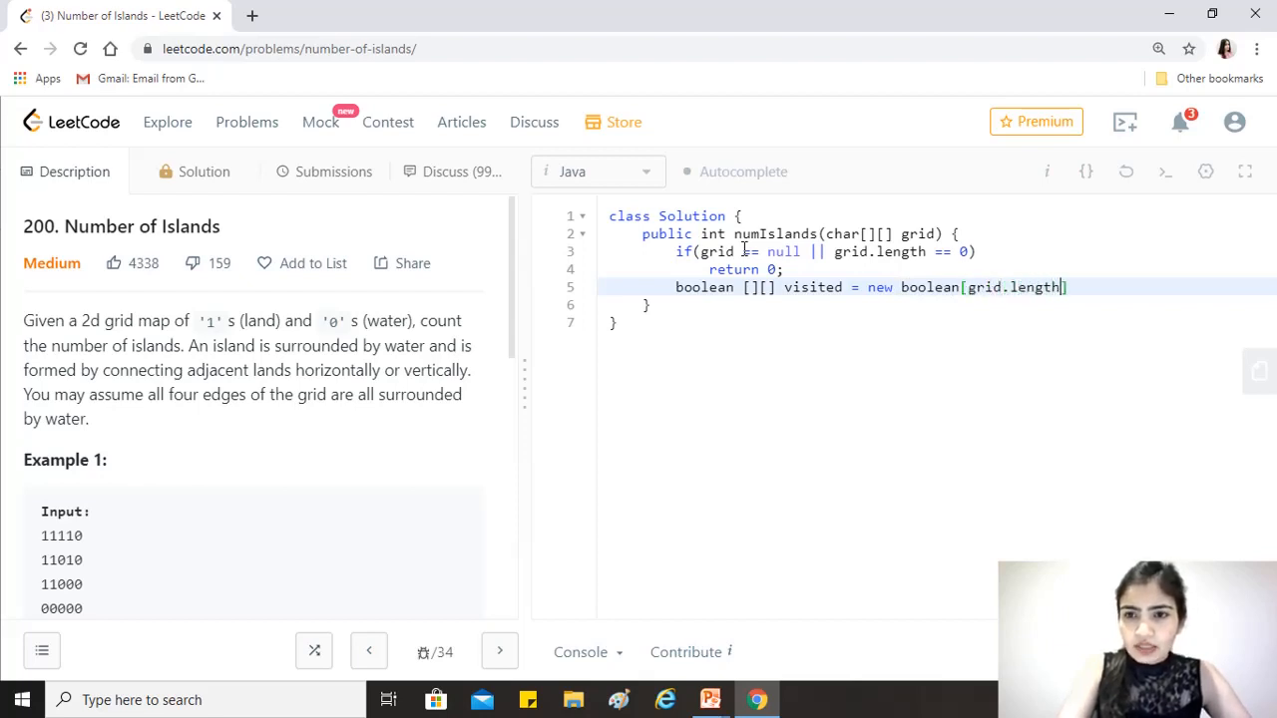
pyautogui.write('[]')
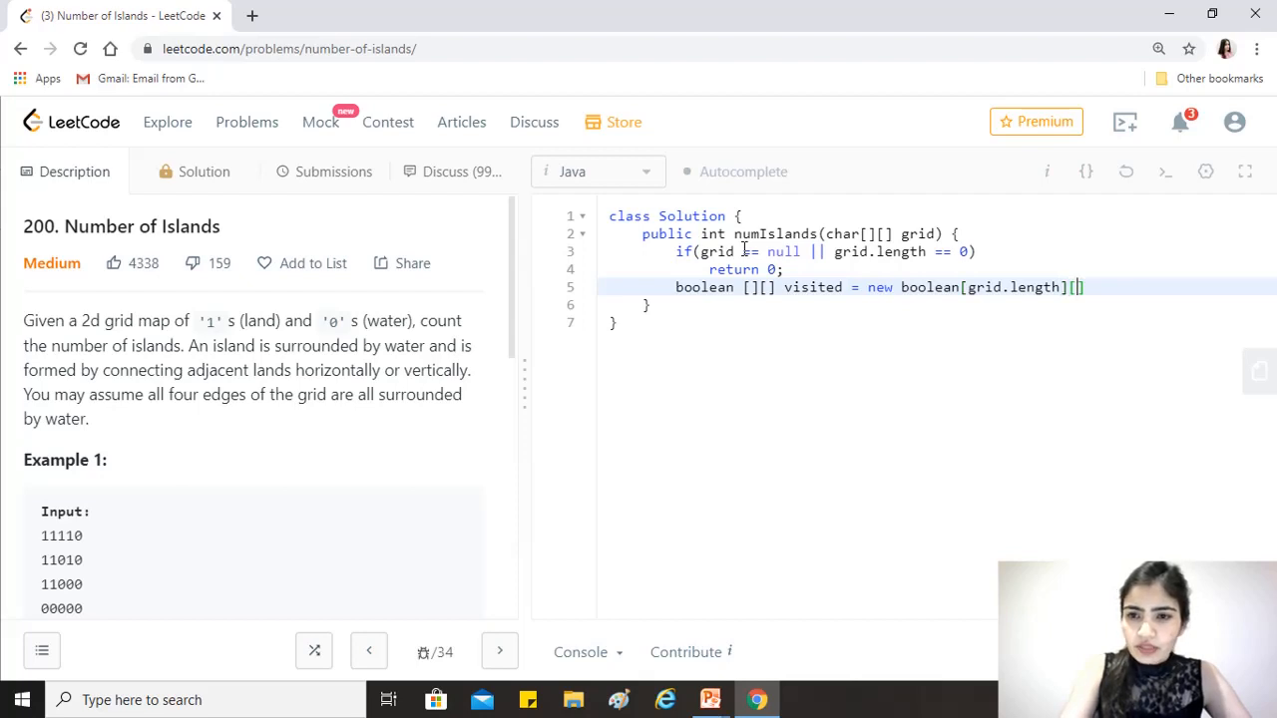
pyautogui.write('grid')
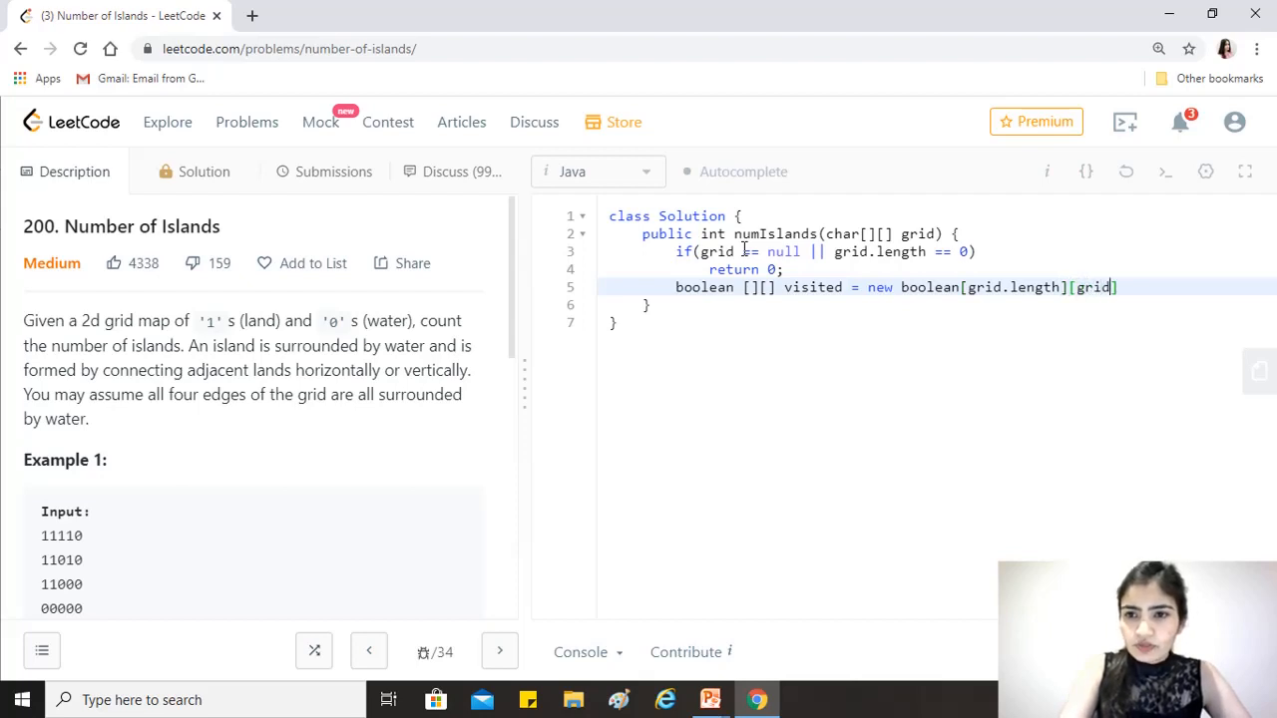
pyautogui.write('.')
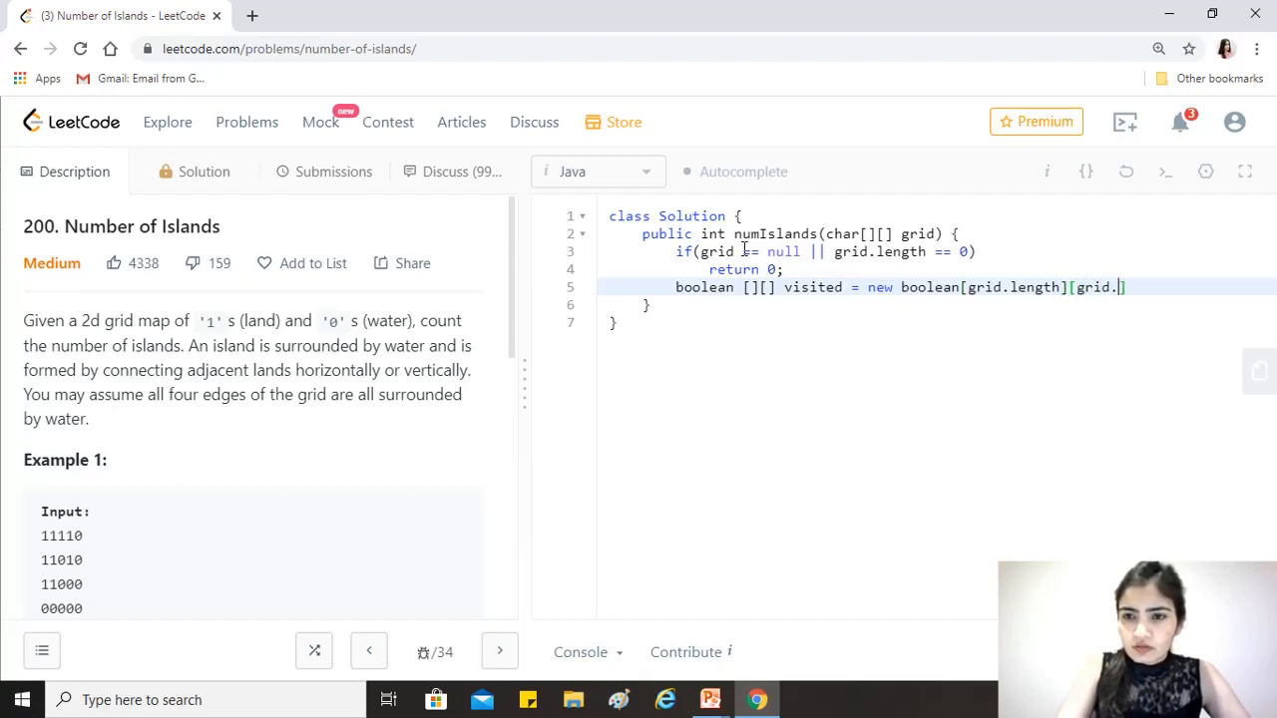
pyautogui.press('Backspace')
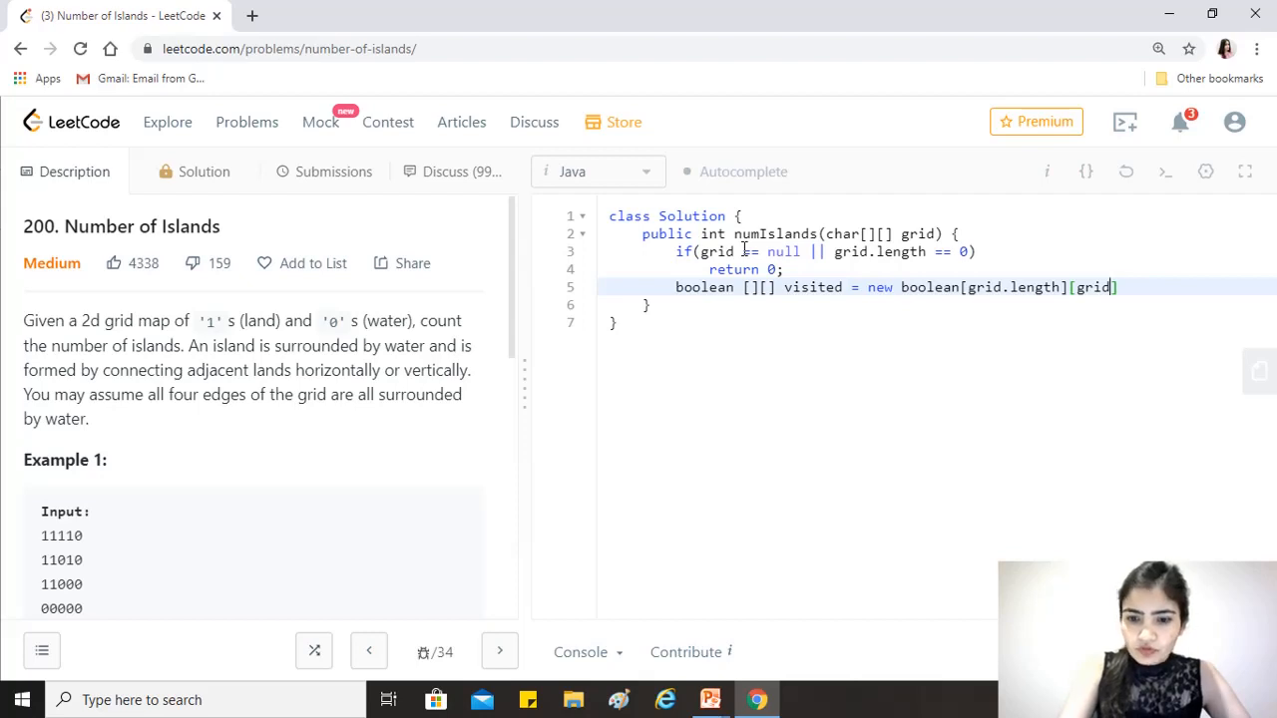
pyautogui.write('[0].len]')
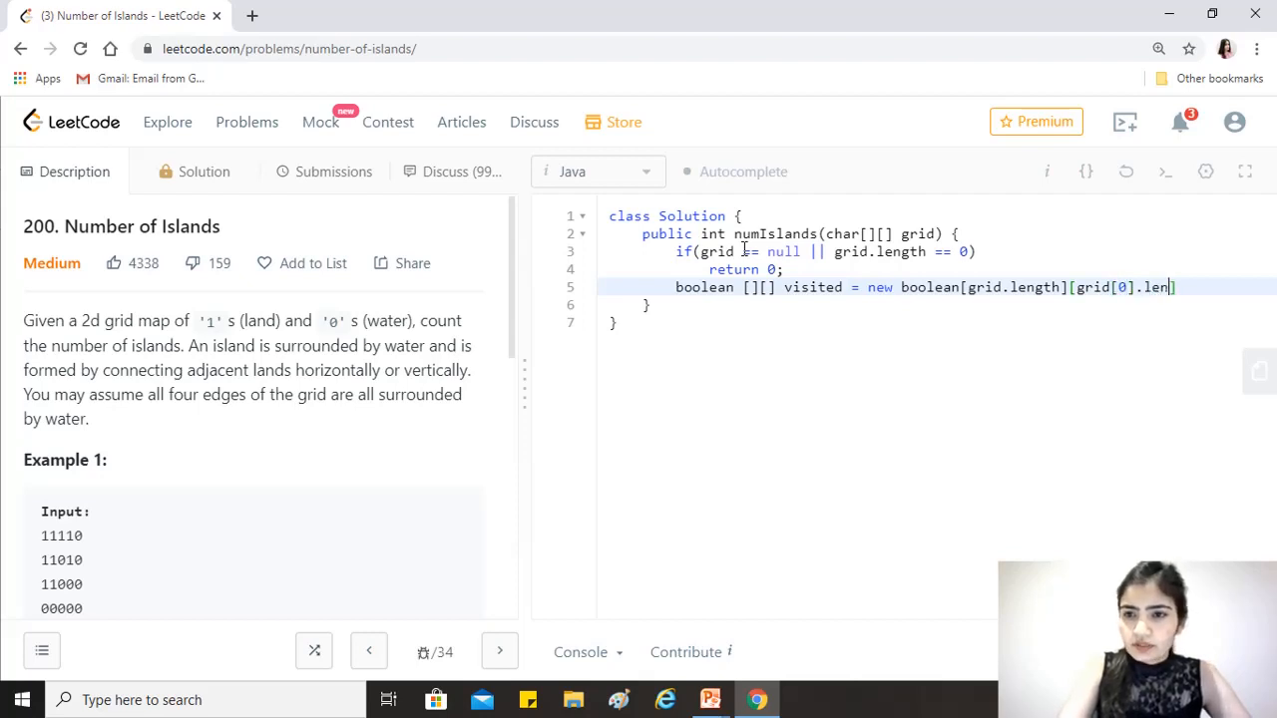
pyautogui.write('gth]')
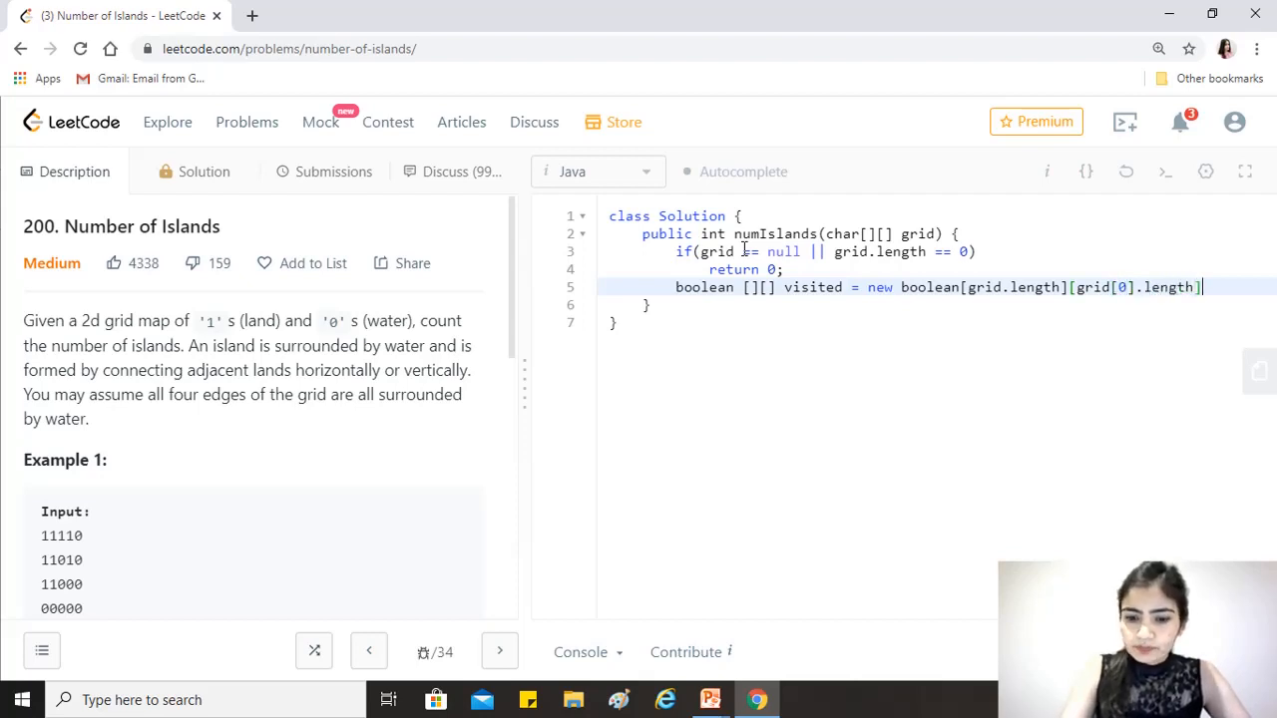
pyautogui.write(';')
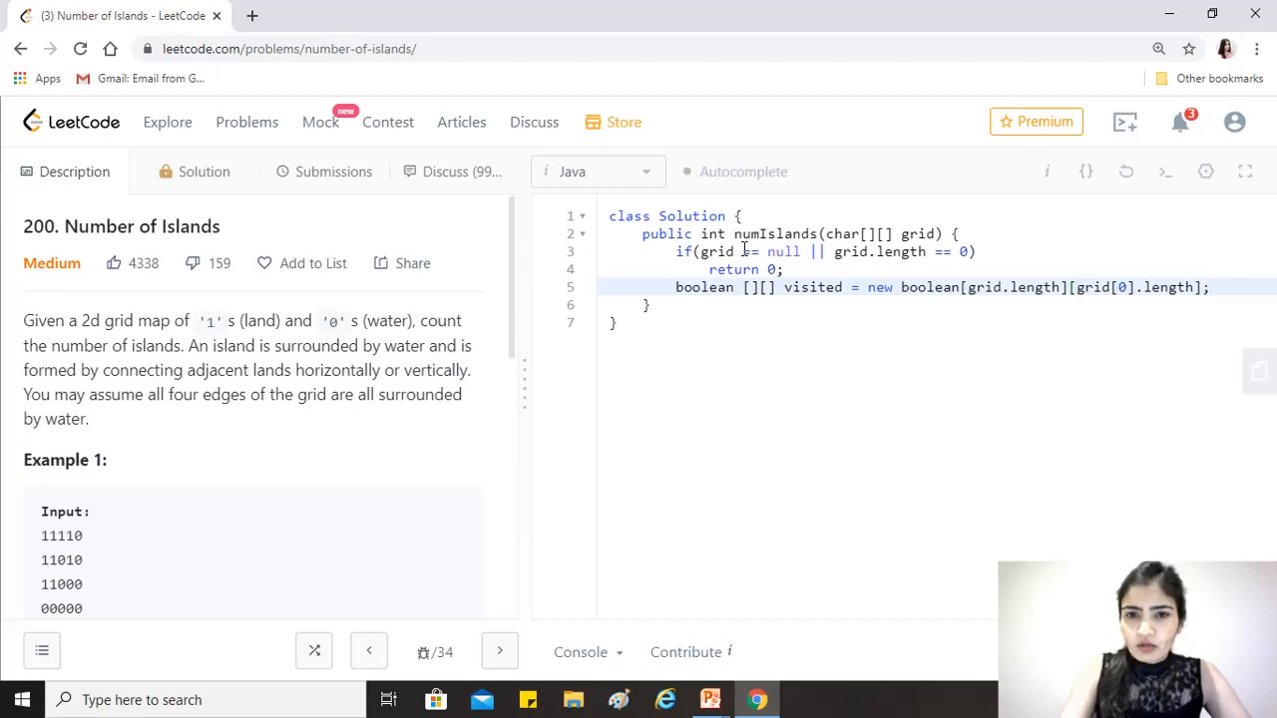
pyautogui.write('int')
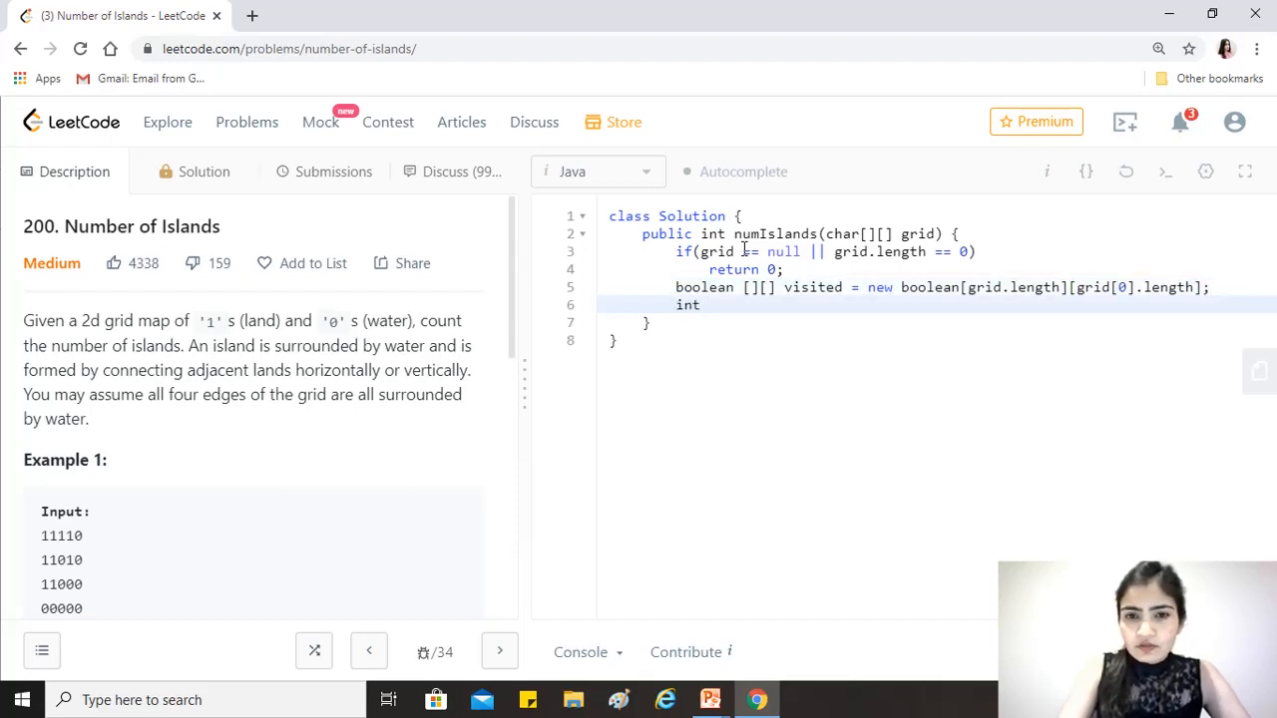
# Write int count = 0; and the outer loop for(int i = 0; i < grid.length; i++){
pyautogui.write('count = 0')
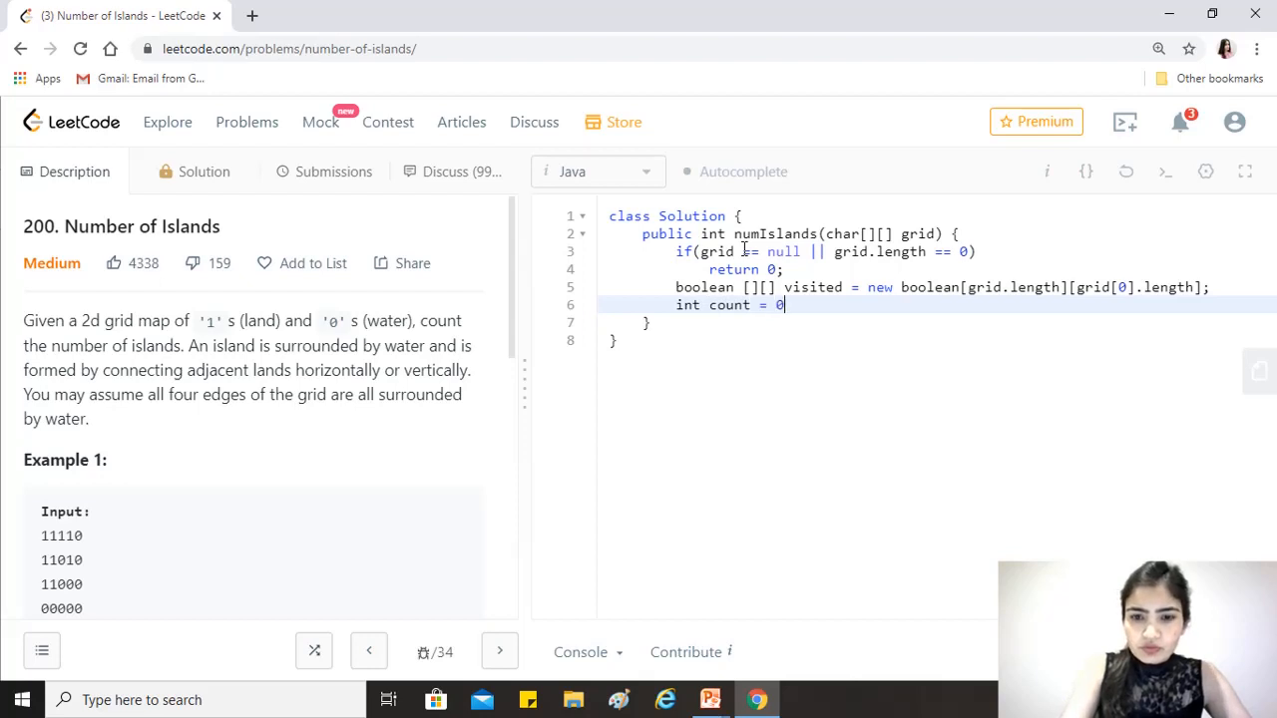
pyautogui.write(';')
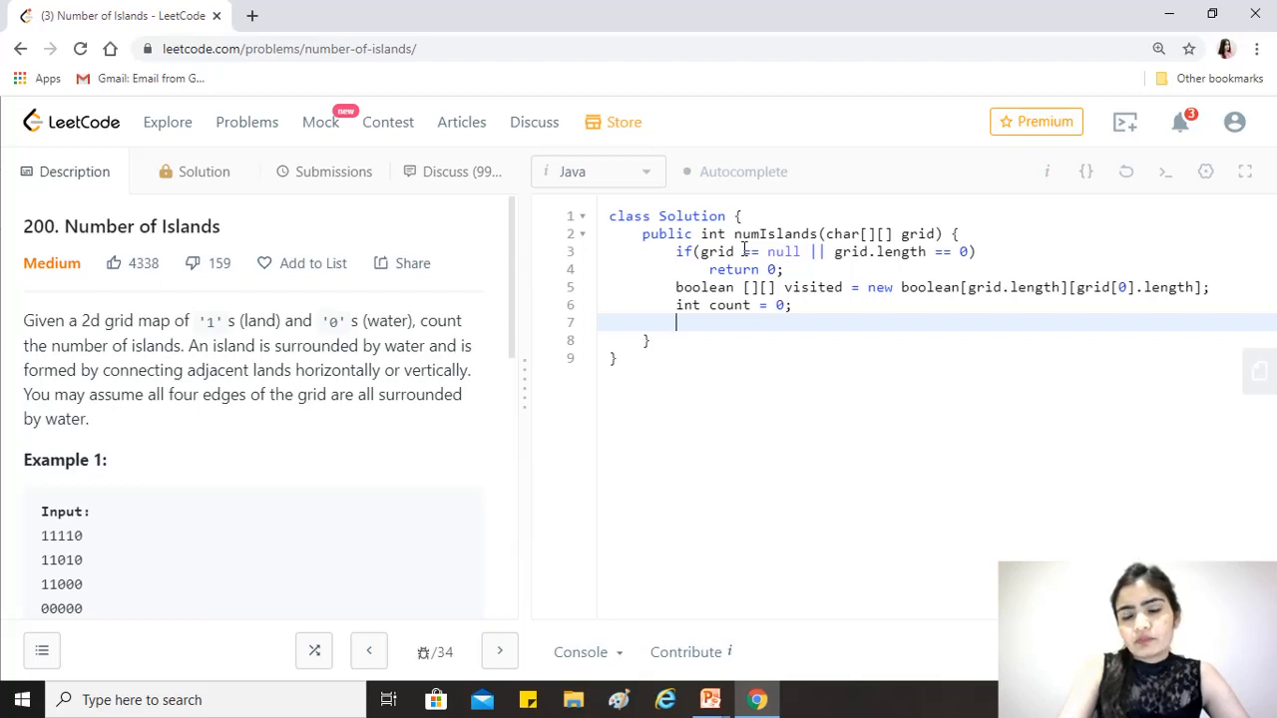
pyautogui.write('for')
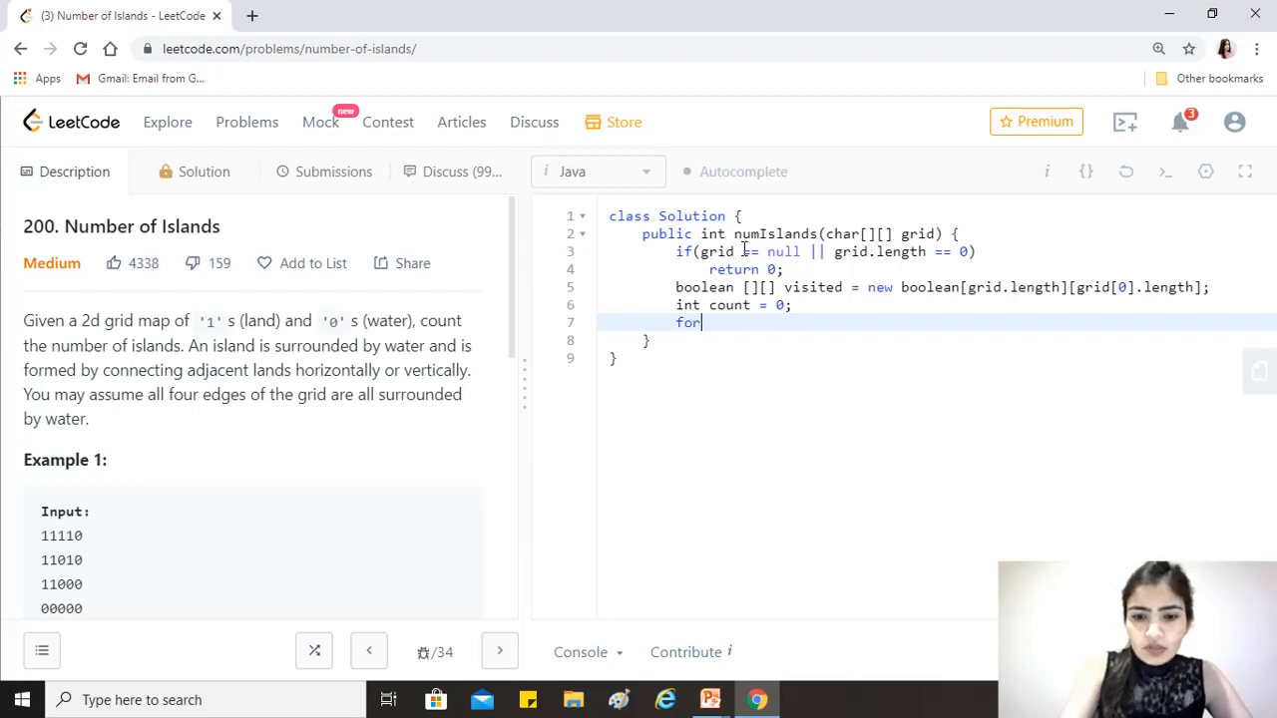
pyautogui.write('(int i')
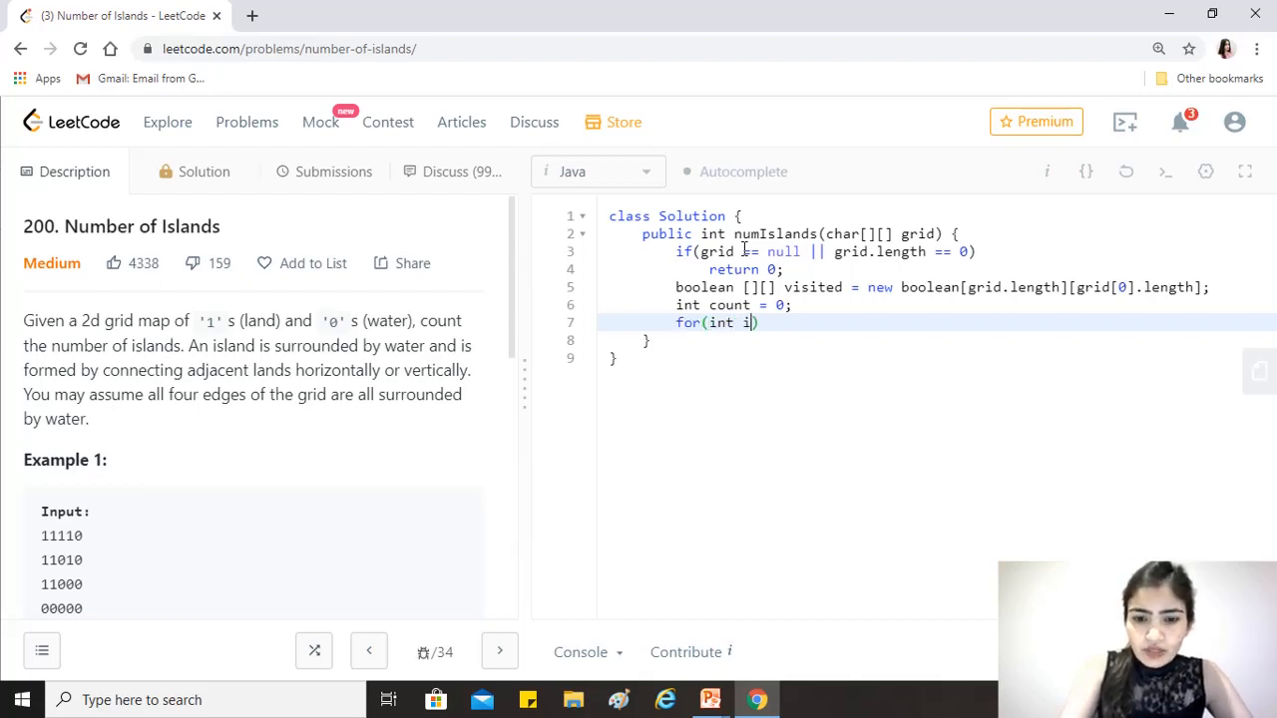
pyautogui.write('=0;')
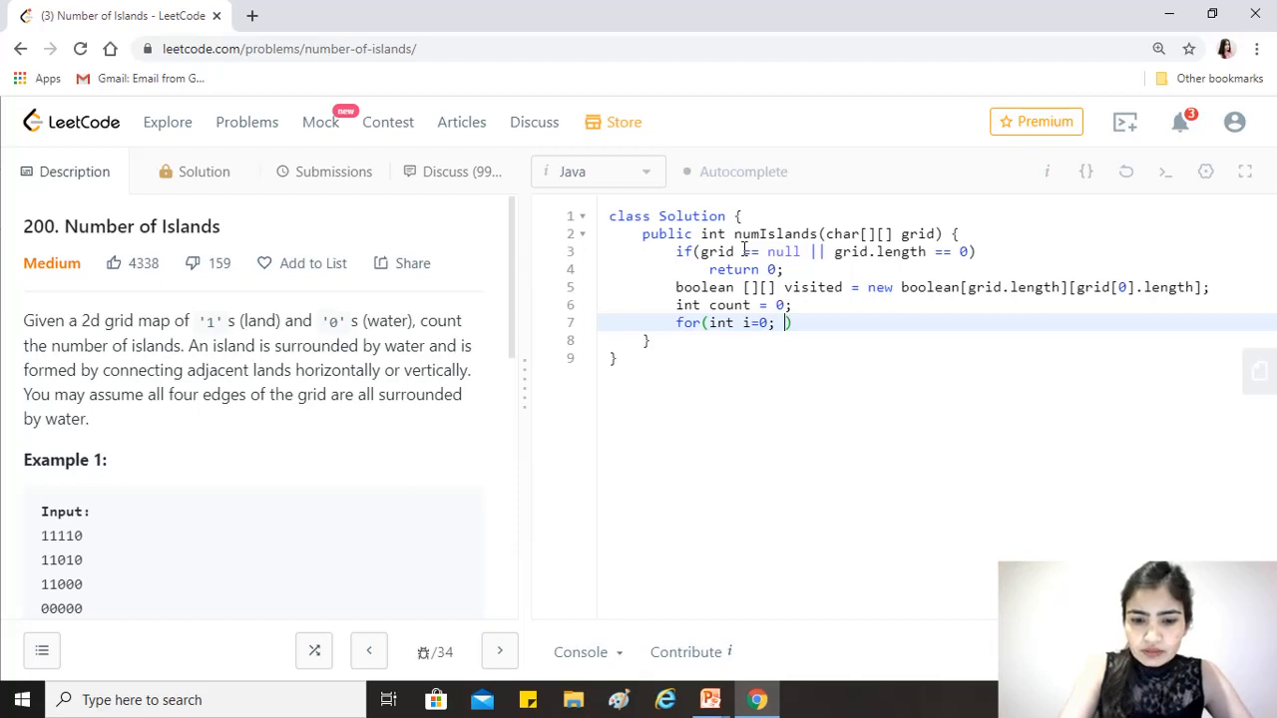
pyautogui.write('i<')
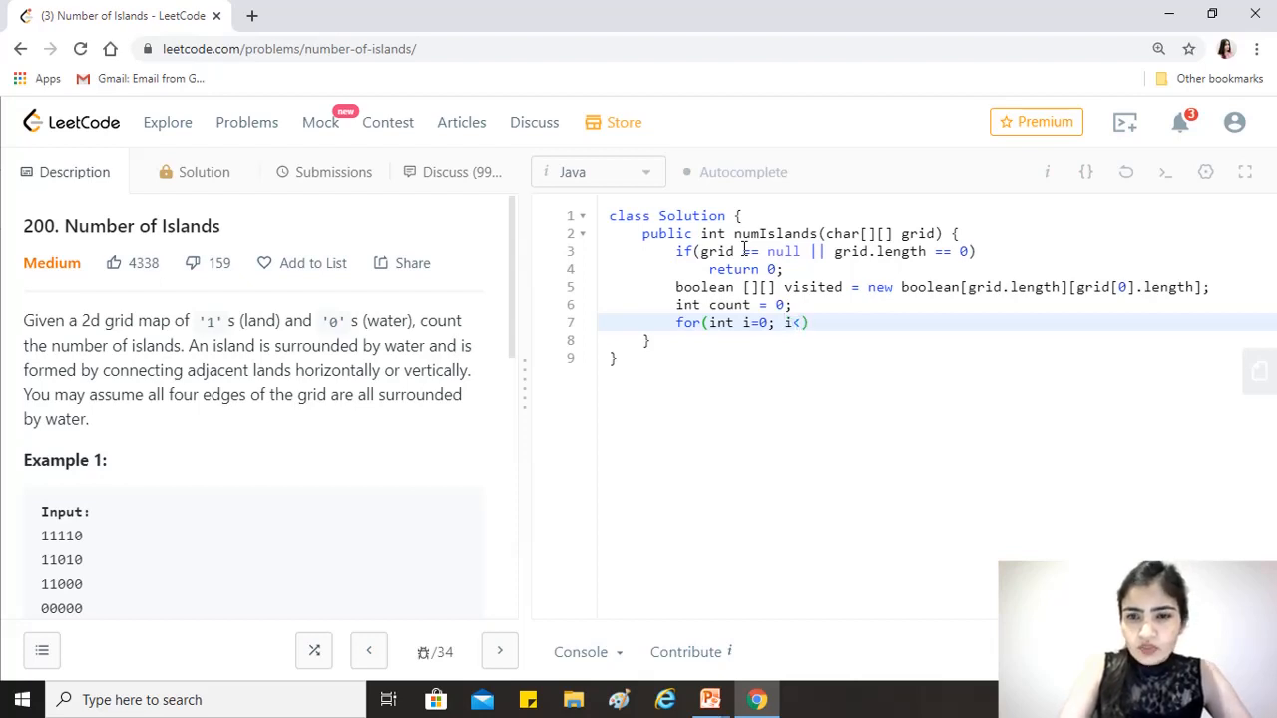
pyautogui.write('gir')
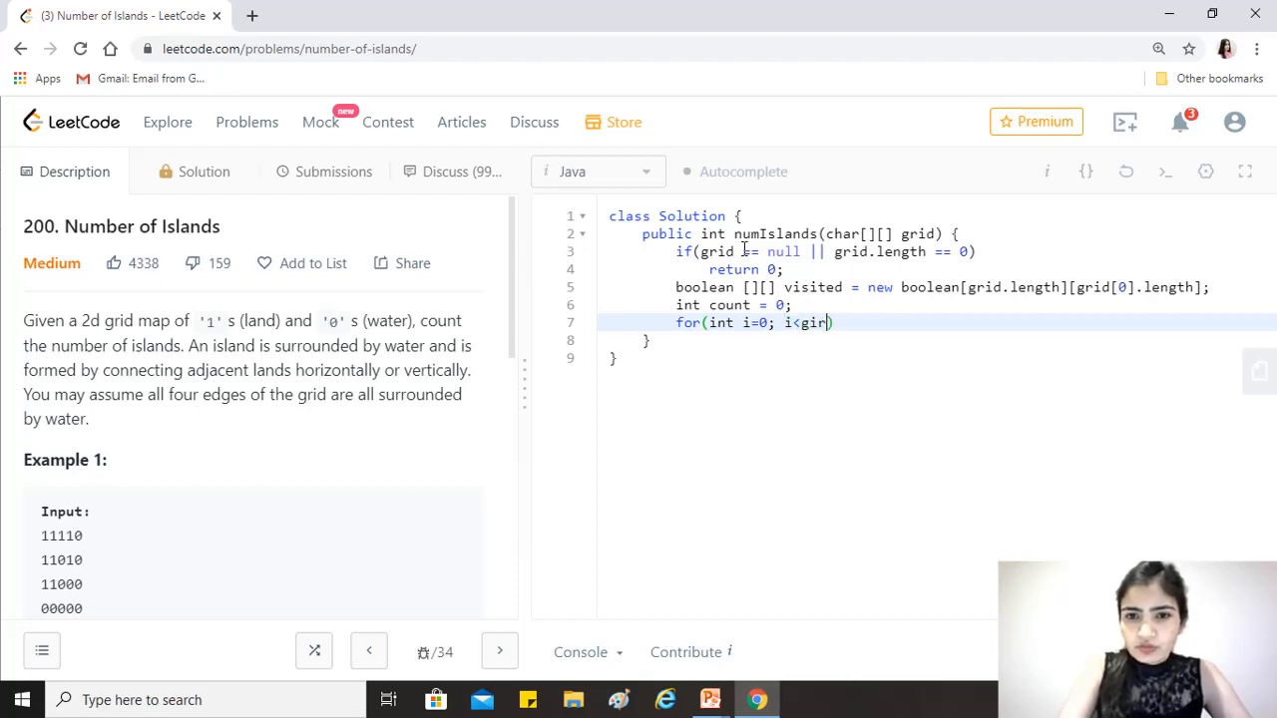
pyautogui.write('rid.leg')
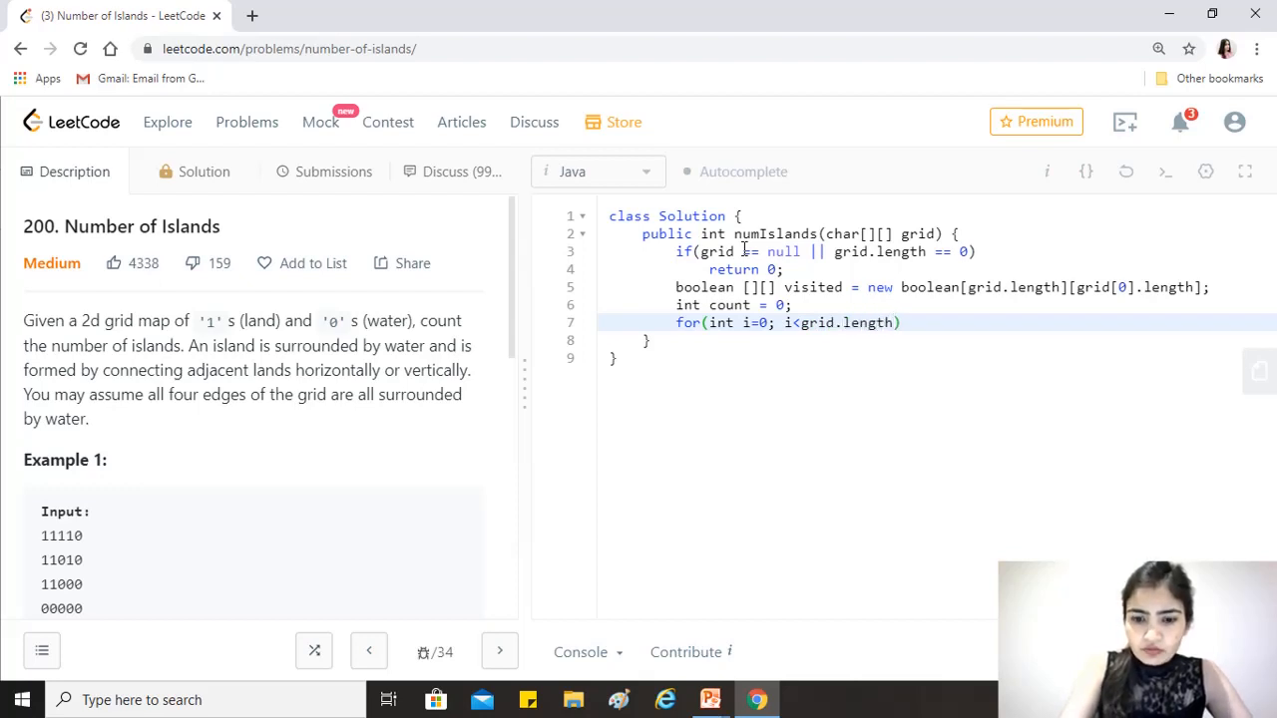
pyautogui.write('i++')
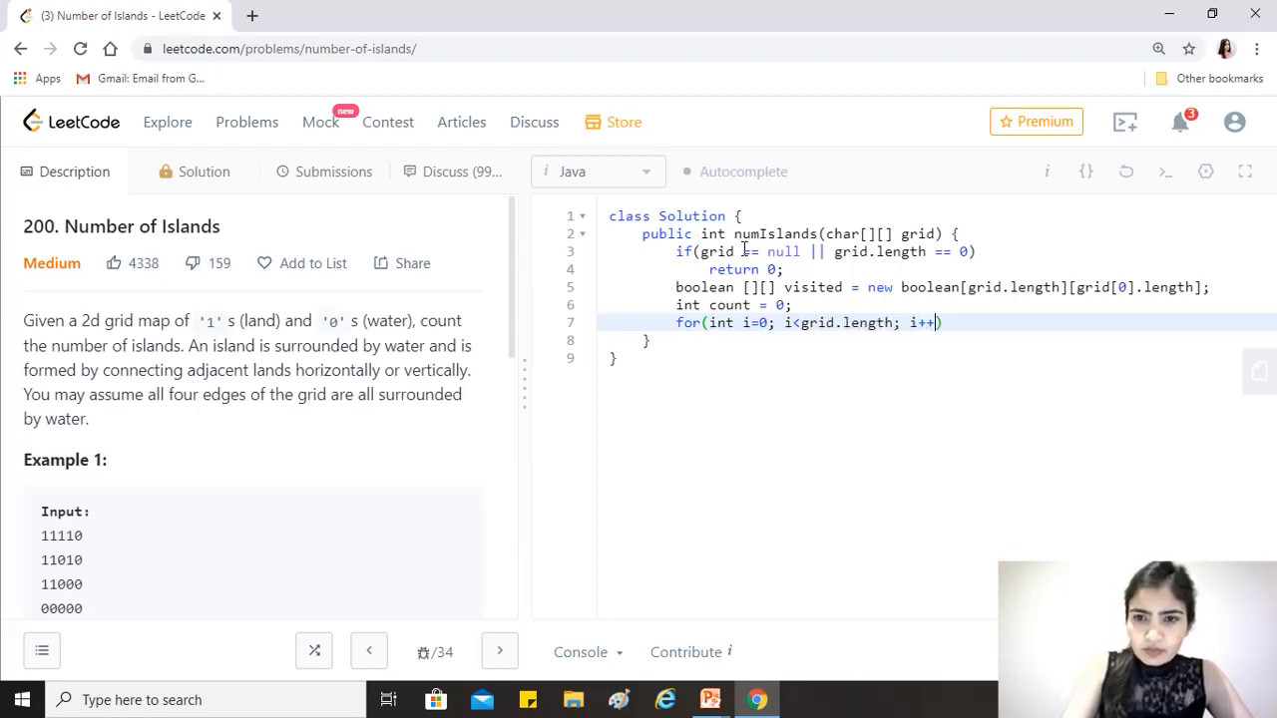
pyautogui.write('{')
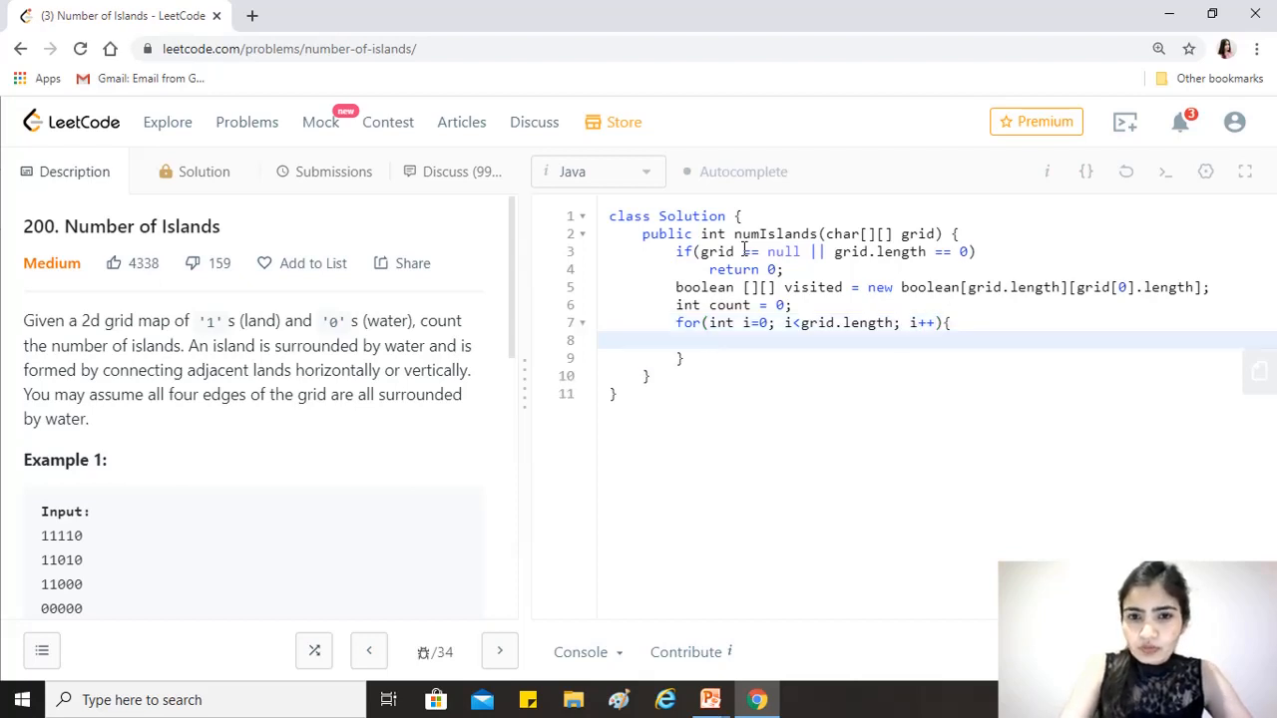
# Add the inner loop for(int j = 0; j < grid[0].length; j++){ over the columns
pyautogui.write('for(')
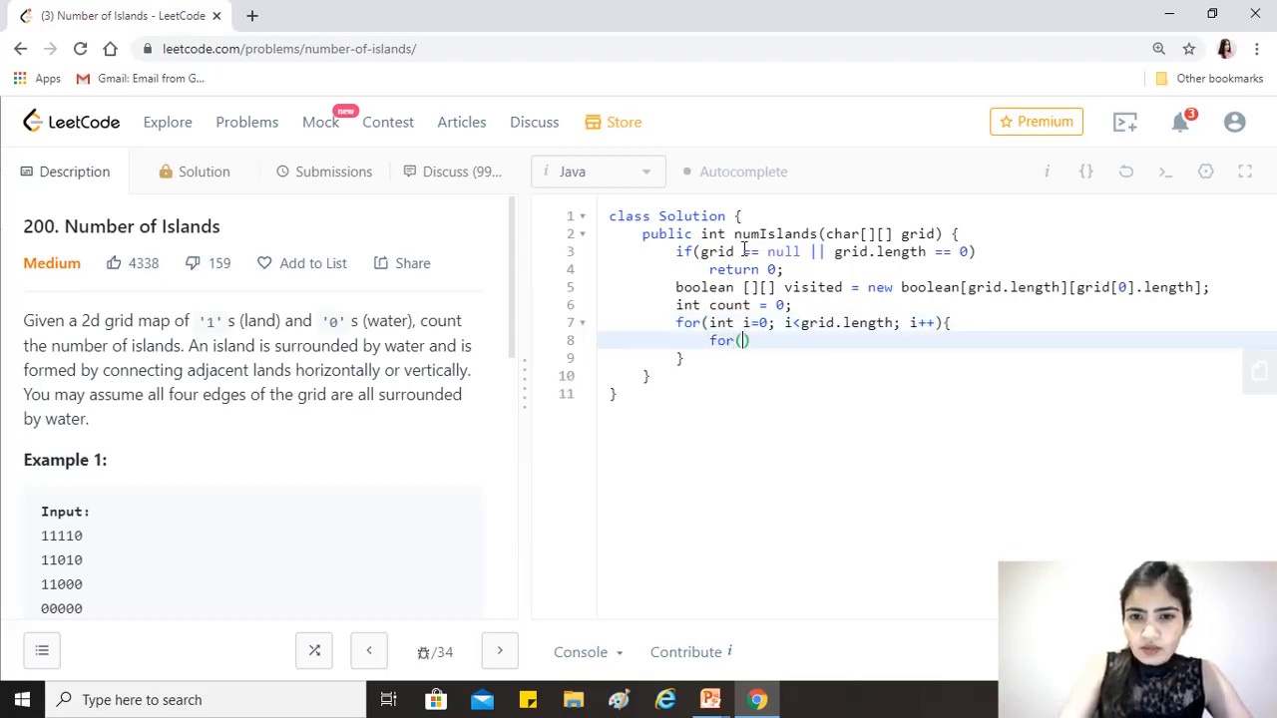
pyautogui.write('int j')
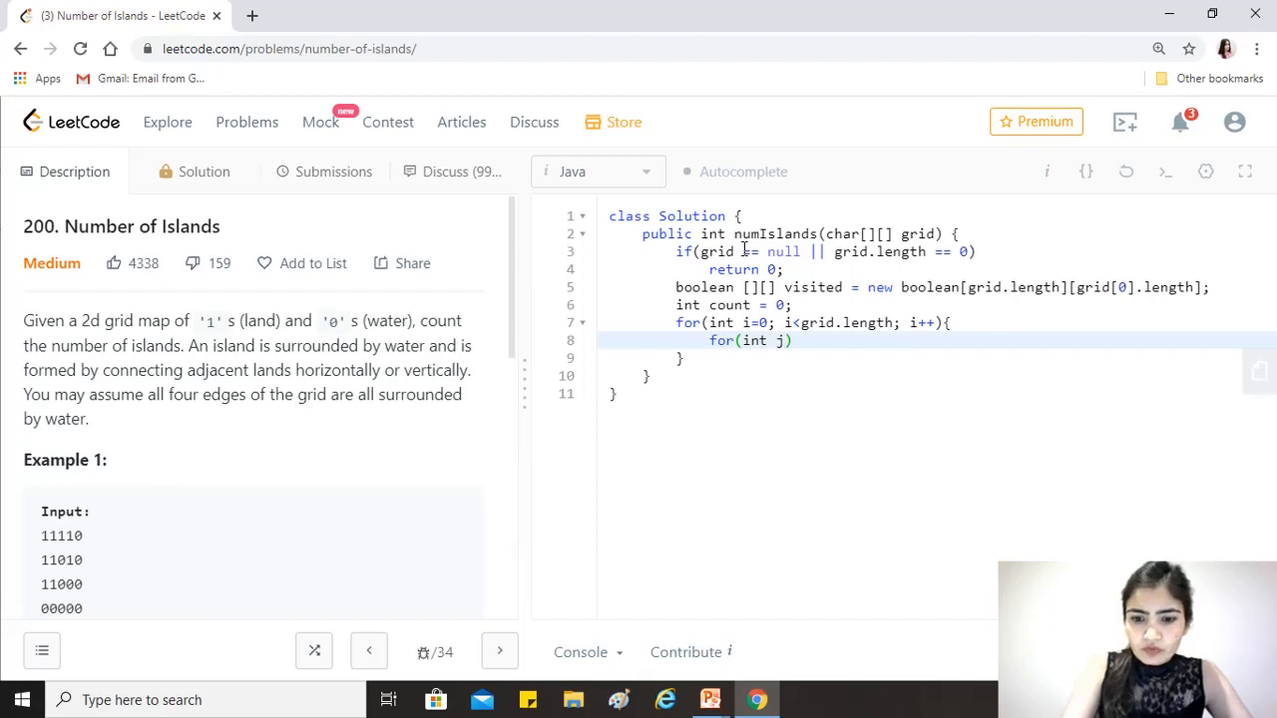
pyautogui.write('=0;')
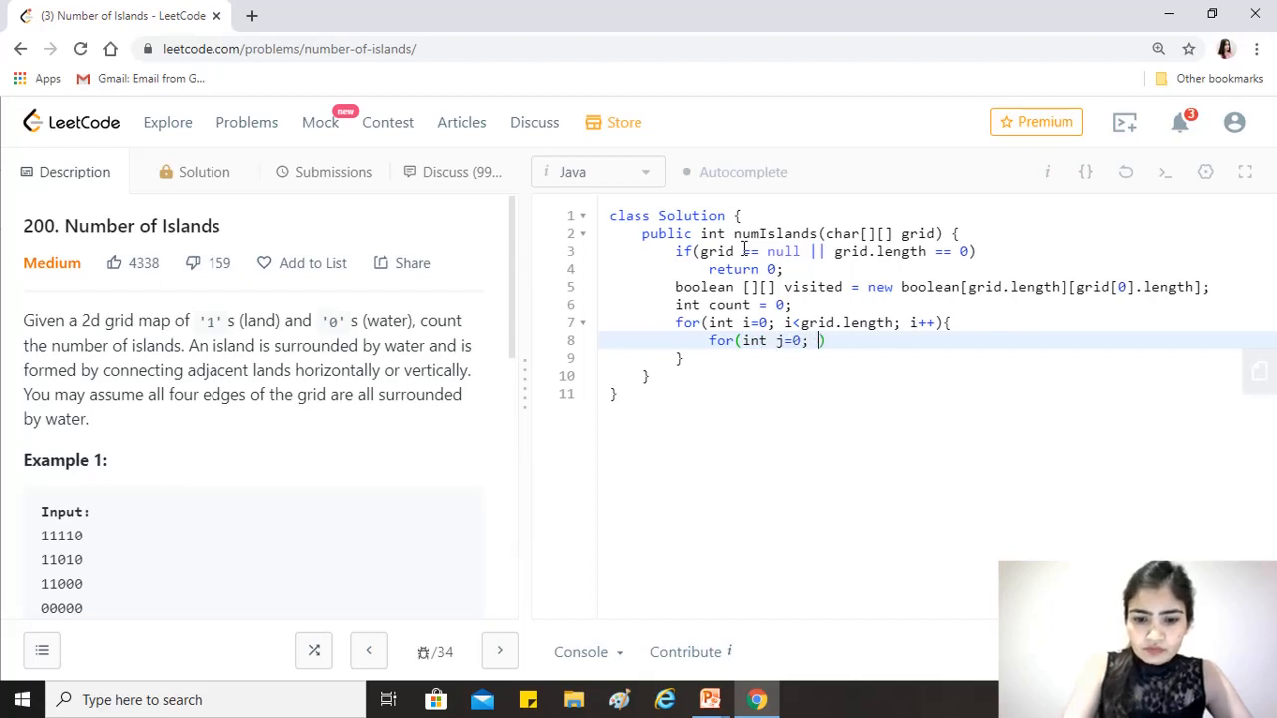
pyautogui.write('j<grid')
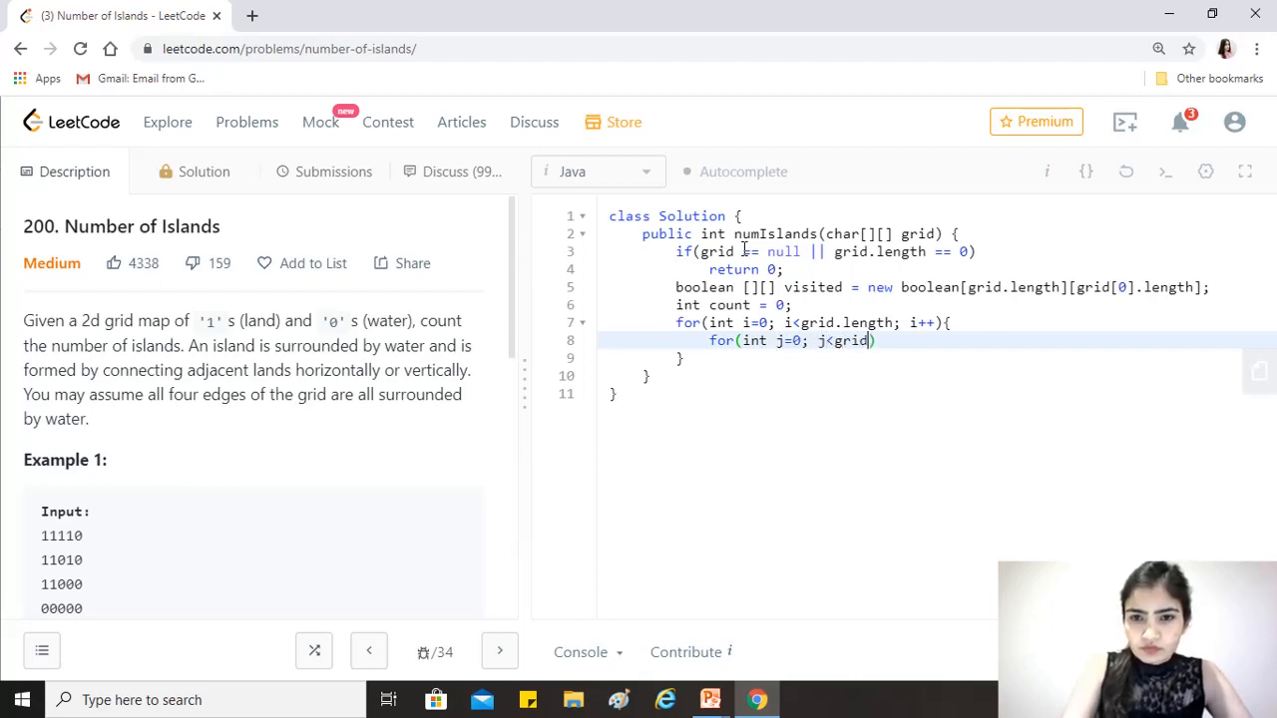
pyautogui.write('[0].leng')
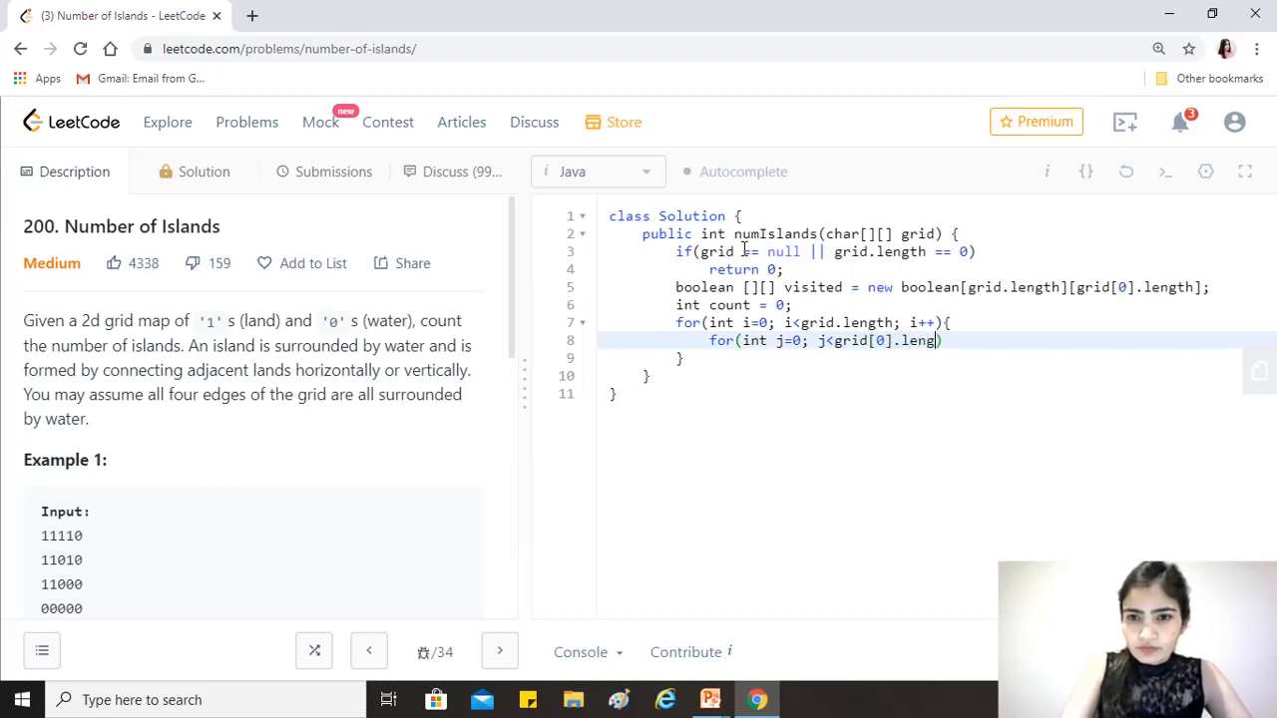
pyautogui.write(';')
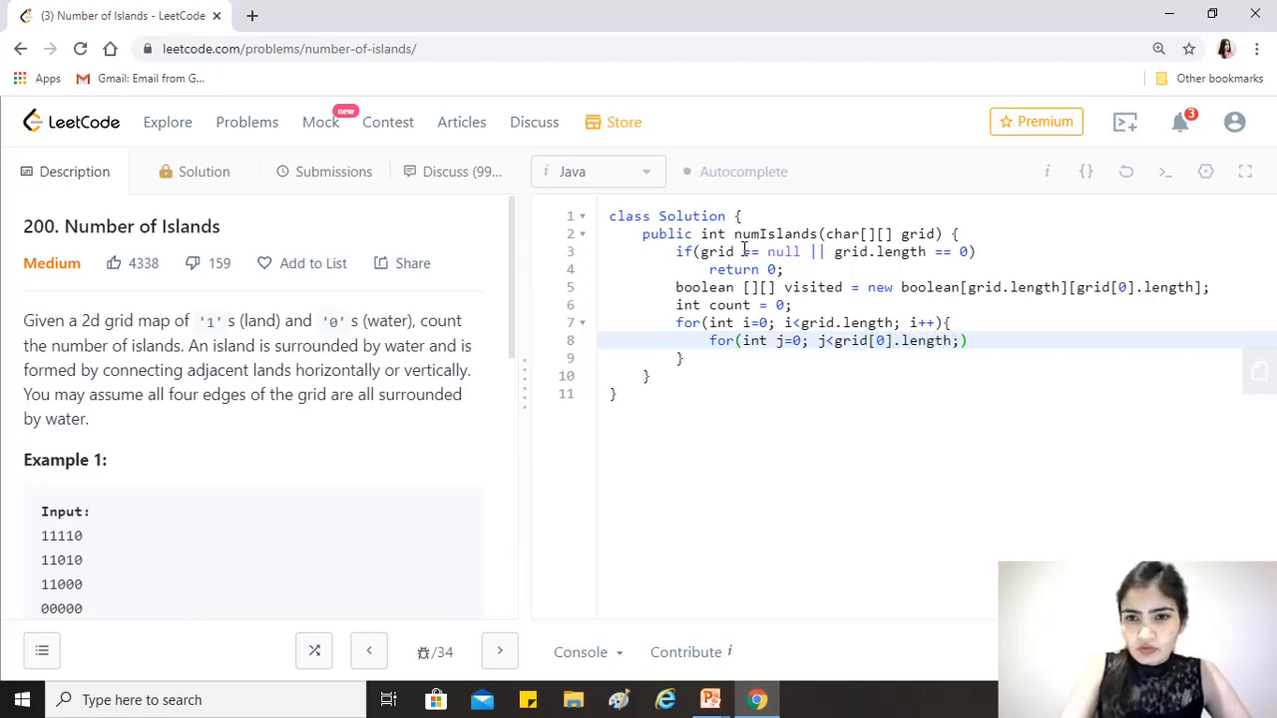
pyautogui.write('j')
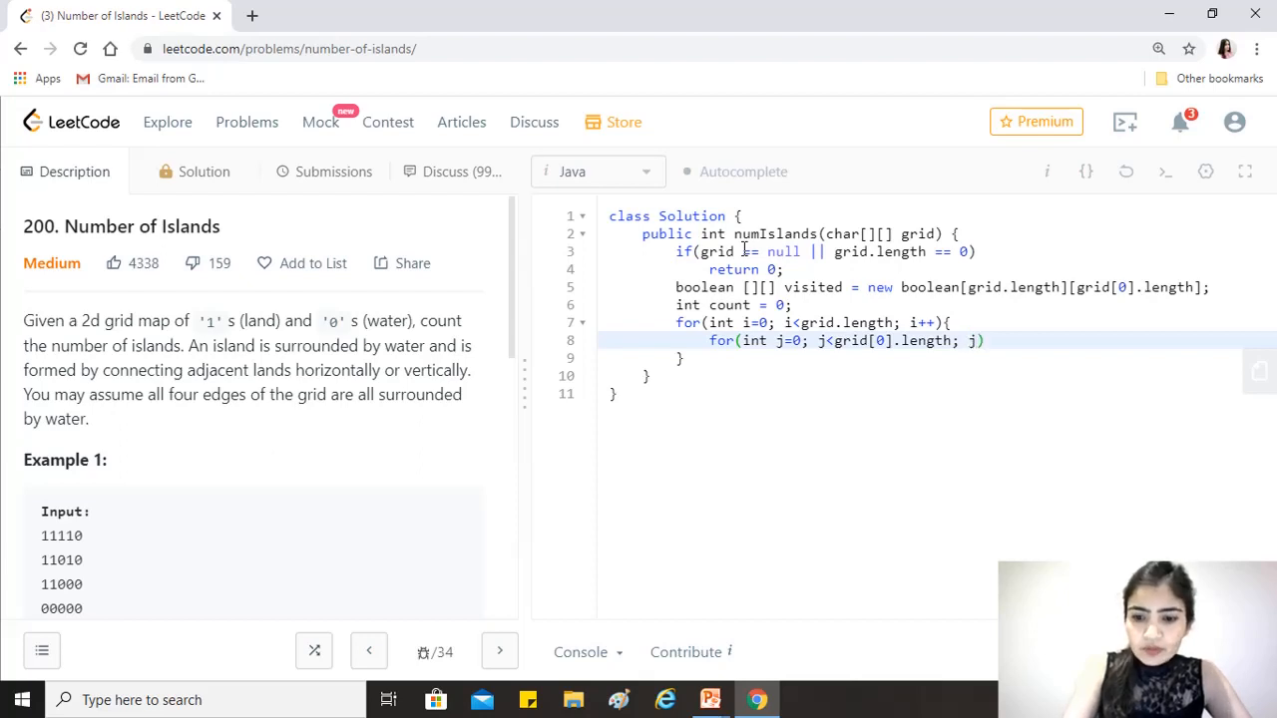
pyautogui.write('++')
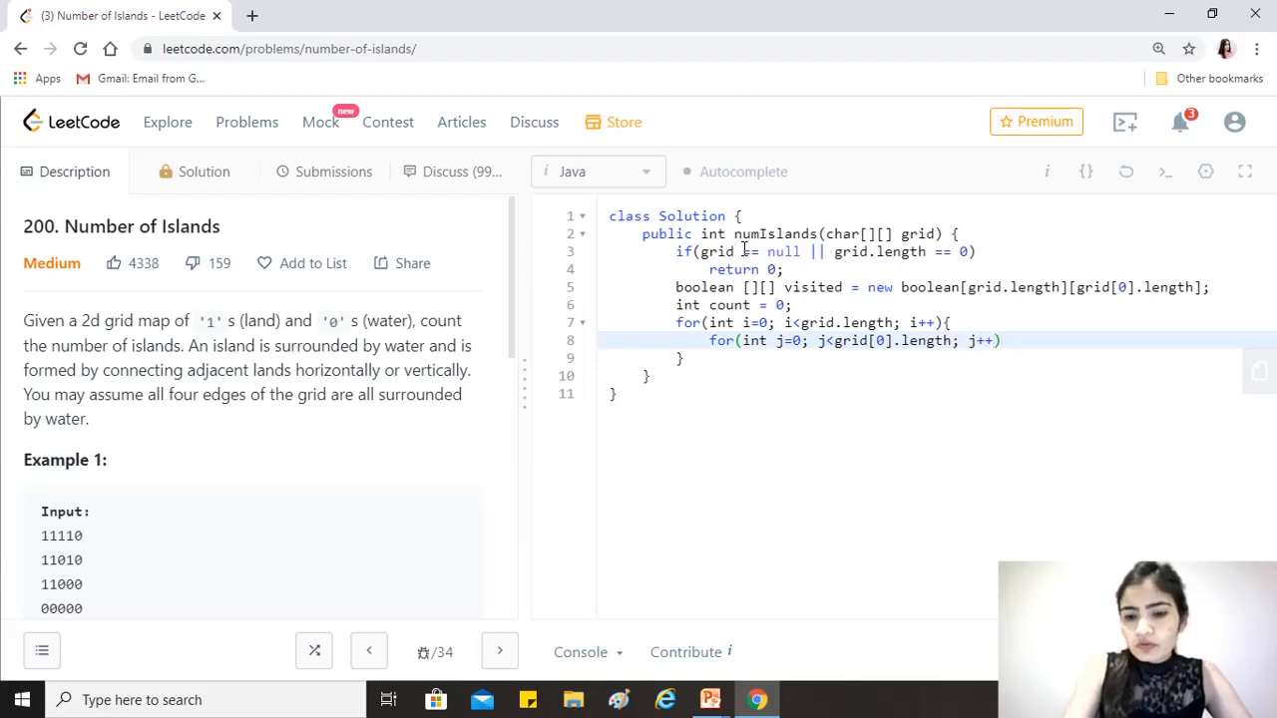
pyautogui.write('{')
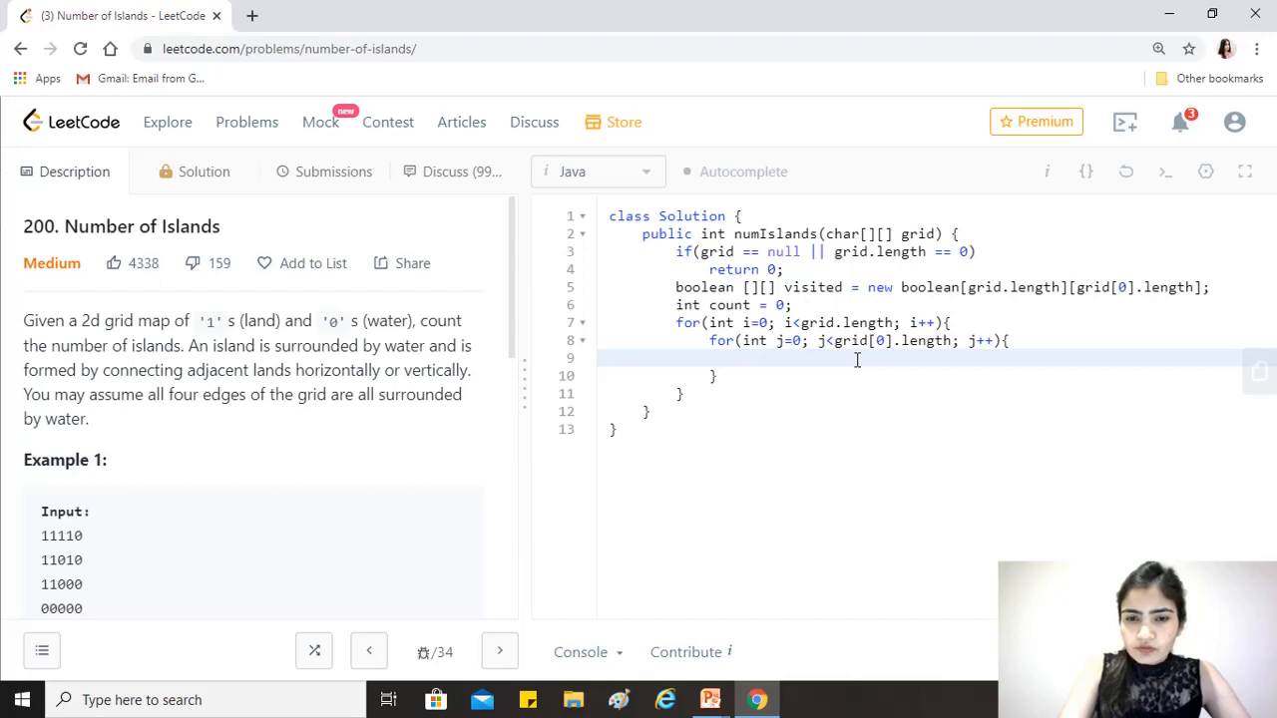
# Write the condition if(grid[i][j] == '1' && visited[i][j] == false) for unvisited land
pyautogui.write('if()')
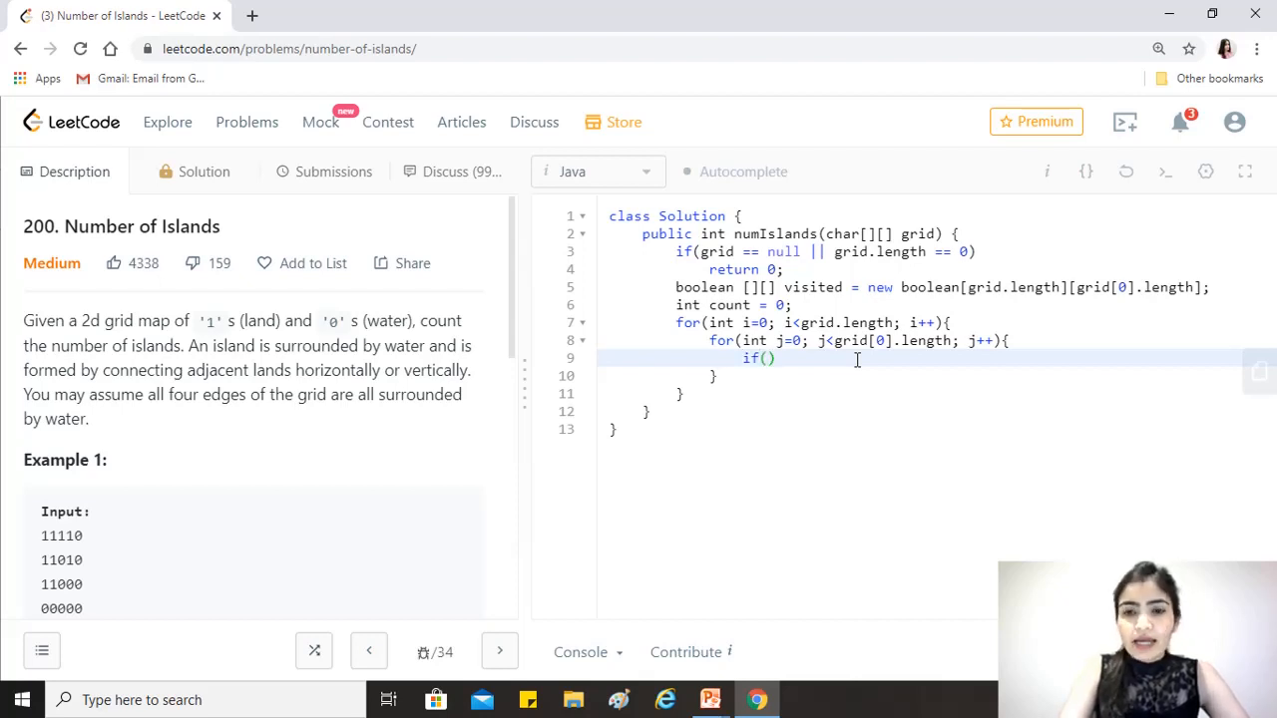
pyautogui.write('grid')
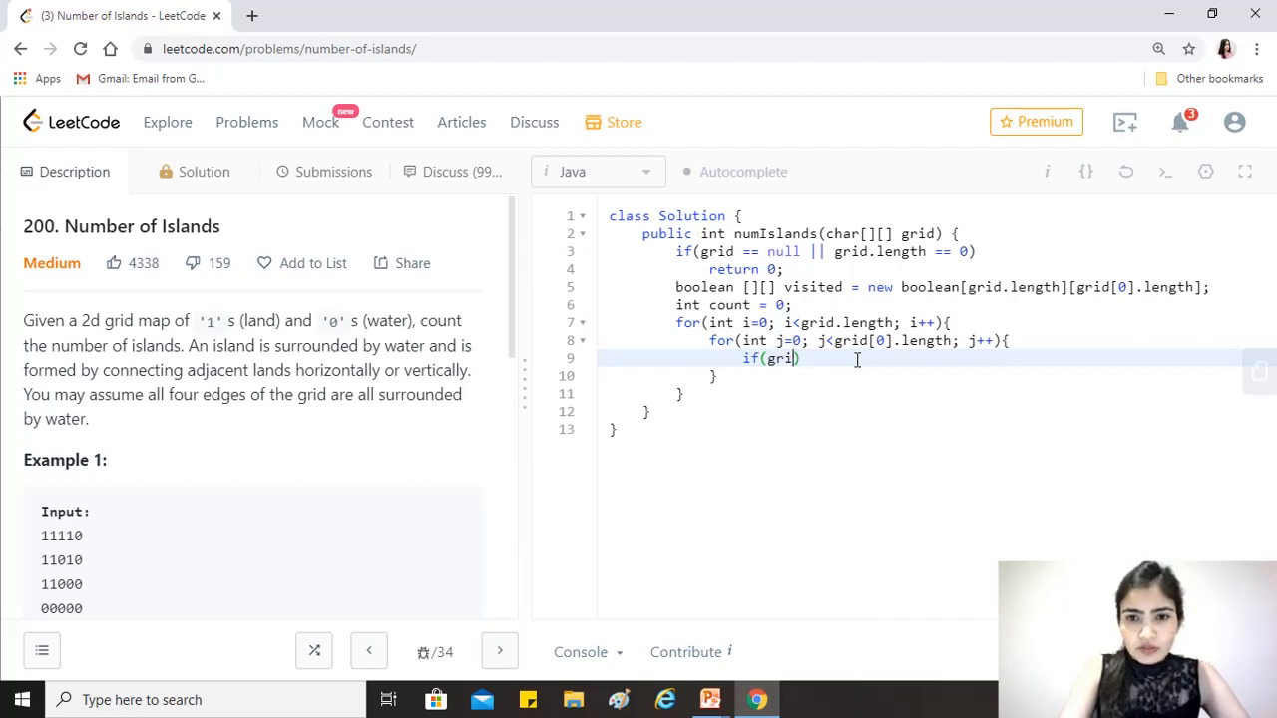
pyautogui.write('[i][]')
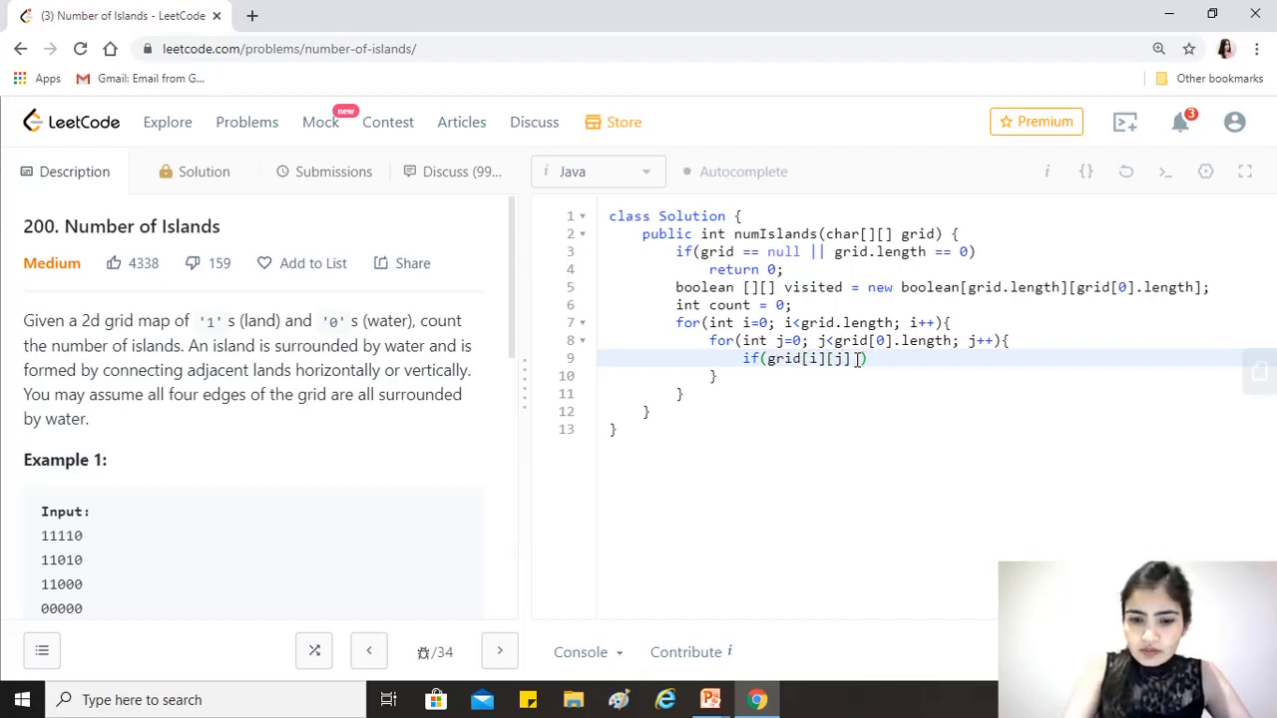
pyautogui.write('==')
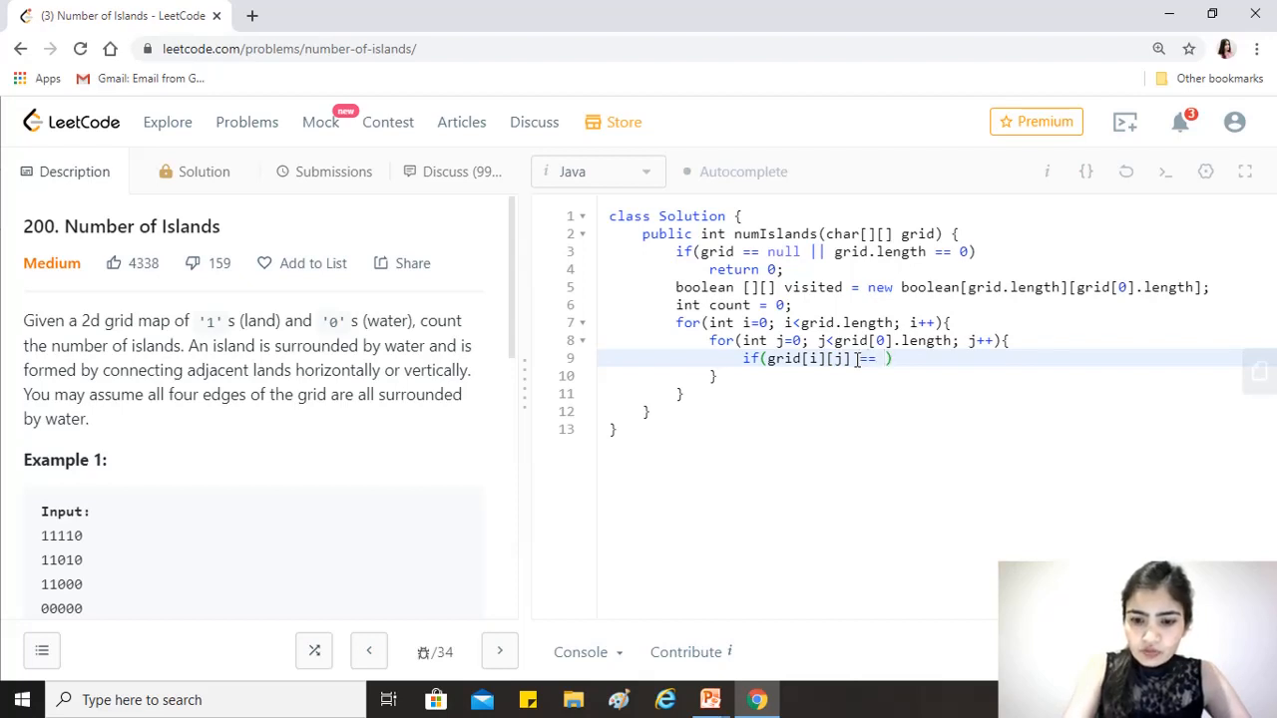
pyautogui.write("'1'")
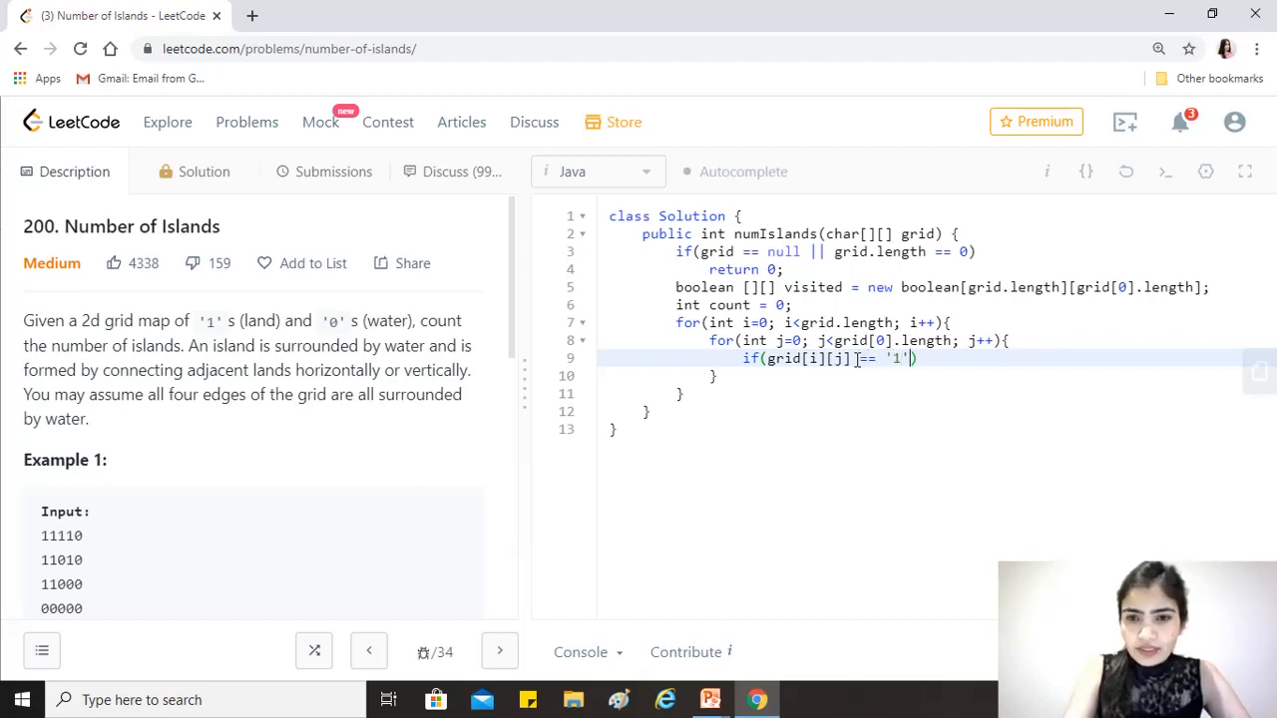
pyautogui.write('&&')
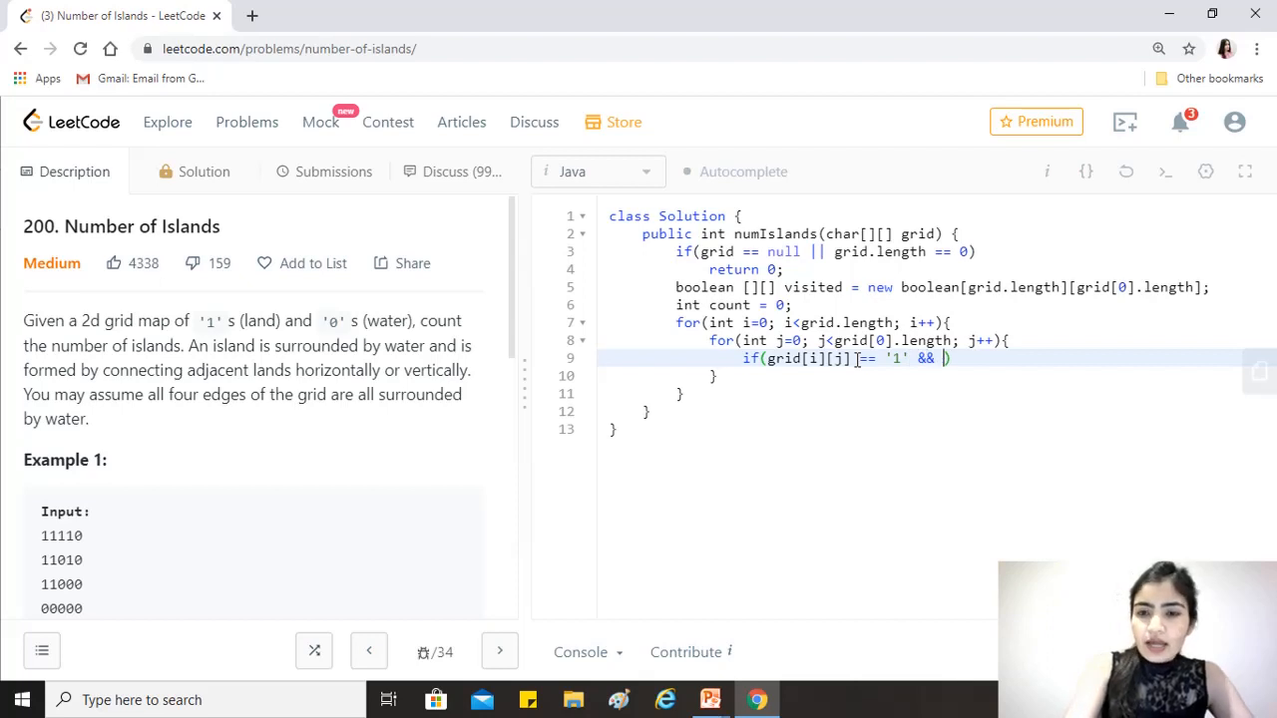
pyautogui.write('visited')
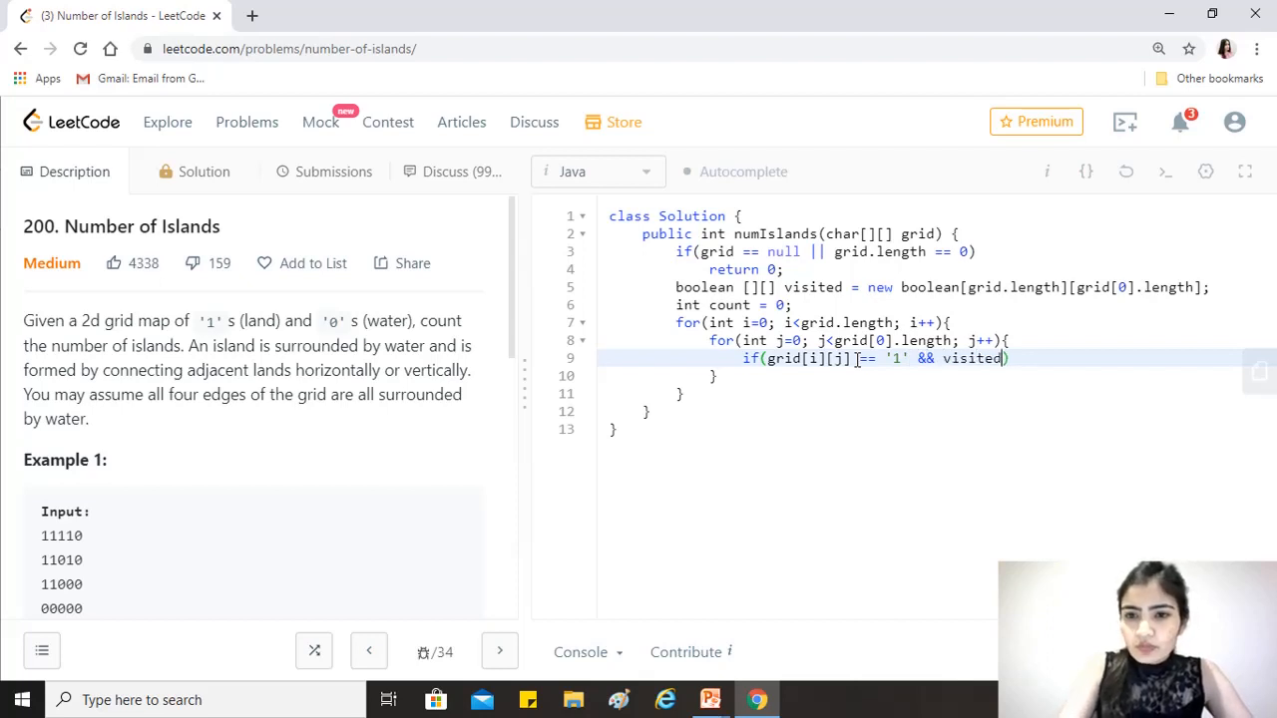
pyautogui.write('[i][j] == false')
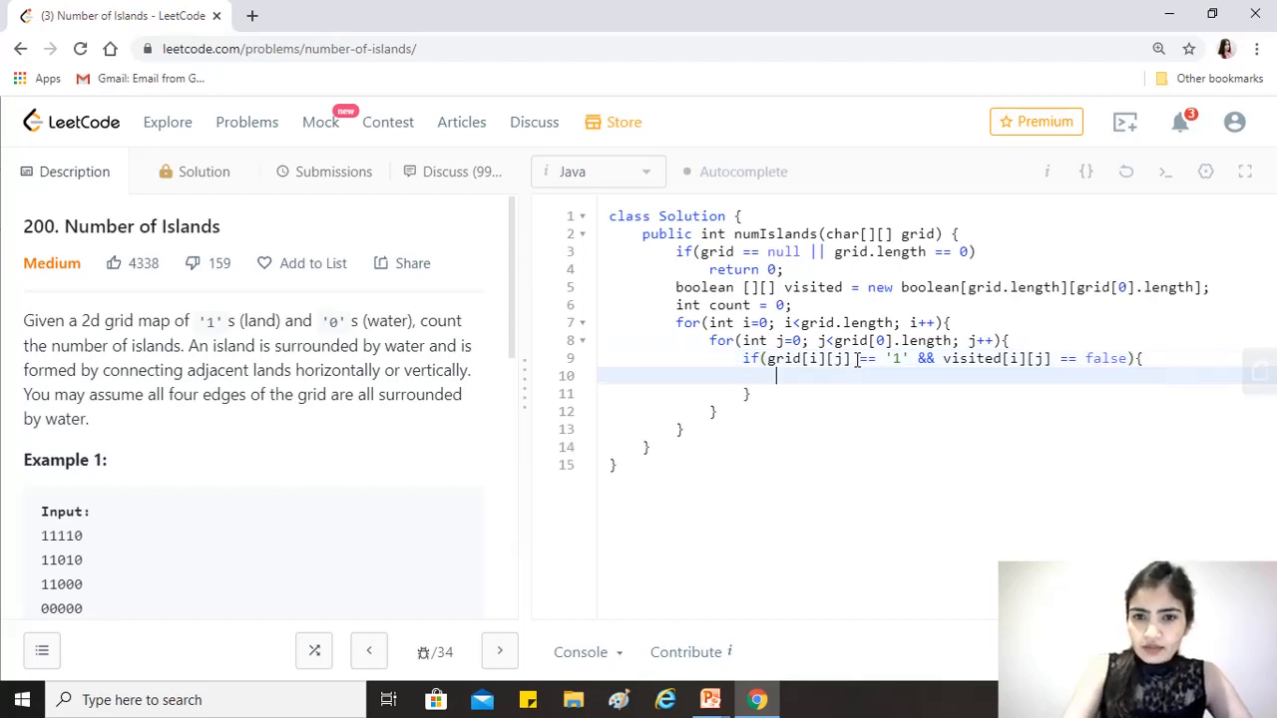
# Inside it, call dfs(grid, visited, i, j); and then count++;
pyautogui.write('dfs')
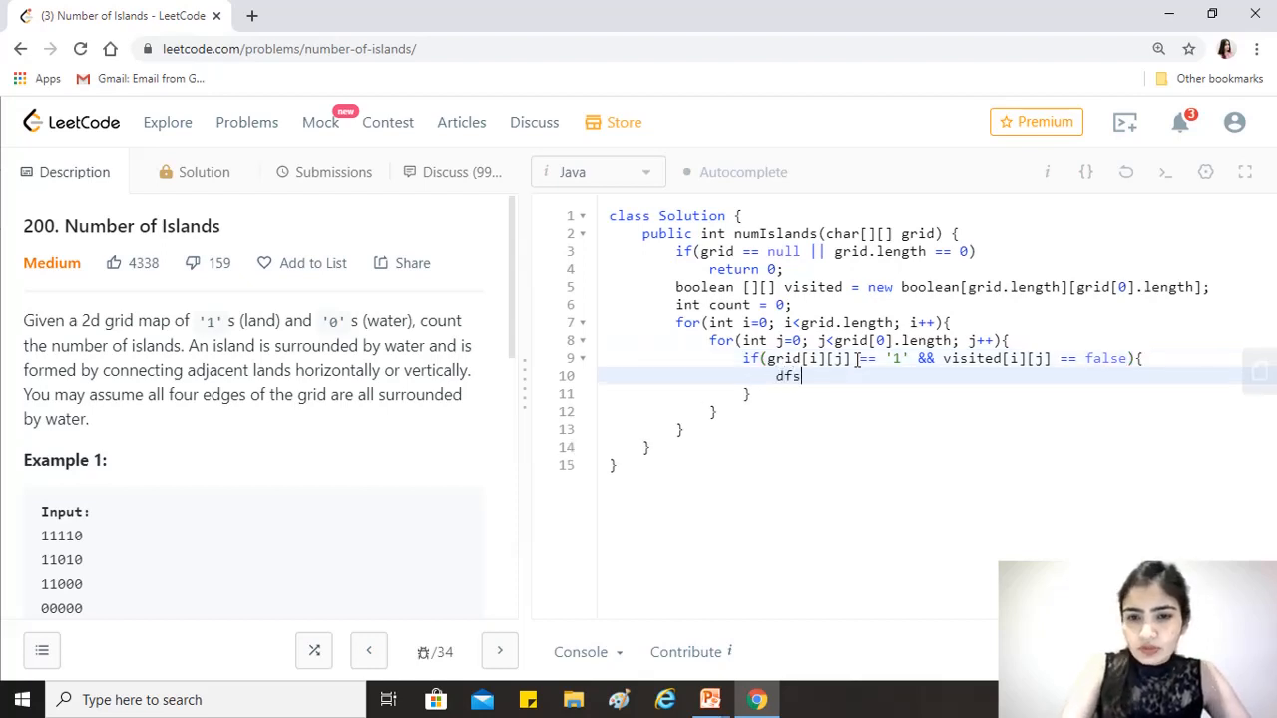
pyautogui.write('(')
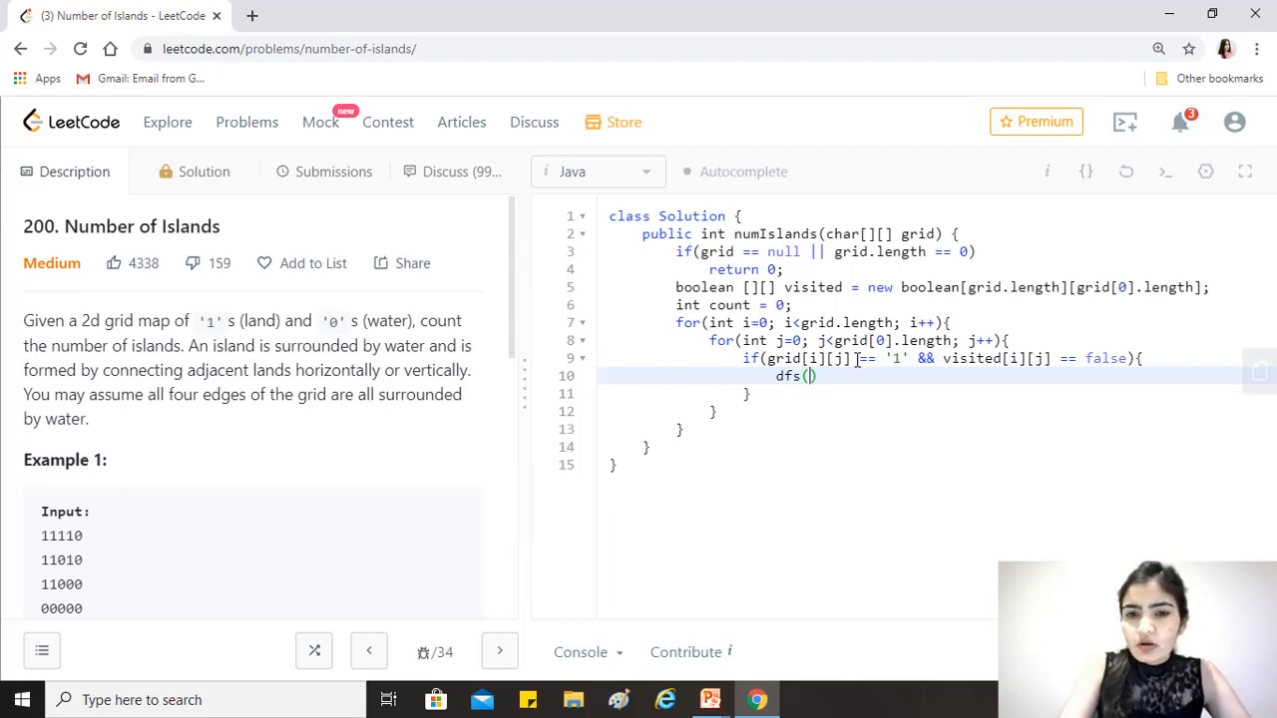
pyautogui.write('g')
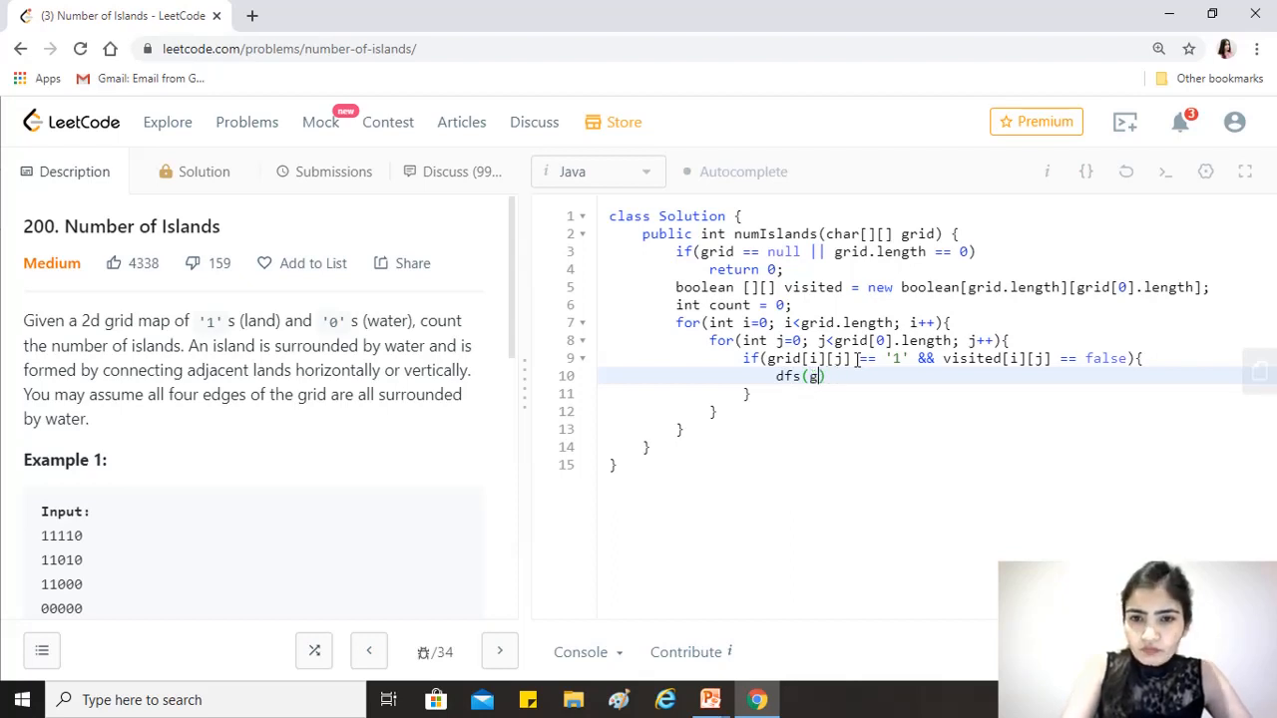
pyautogui.write('rid')
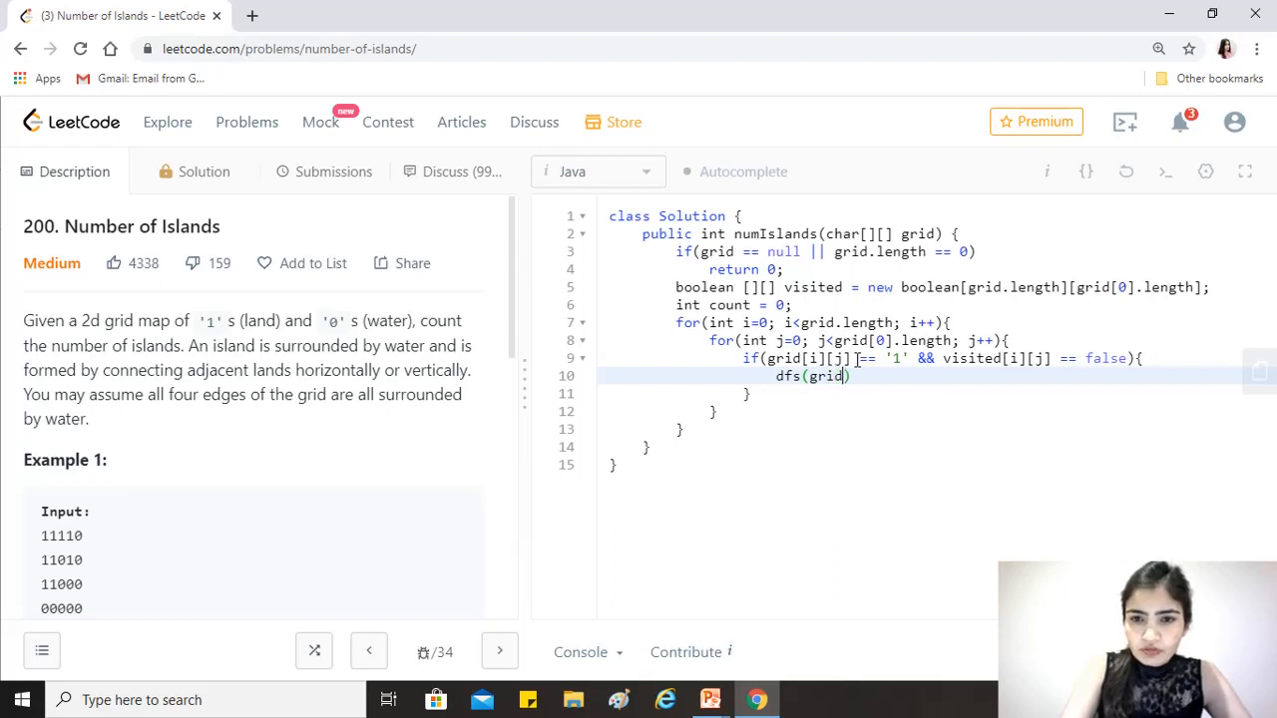
pyautogui.write(', visited, i, j')
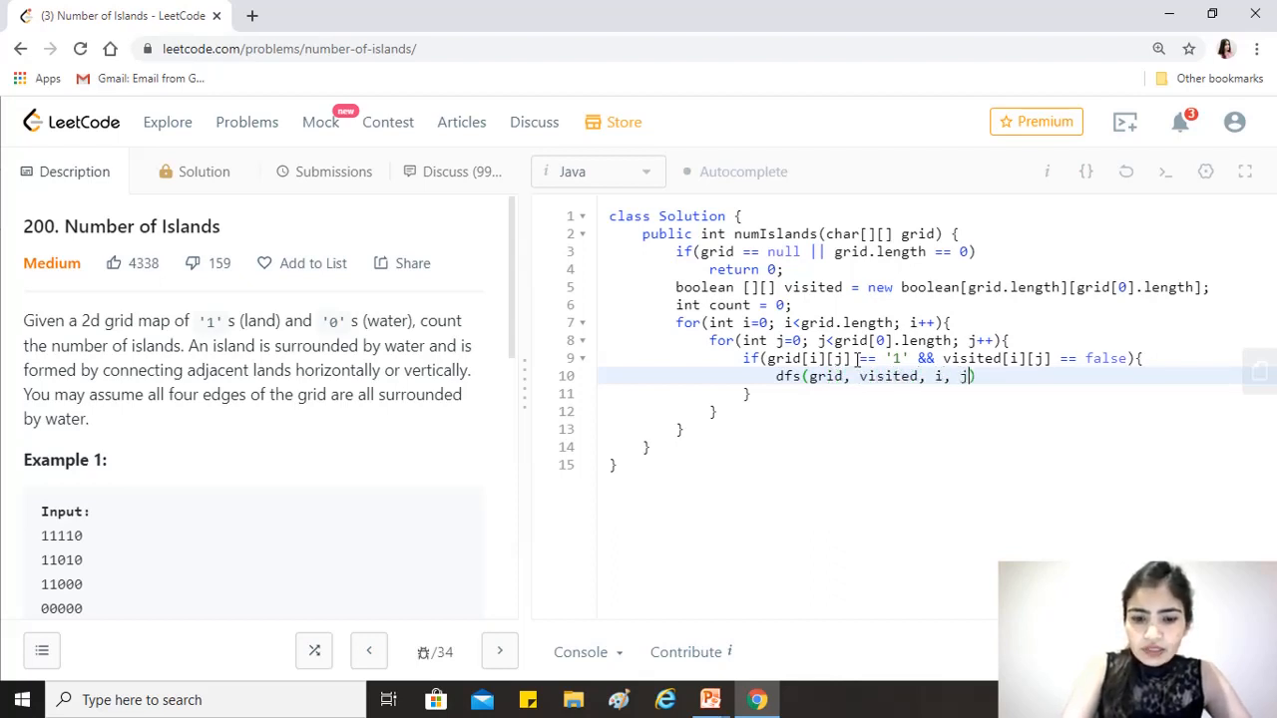
pyautogui.write(';')
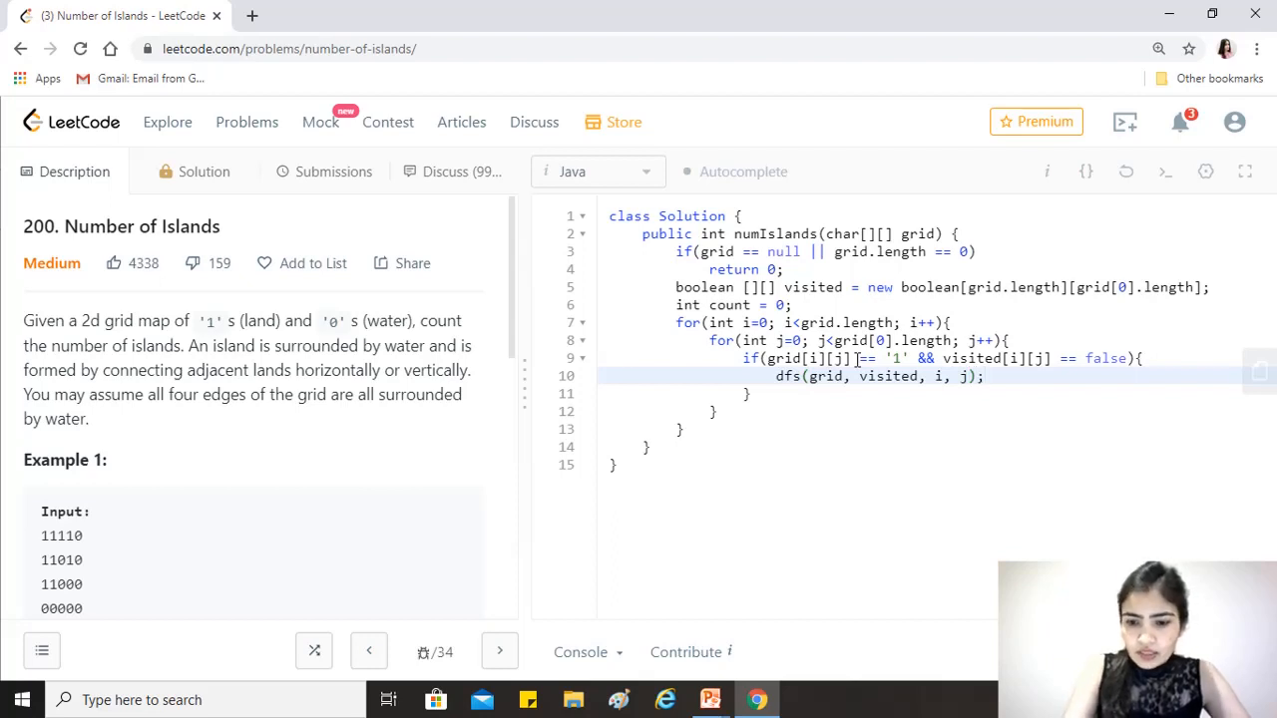
pyautogui.press('Enter')
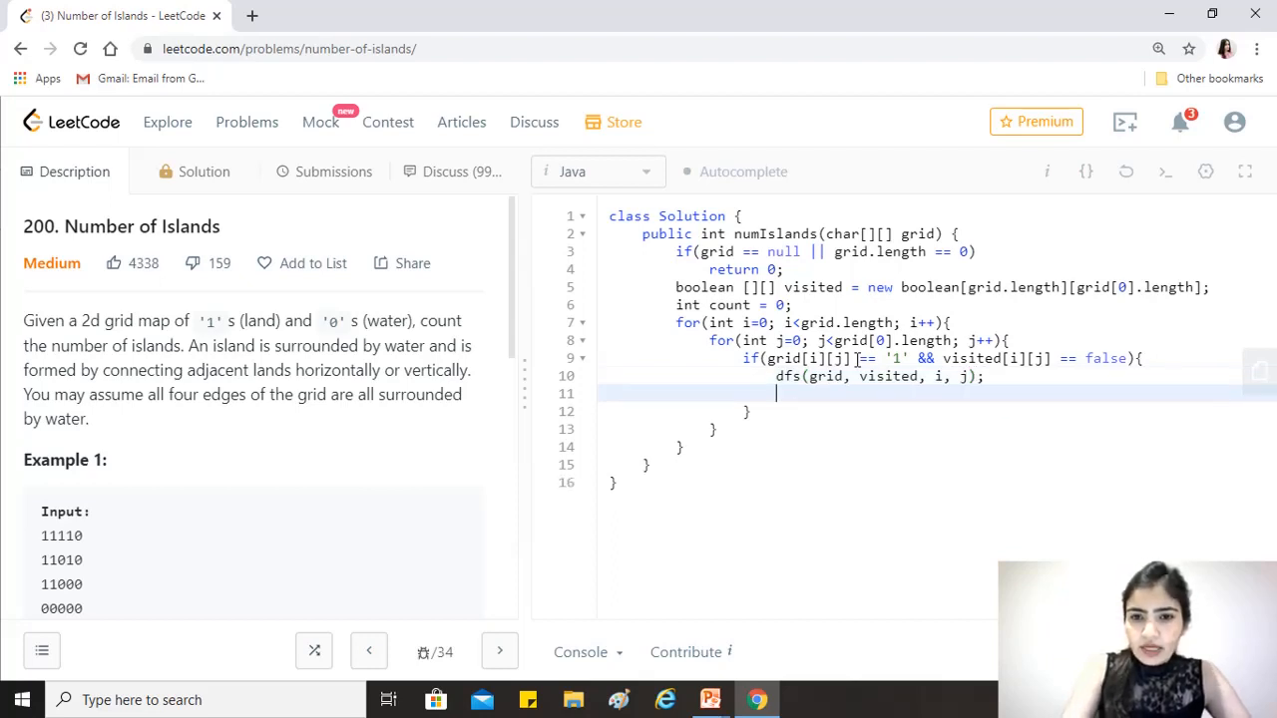
pyautogui.write('c')
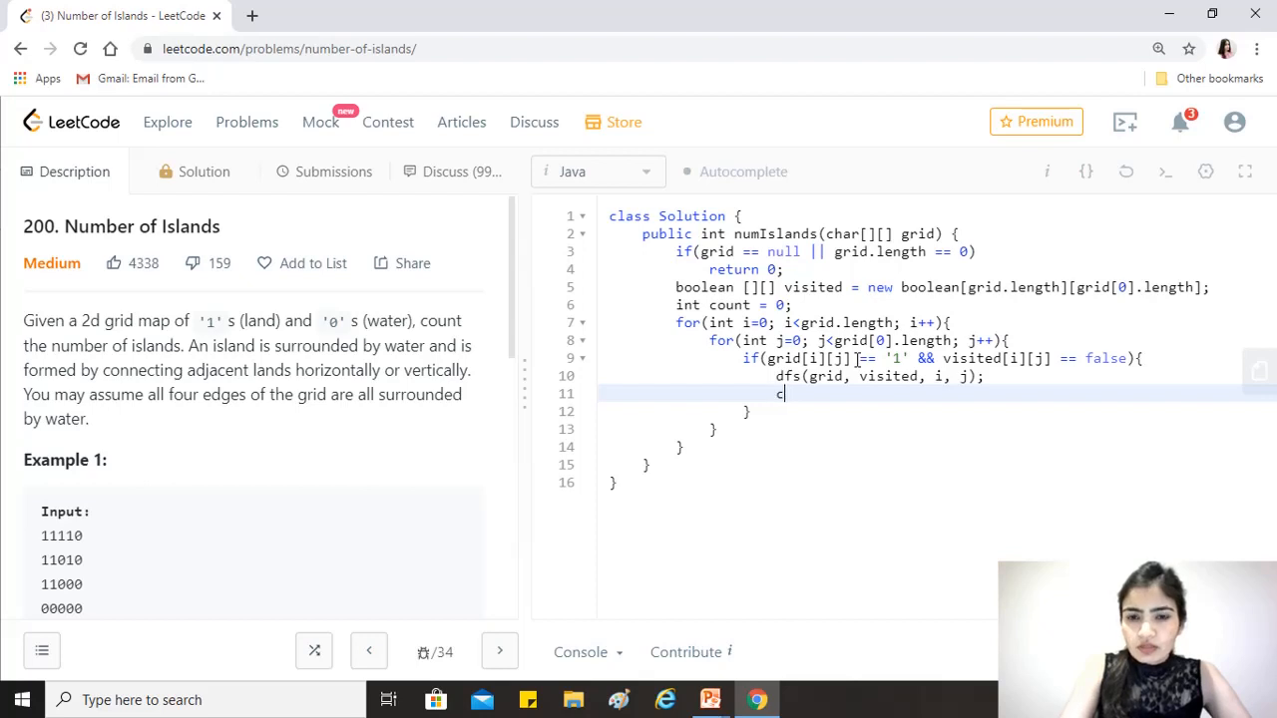
pyautogui.write('ount++')
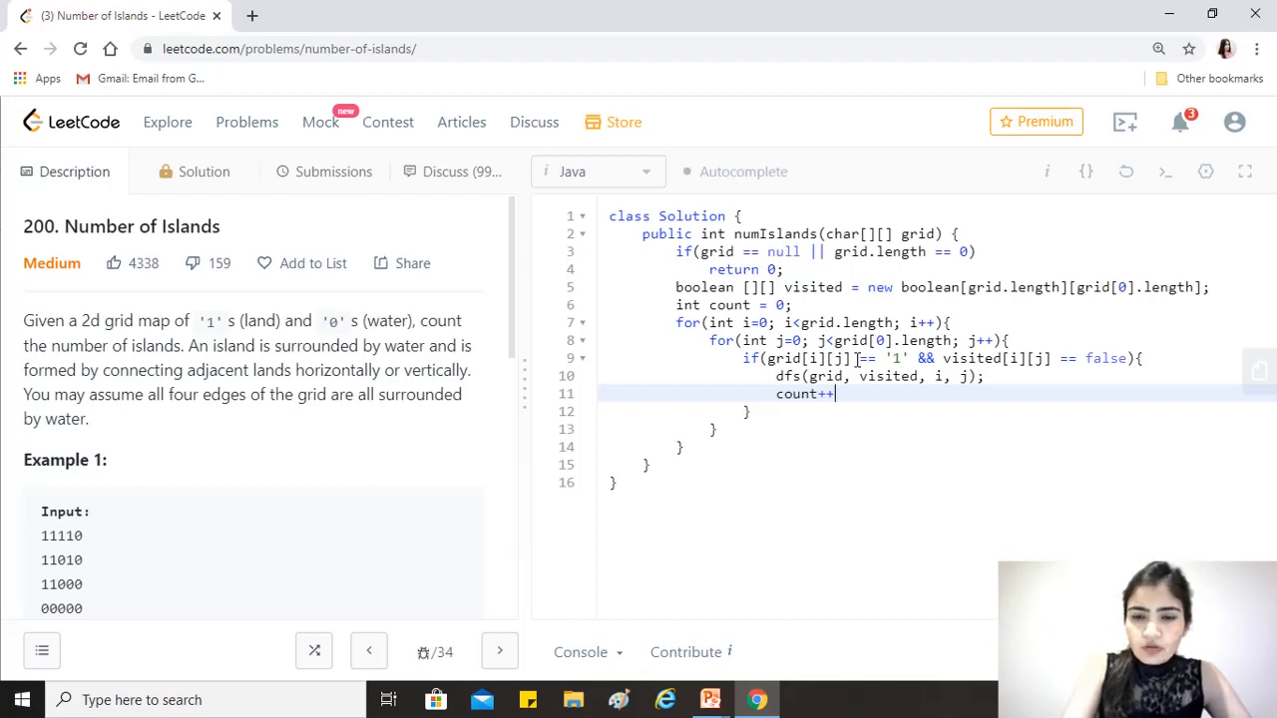
pyautogui.write(';')
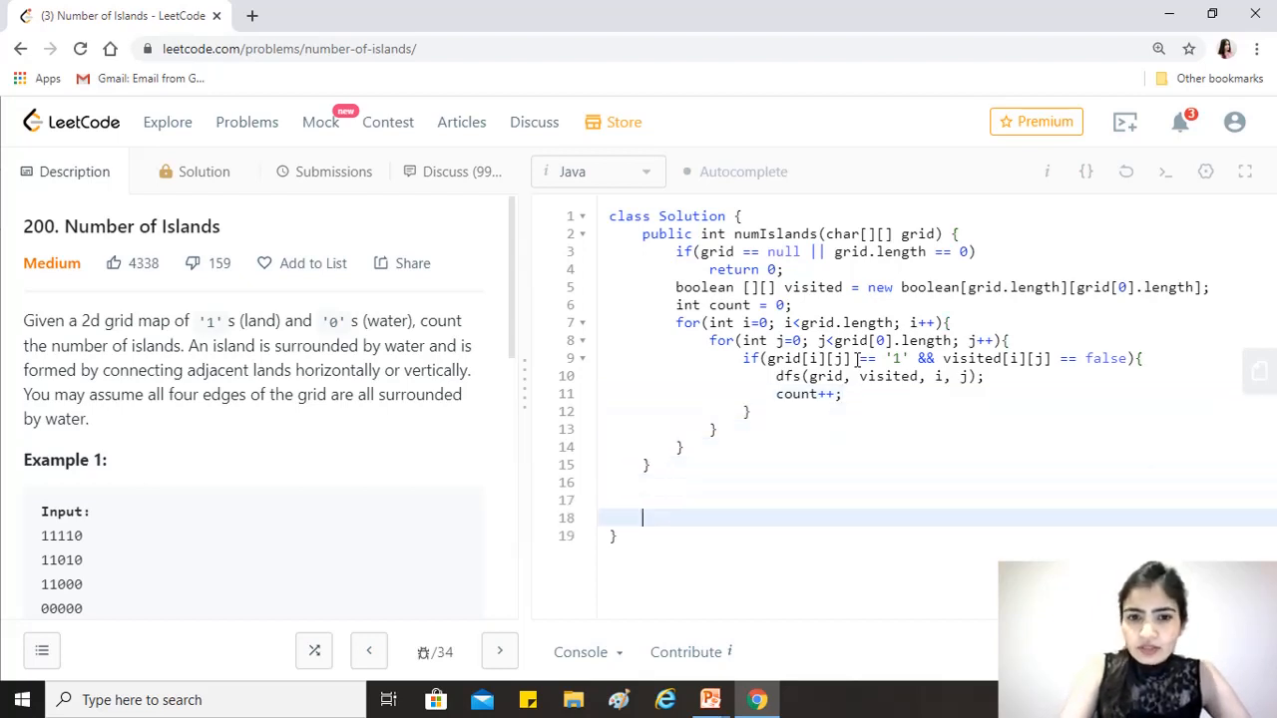
# Write the helper signature public void dfs(char[][] grid, boolean[][] visited, int i, int j){ with empty body
pyautogui.write('p')
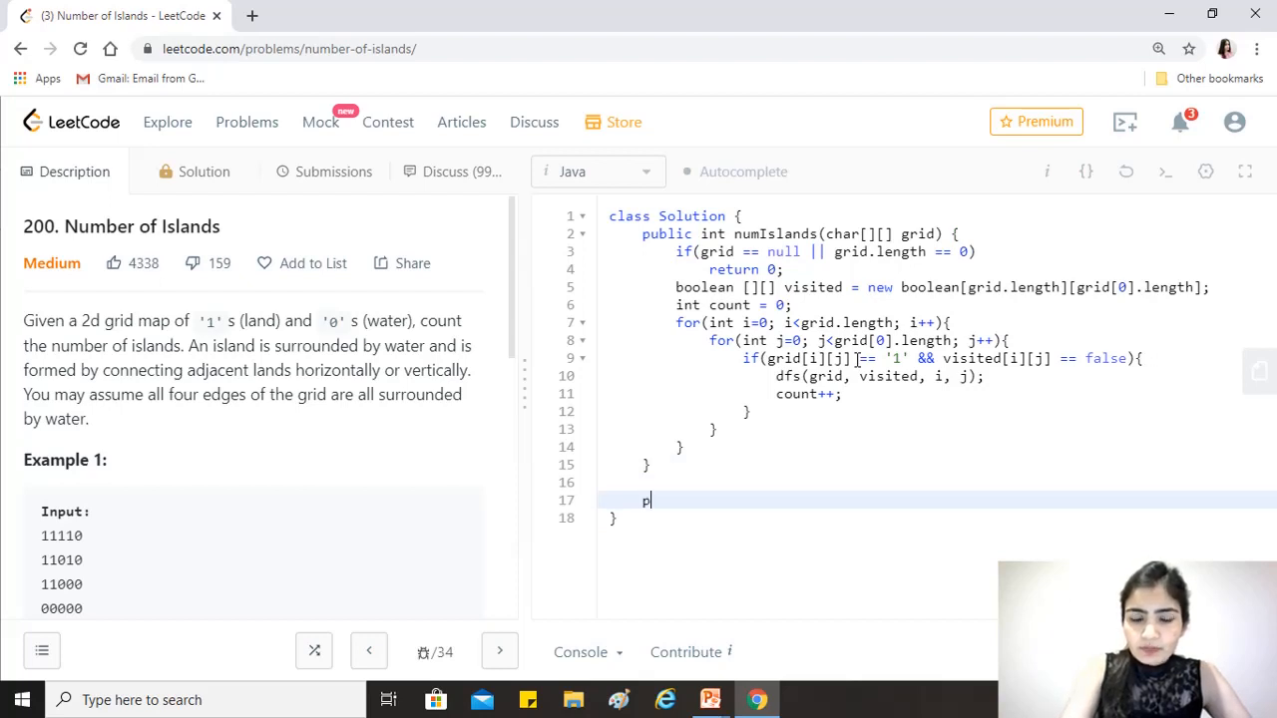
pyautogui.write('uli')
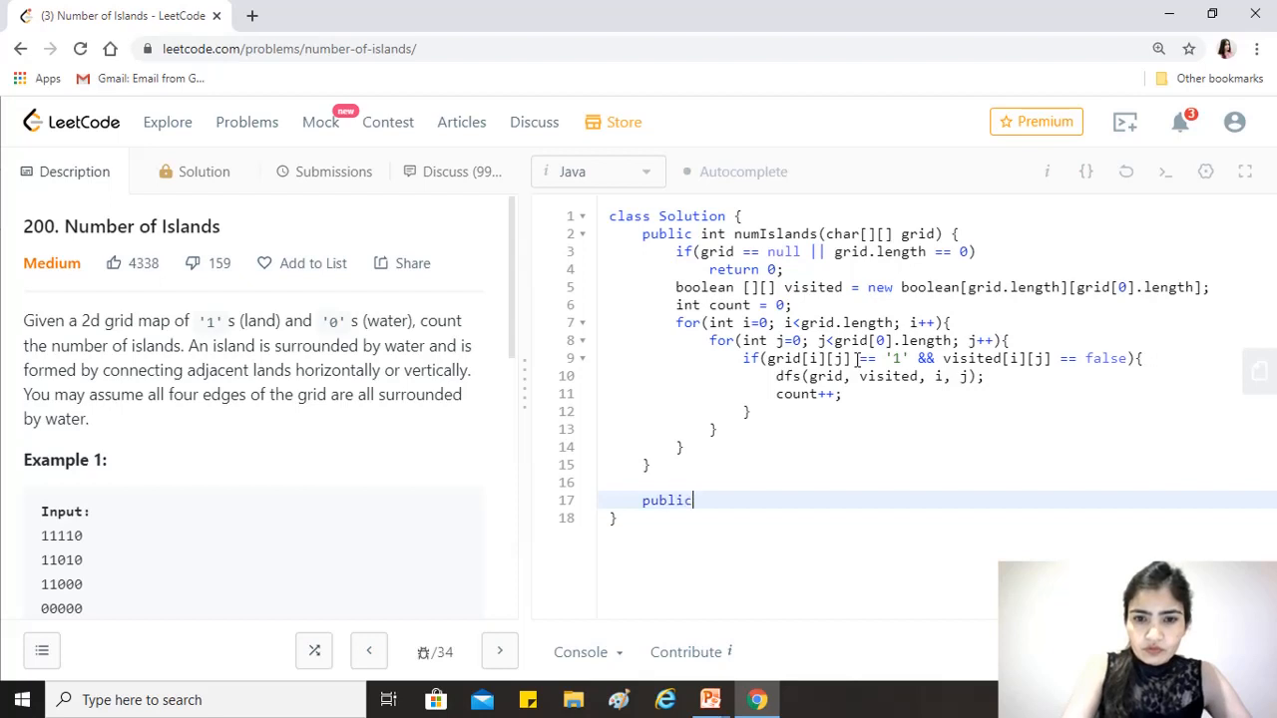
pyautogui.write('vo')
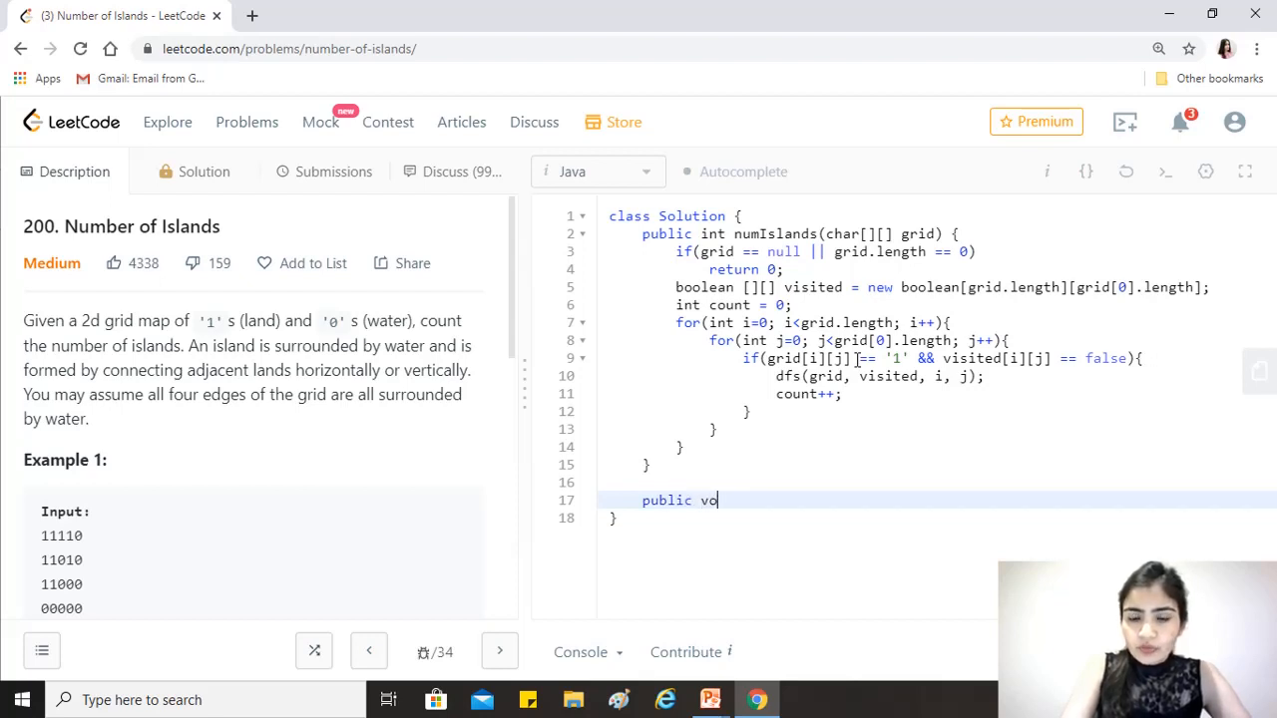
pyautogui.write('id')
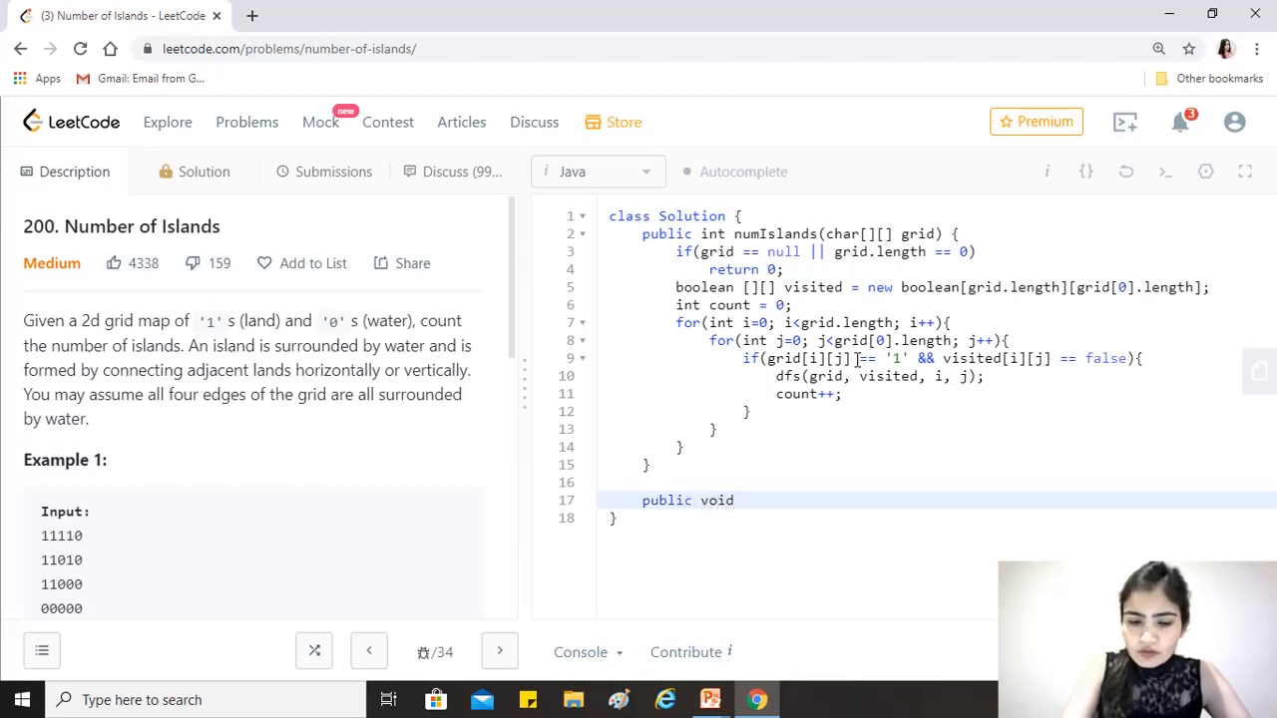
pyautogui.write('dfs')
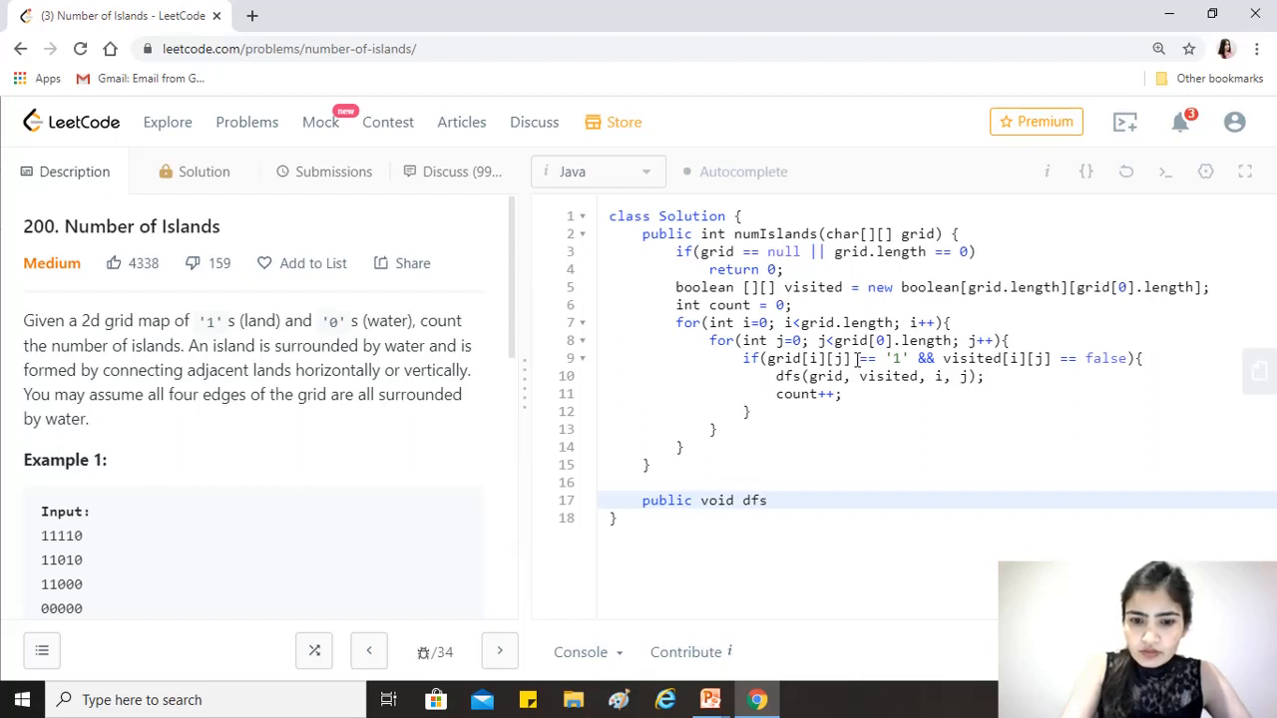
pyautogui.write('(in')
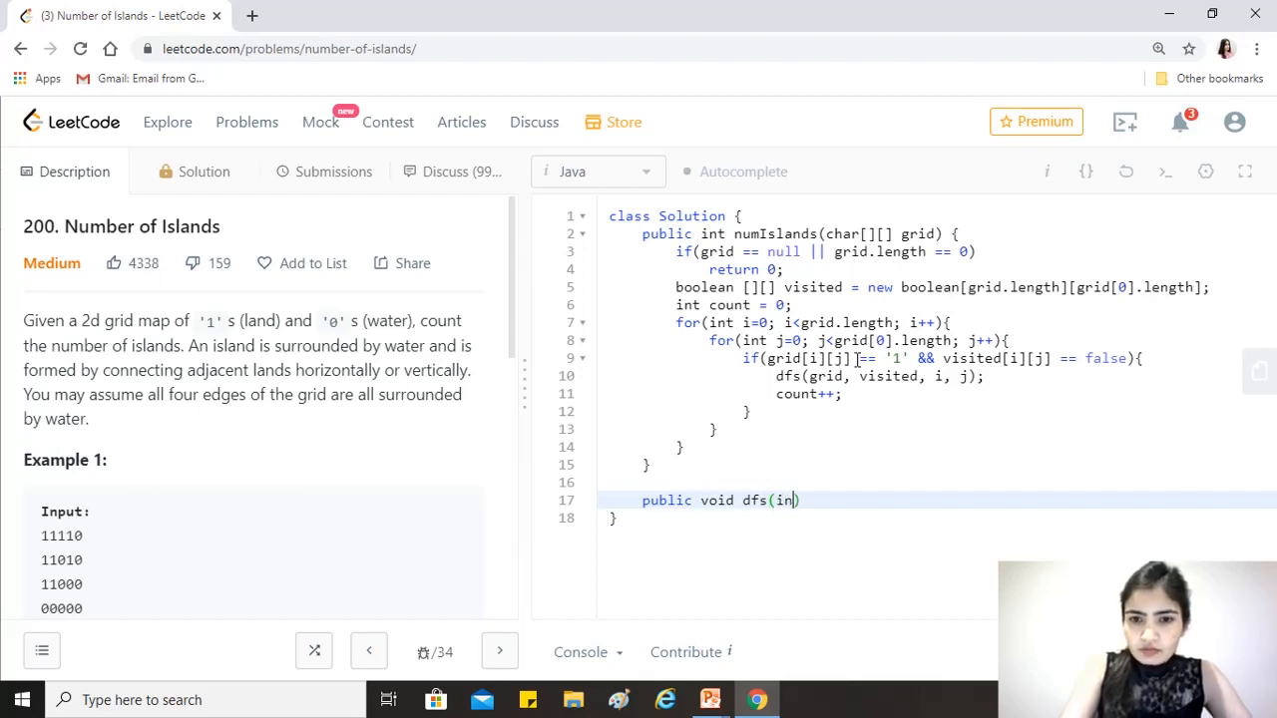
pyautogui.press('Backspace')
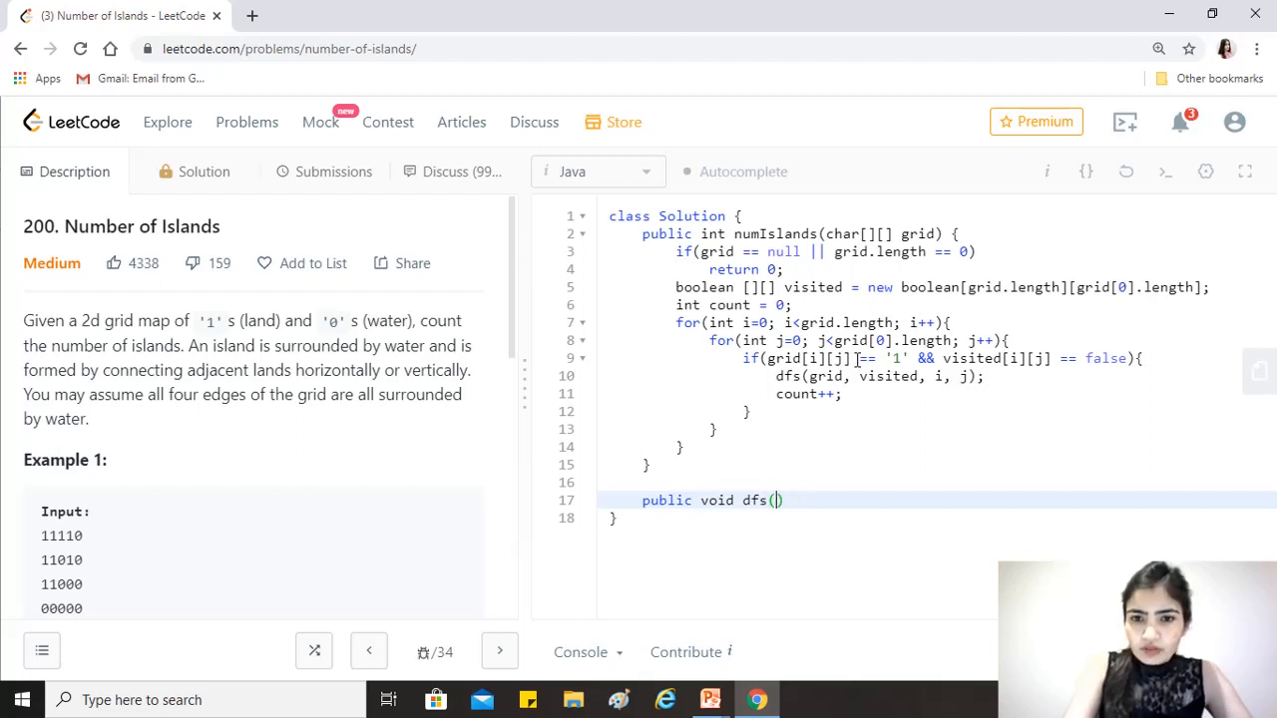
pyautogui.write('char[][] g')
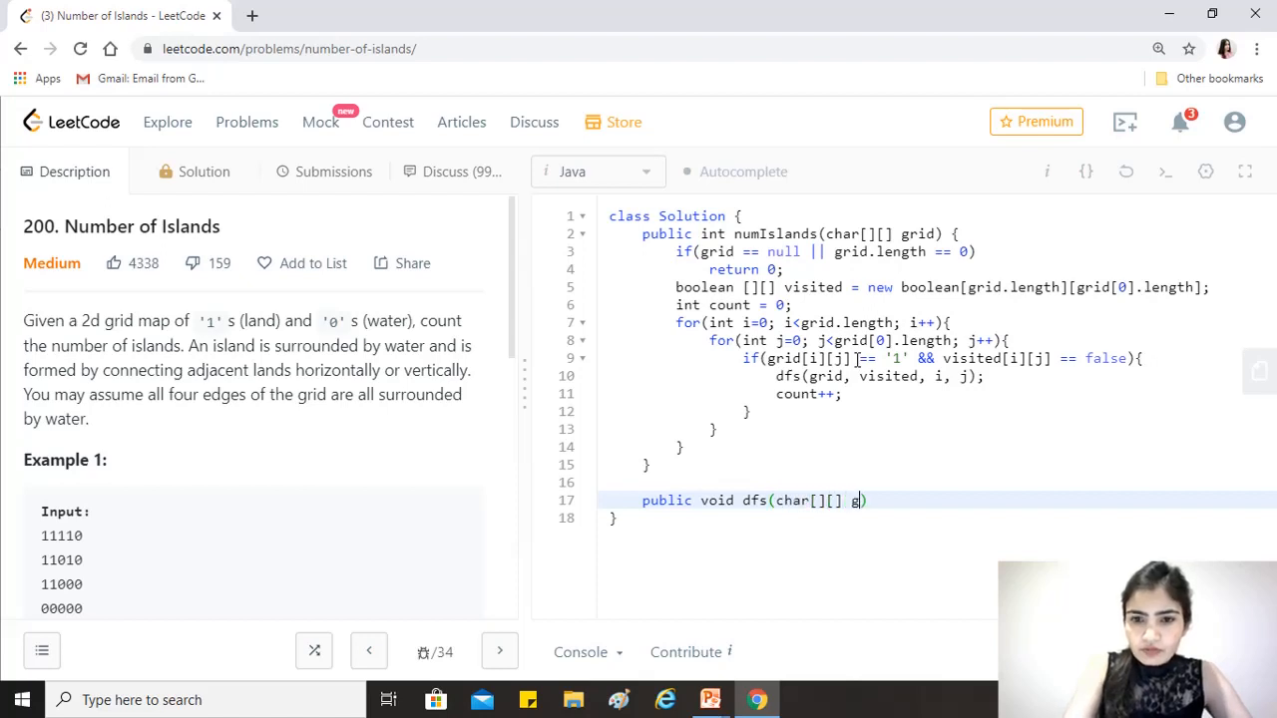
pyautogui.write('rid,')
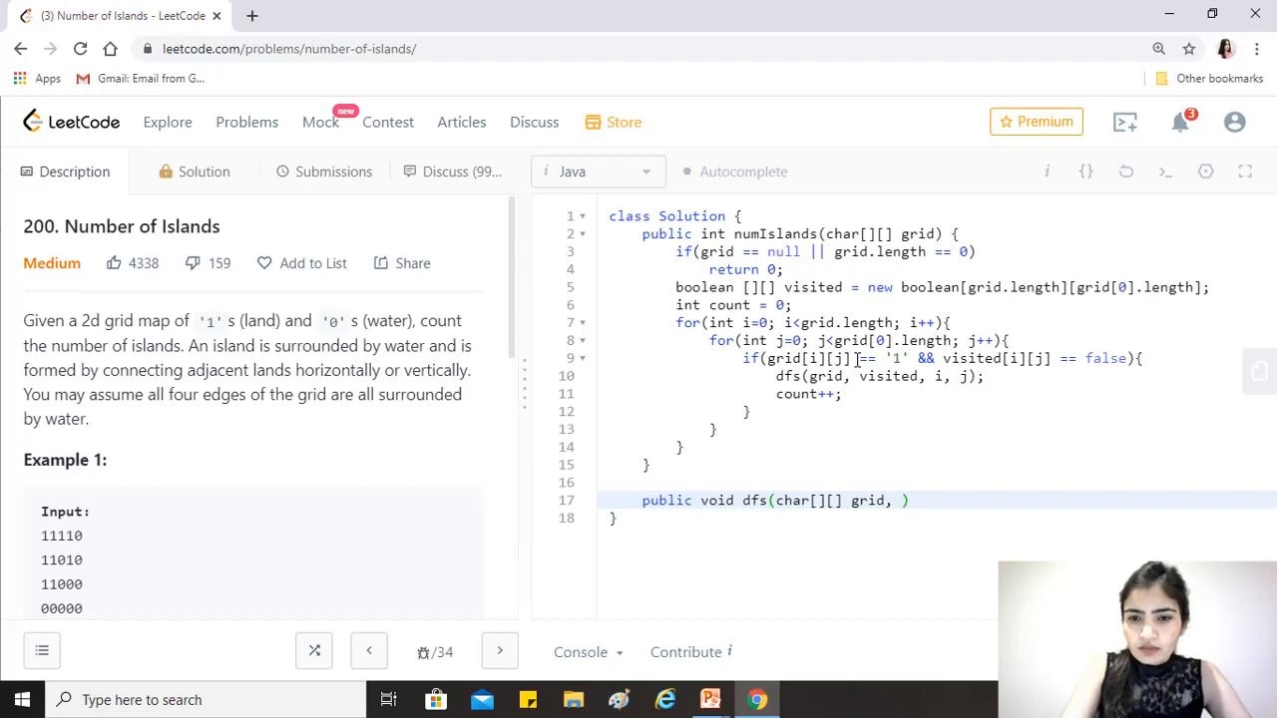
pyautogui.write('boolean[][]')
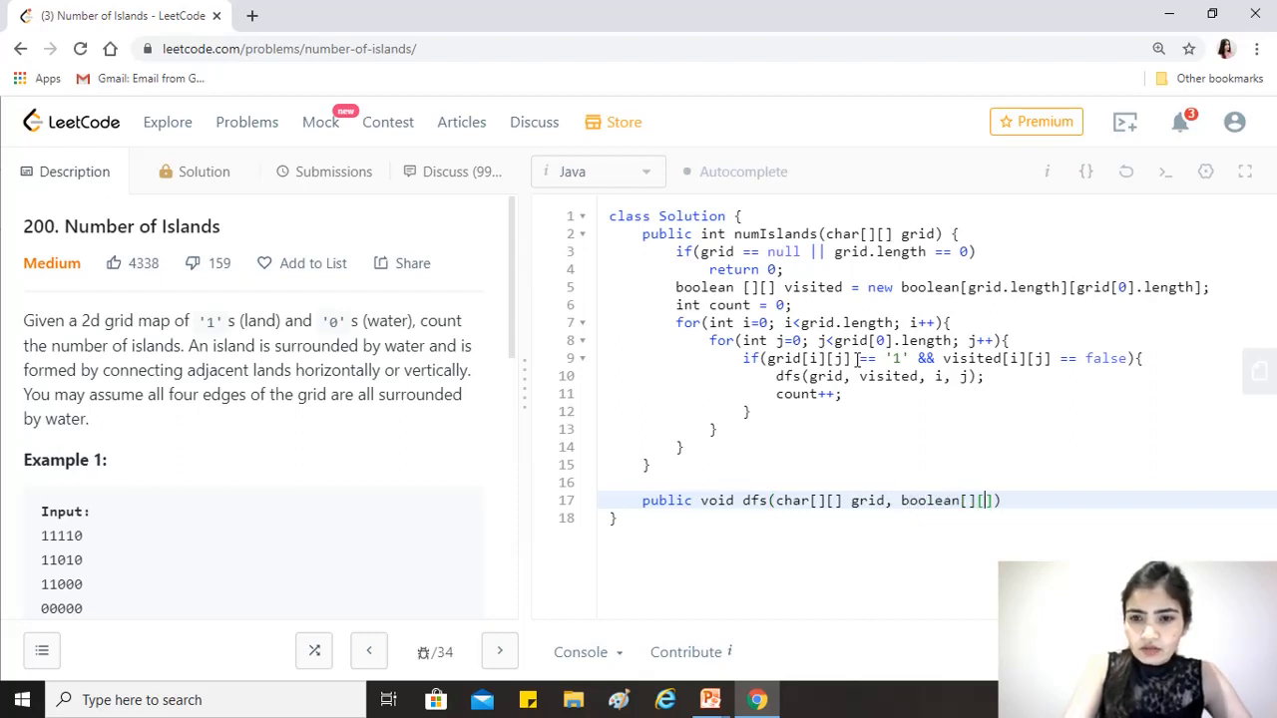
pyautogui.write('visited,')
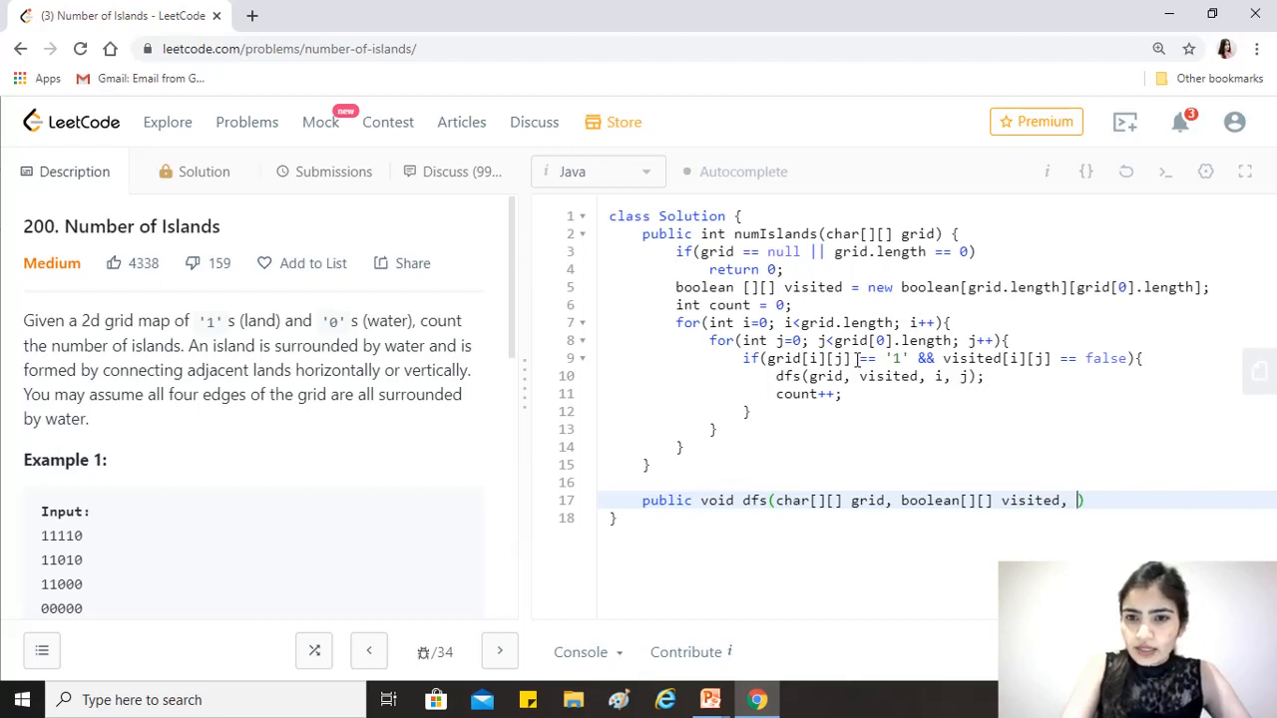
pyautogui.write('int i, int j')
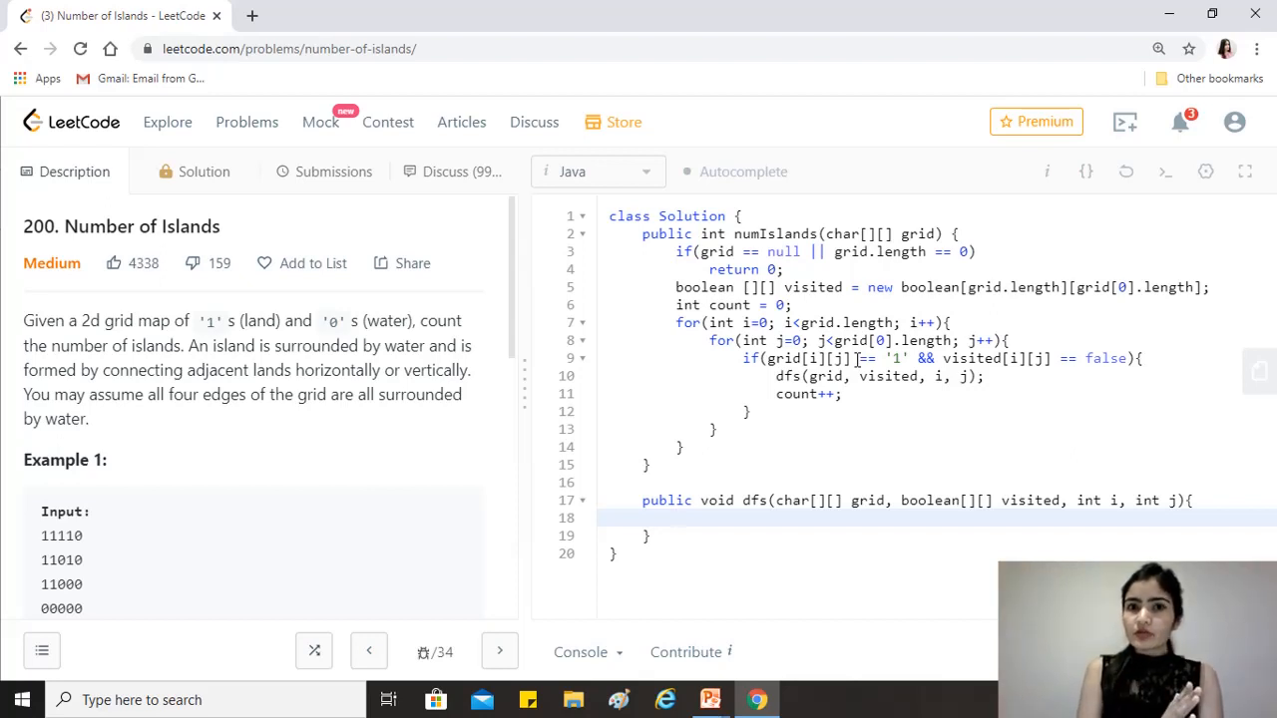
# Begin the dfs guard with i < 0 || i >= grid.length || j < 0 || j >= grid[0].length
pyautogui.click(677, 517)
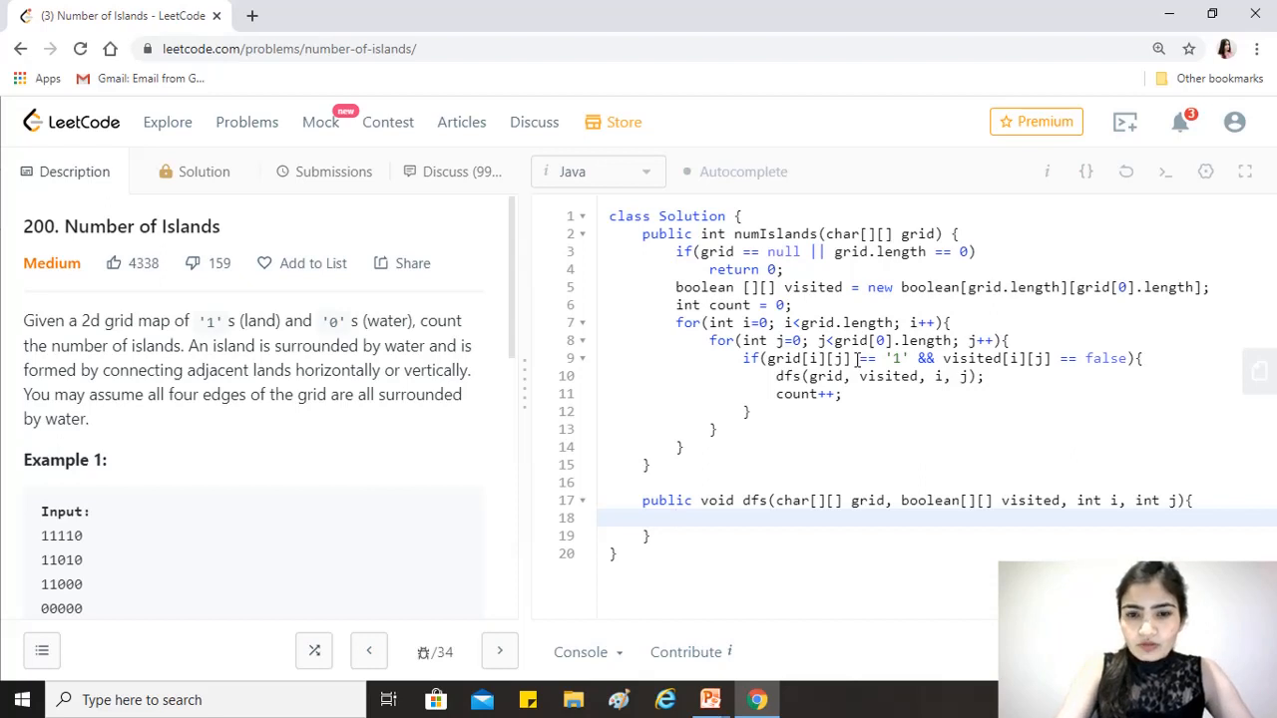
pyautogui.write('if(i')
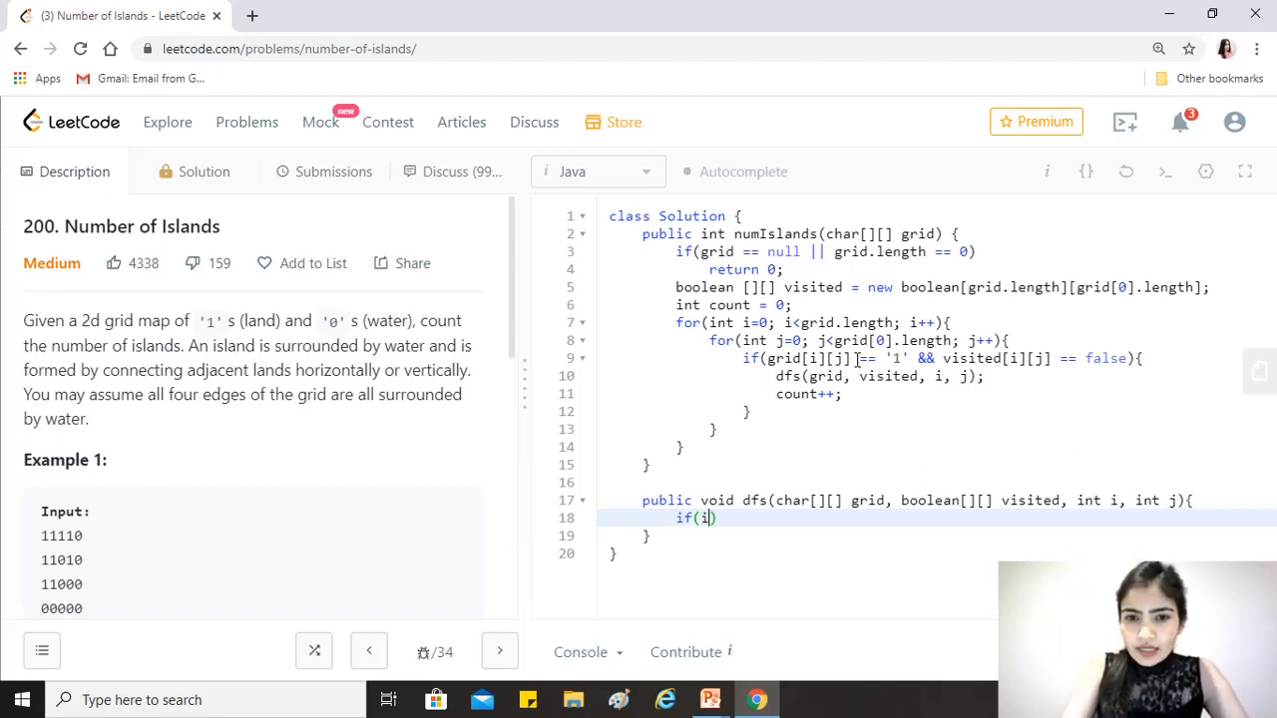
pyautogui.write('<0)')
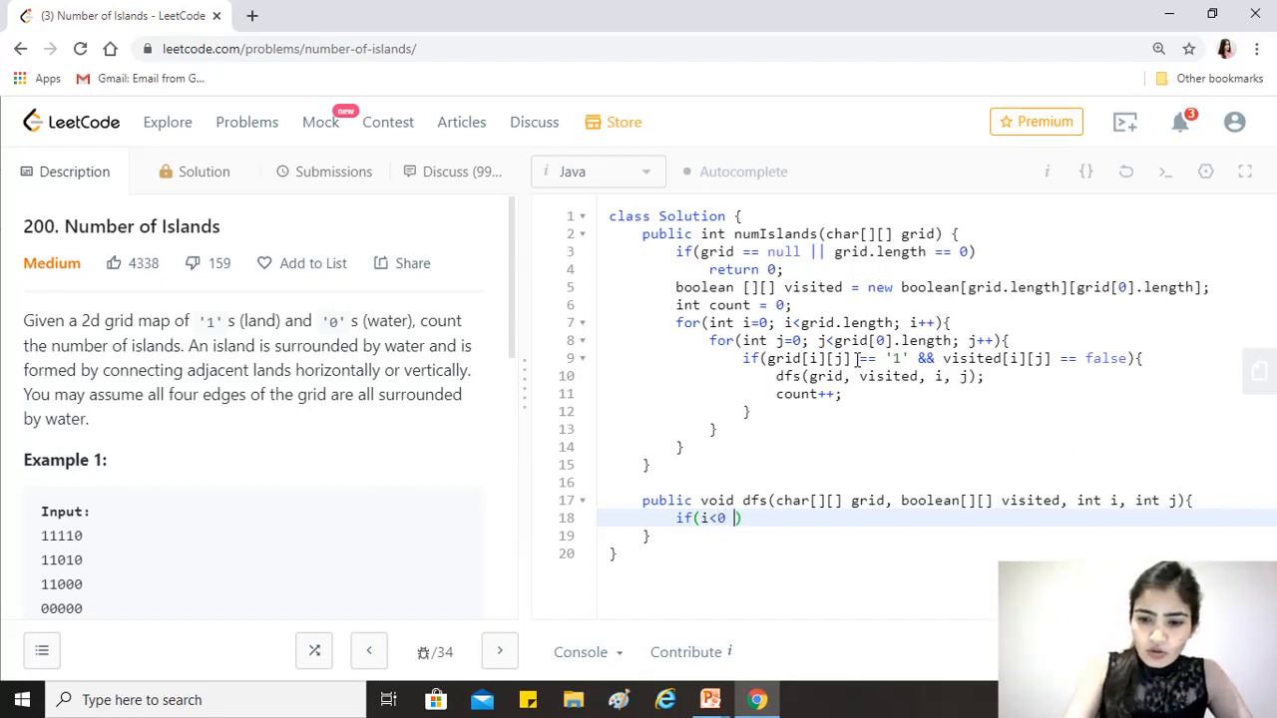
pyautogui.write('|| i)')
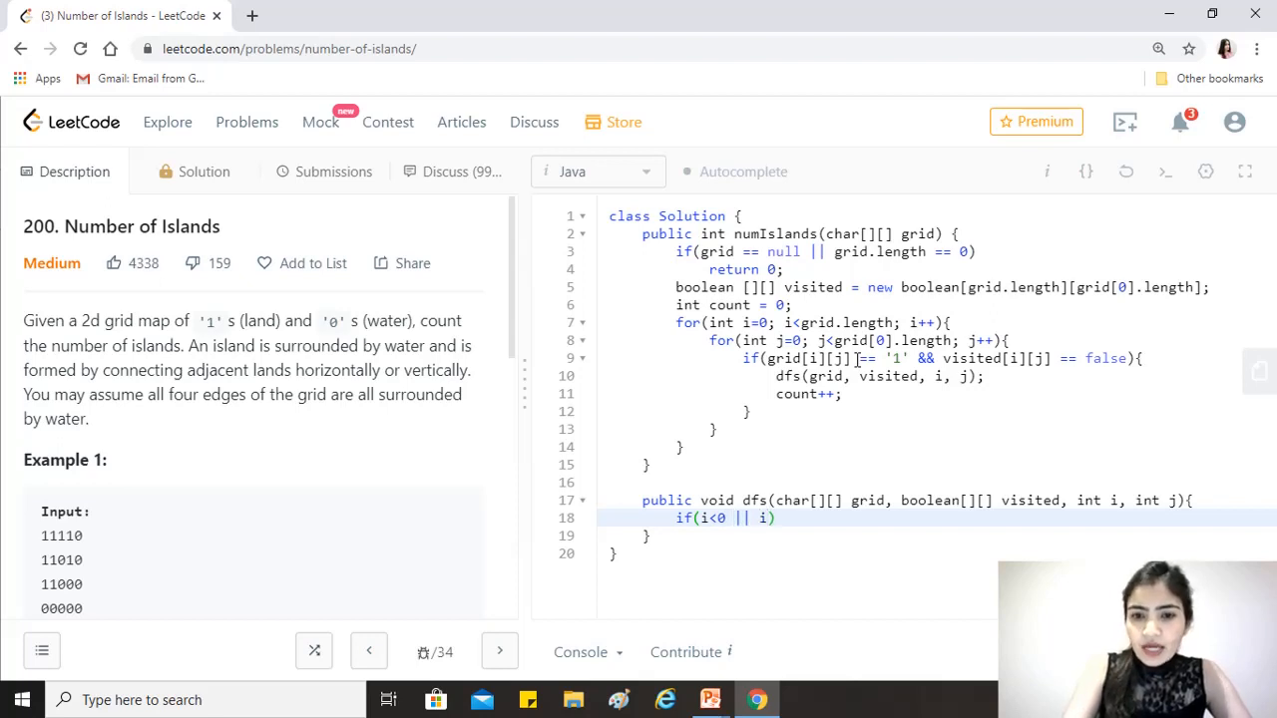
pyautogui.write('<')
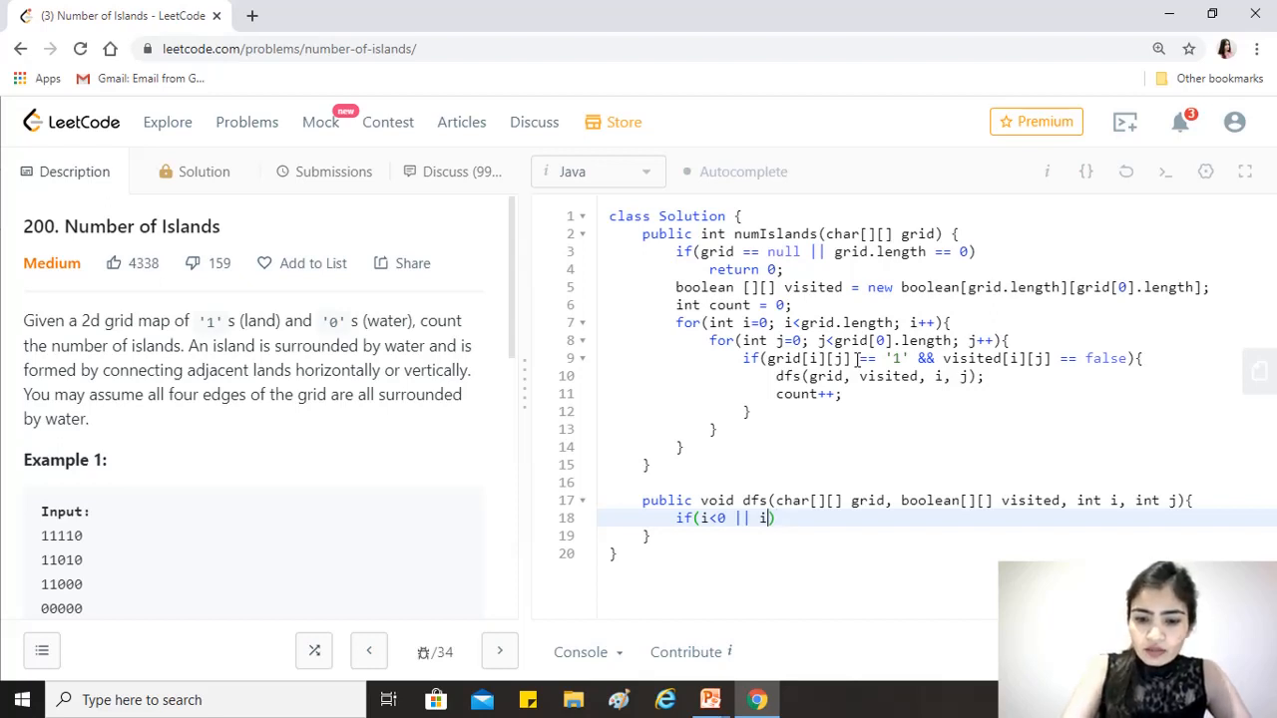
pyautogui.write('>=')
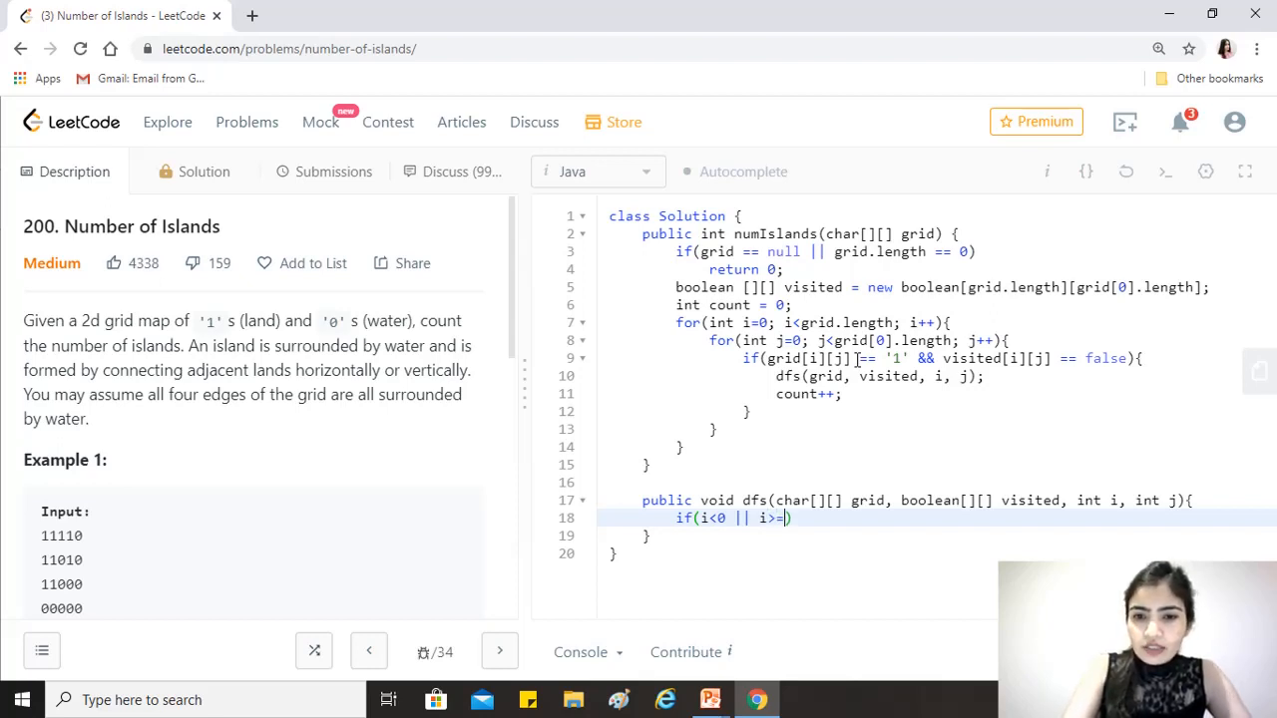
pyautogui.write('gi')
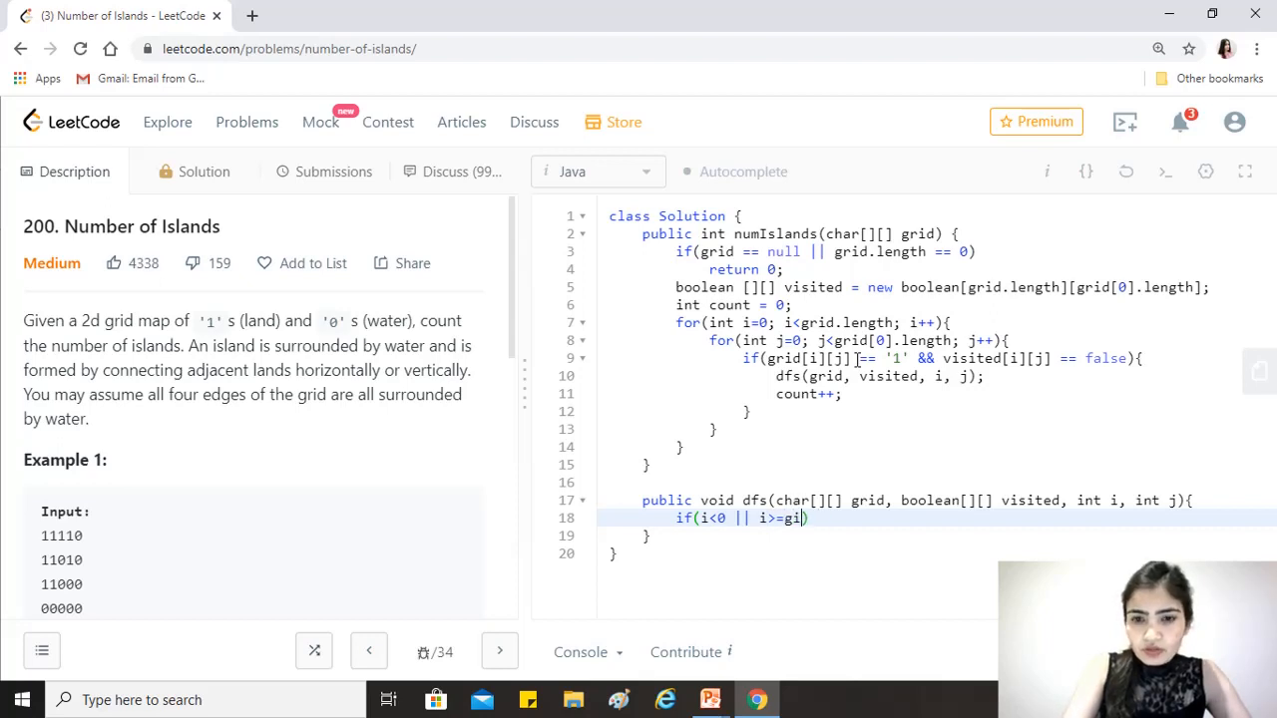
pyautogui.write('rid.length ||')
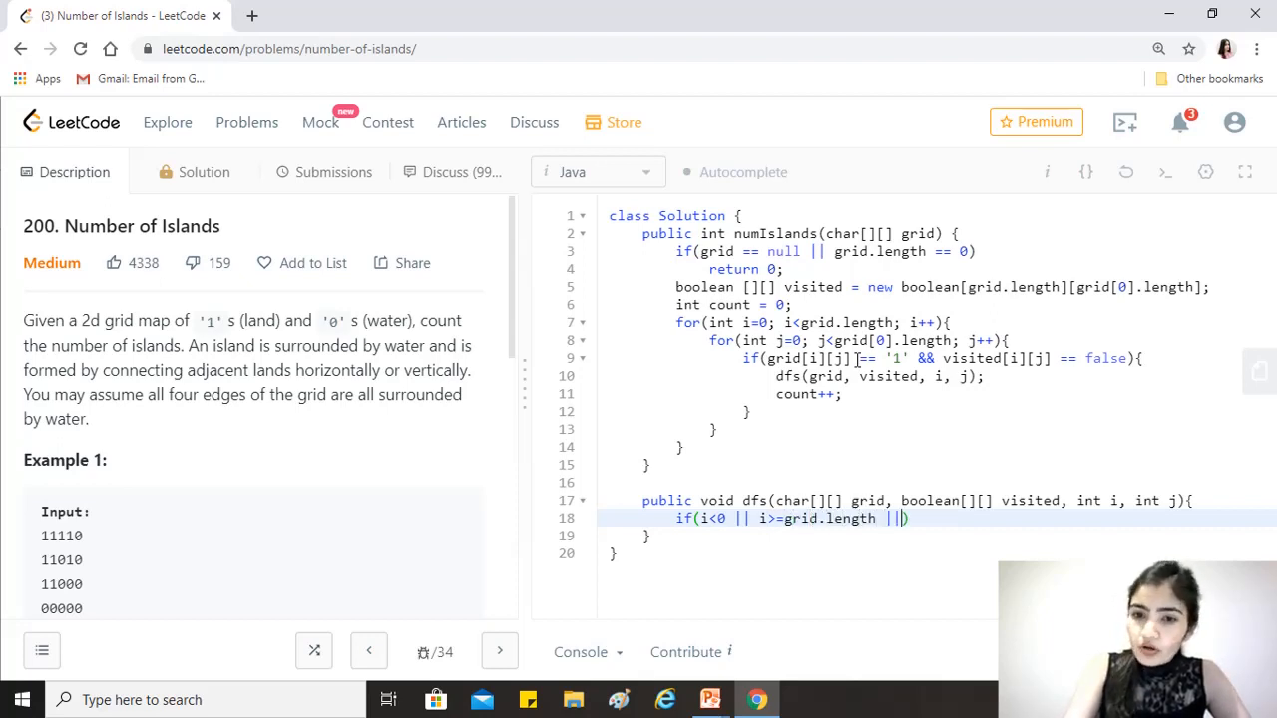
pyautogui.write('j<')
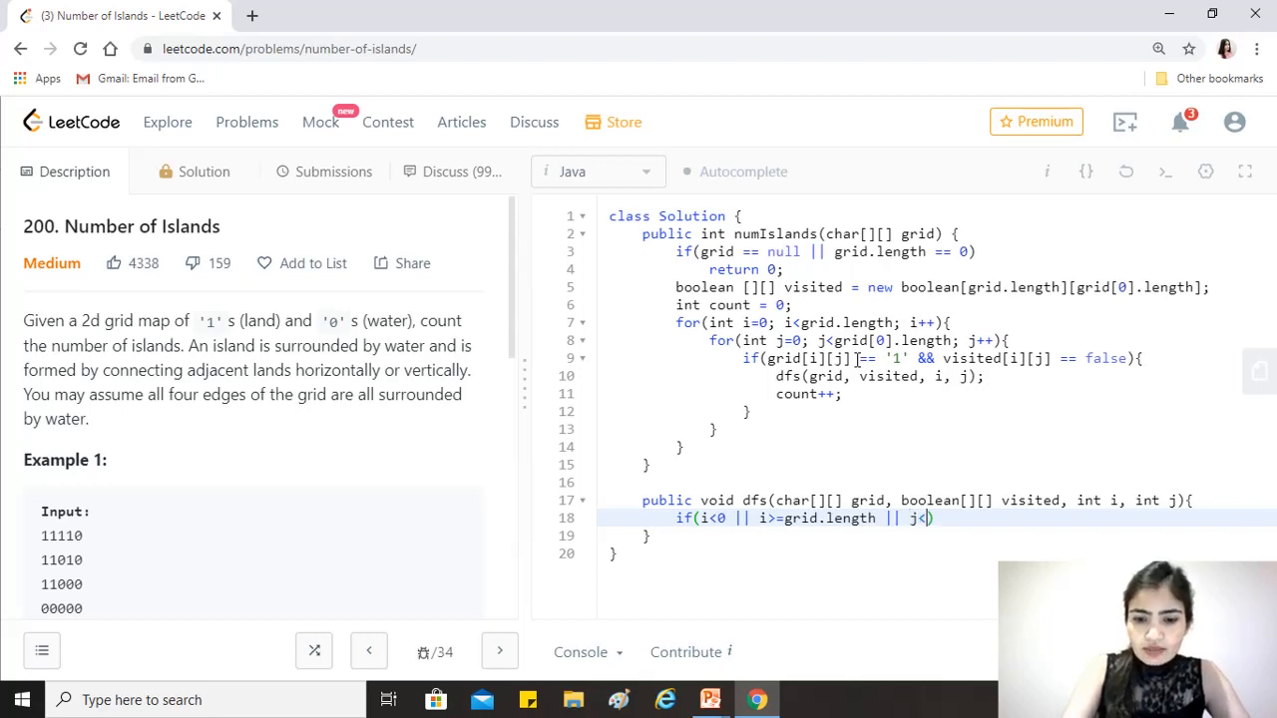
pyautogui.write('0')
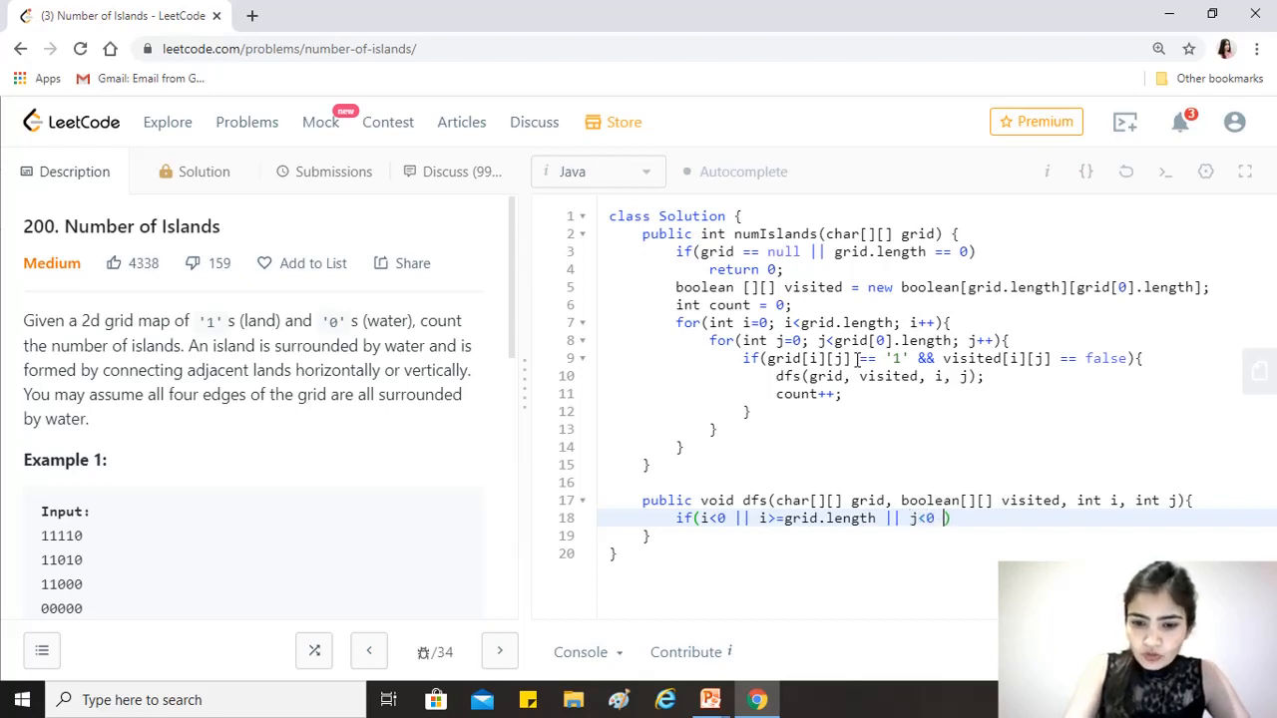
pyautogui.write('||')
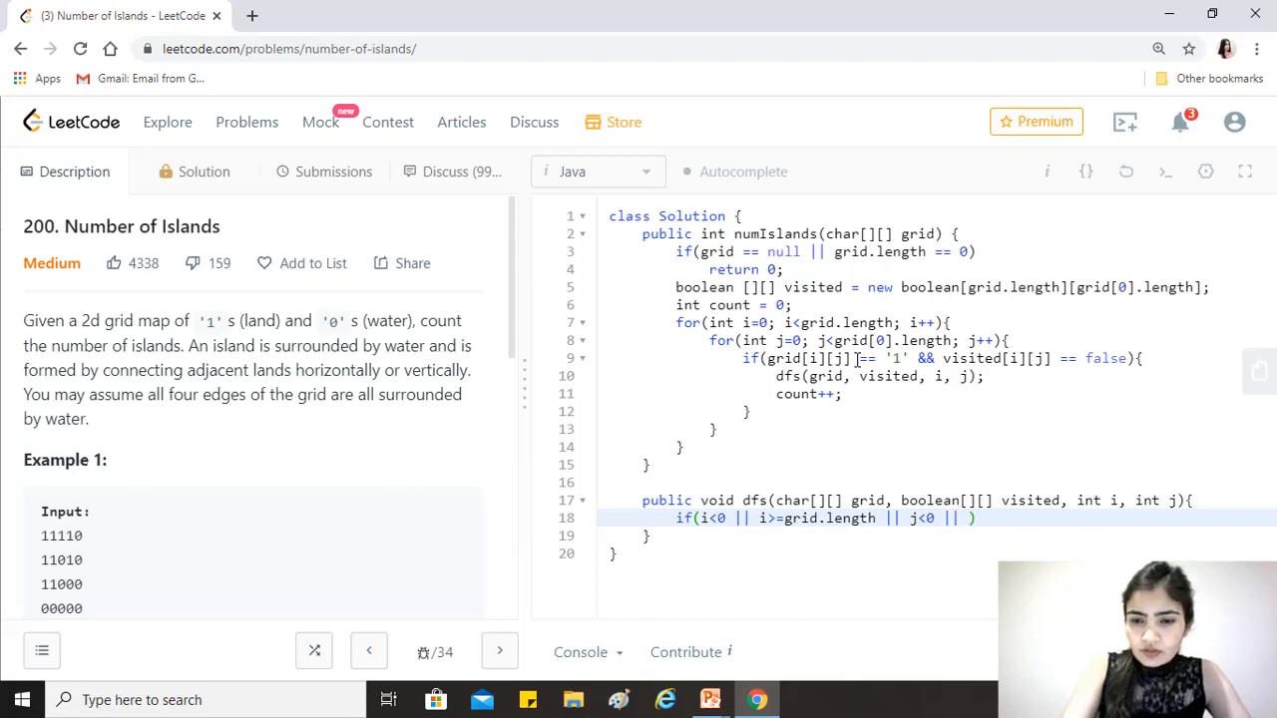
pyautogui.write('>=')
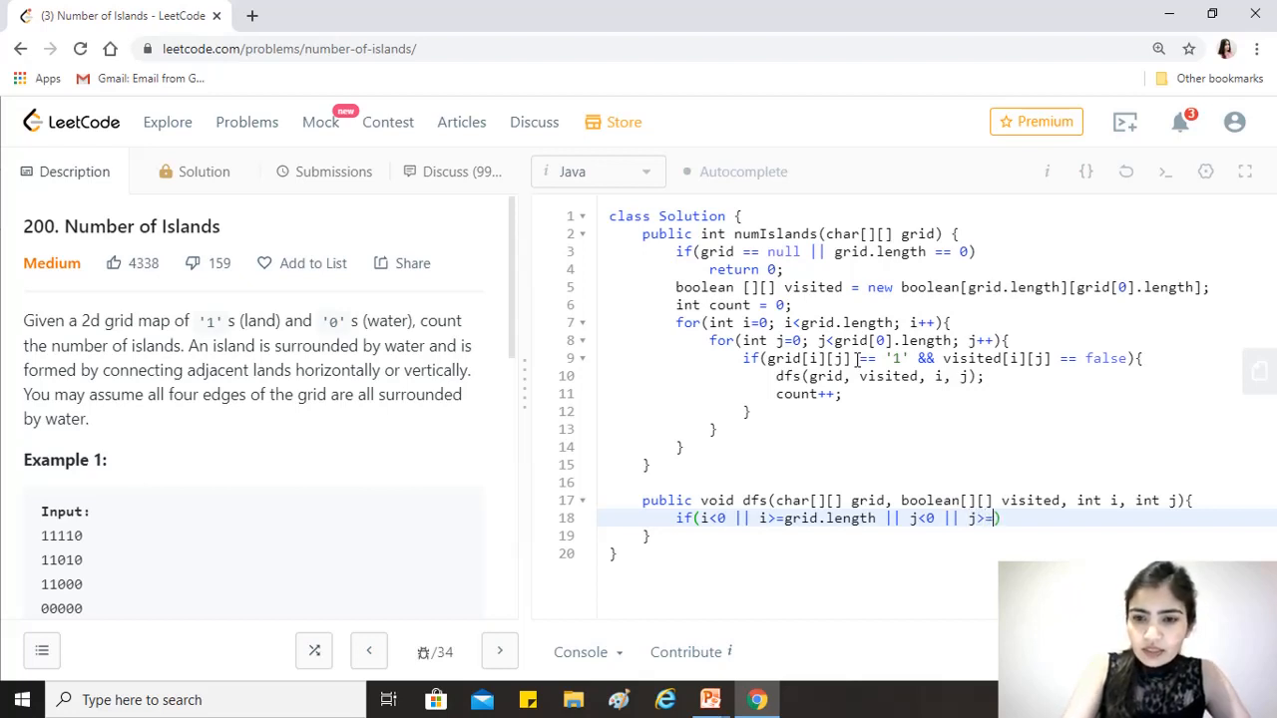
pyautogui.write('grid[]')
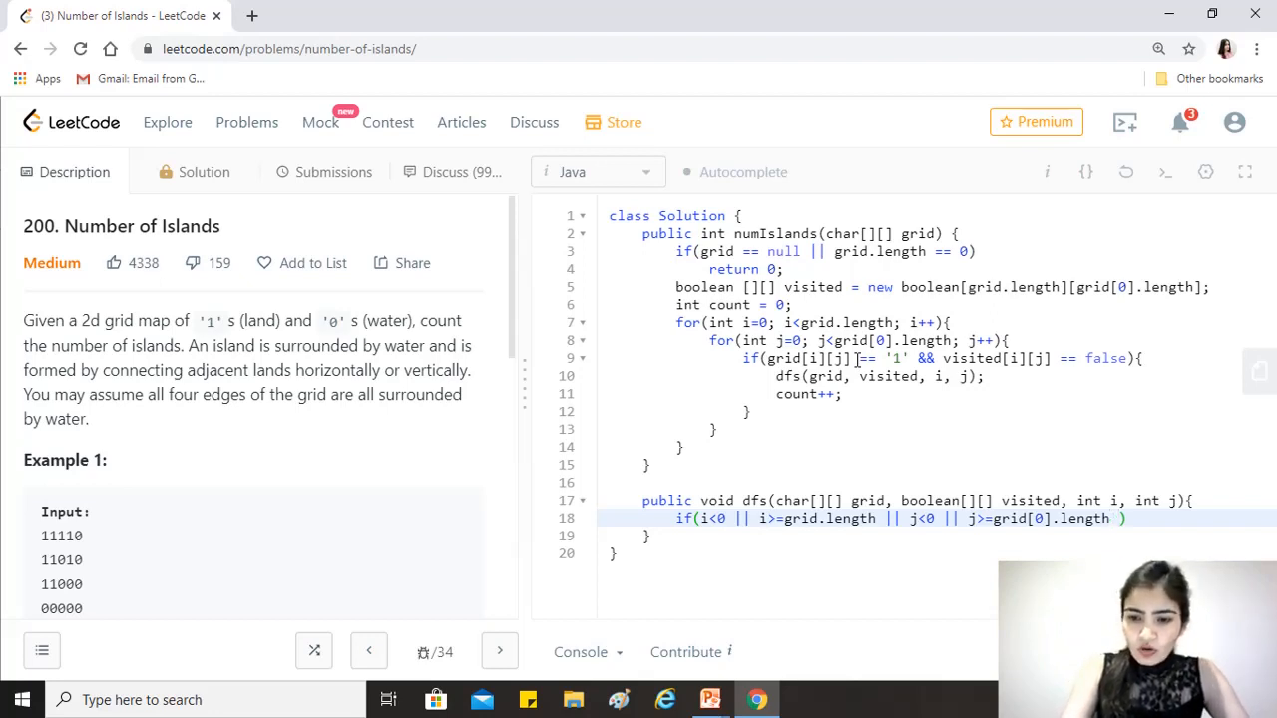
# Extend the guard with || visited[i][j] == true || grid[i][j] == '0' and return early
pyautogui.write('||')
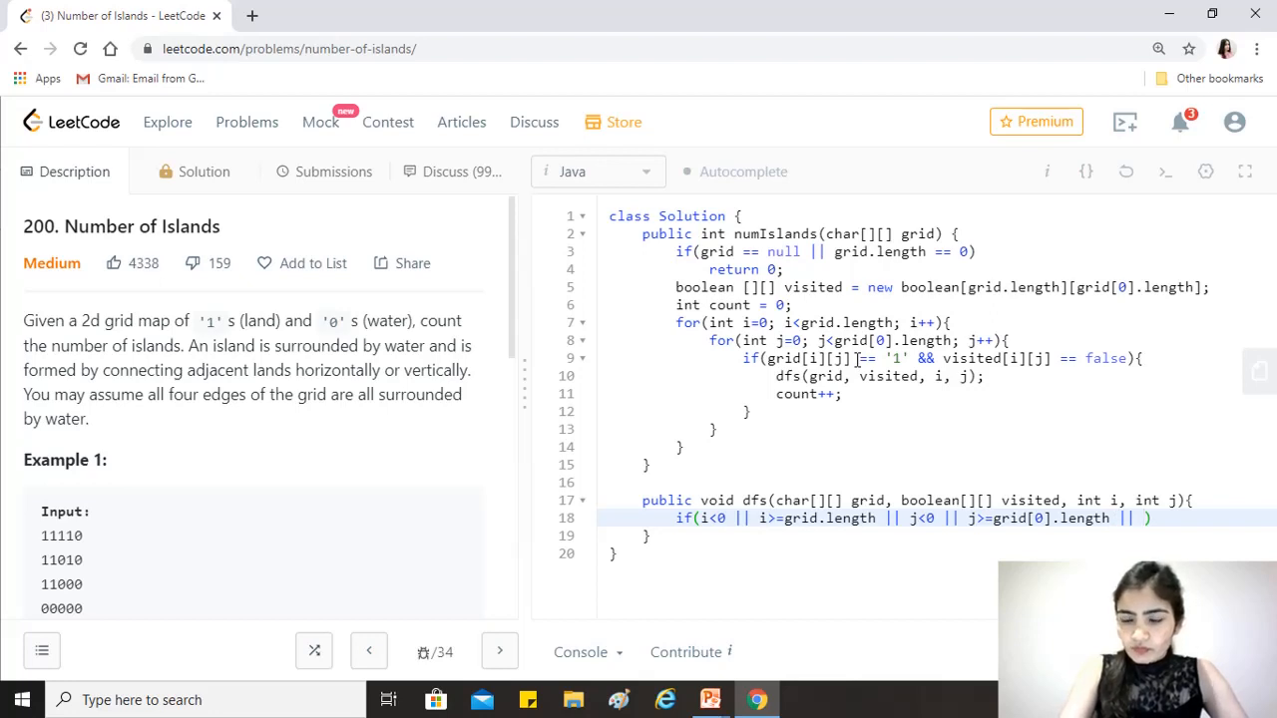
pyautogui.write('visi')
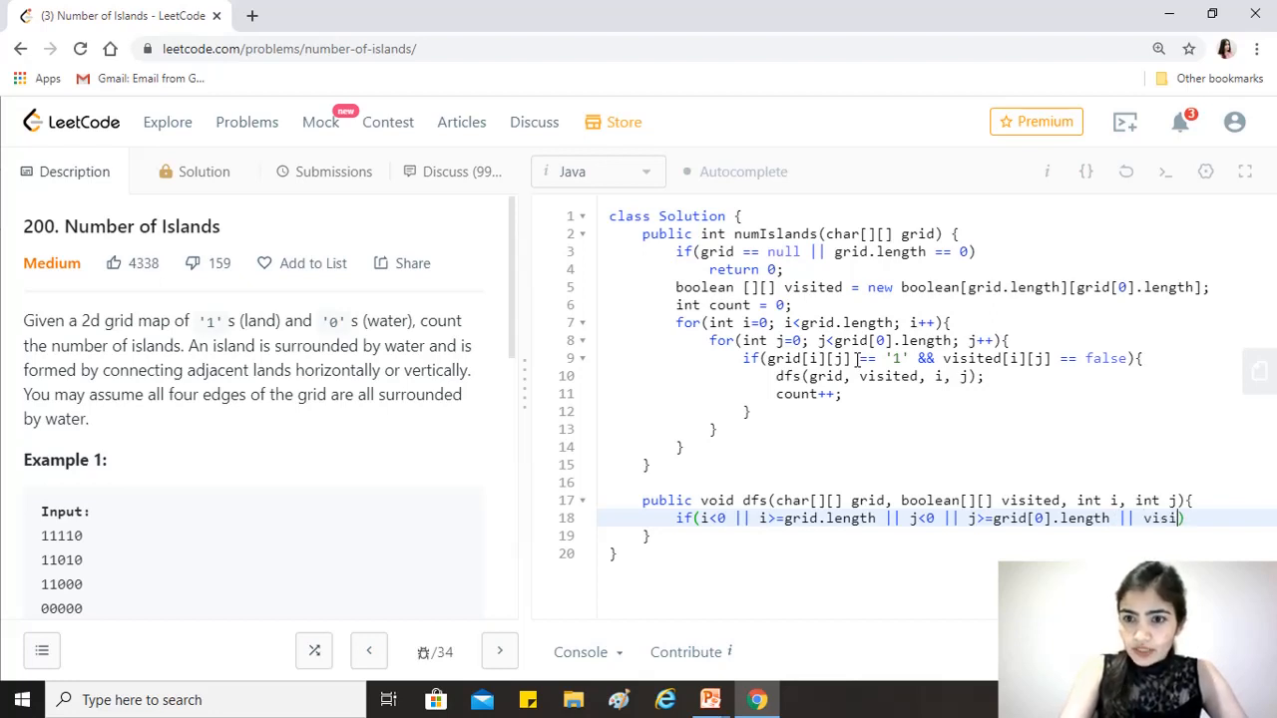
pyautogui.write('ted')
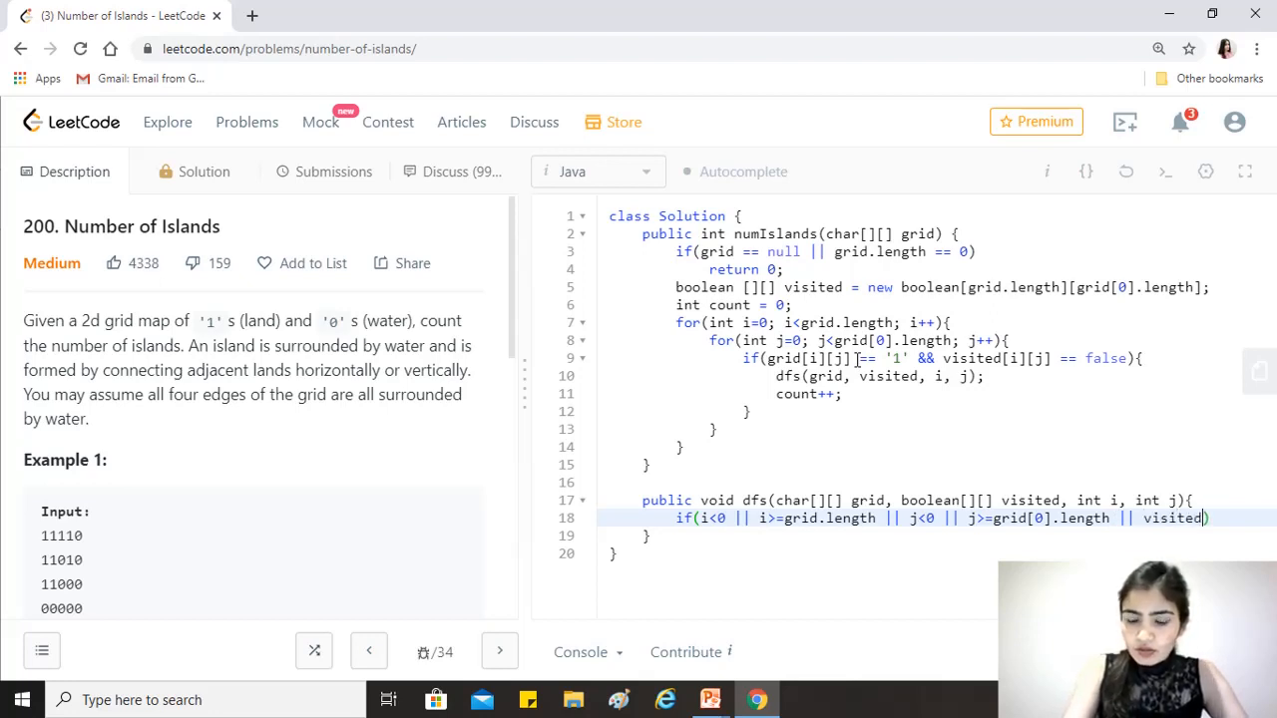
pyautogui.write('[i][j]')
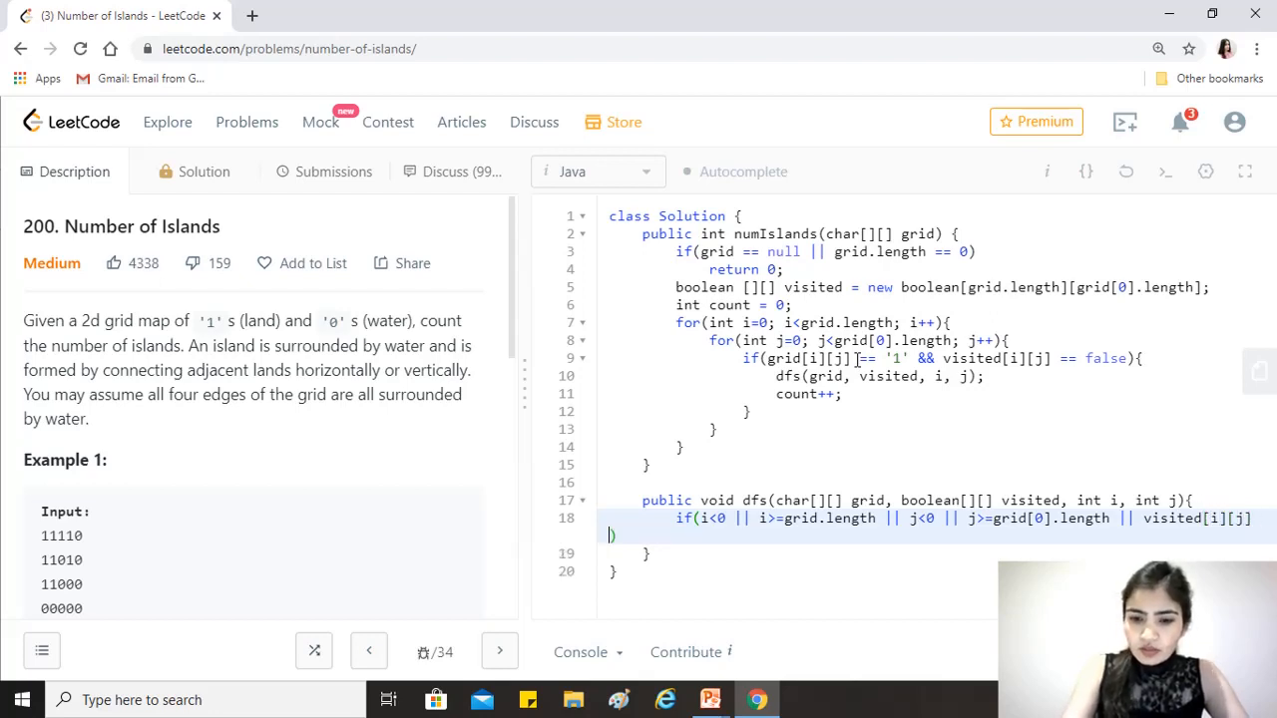
pyautogui.write('== true')
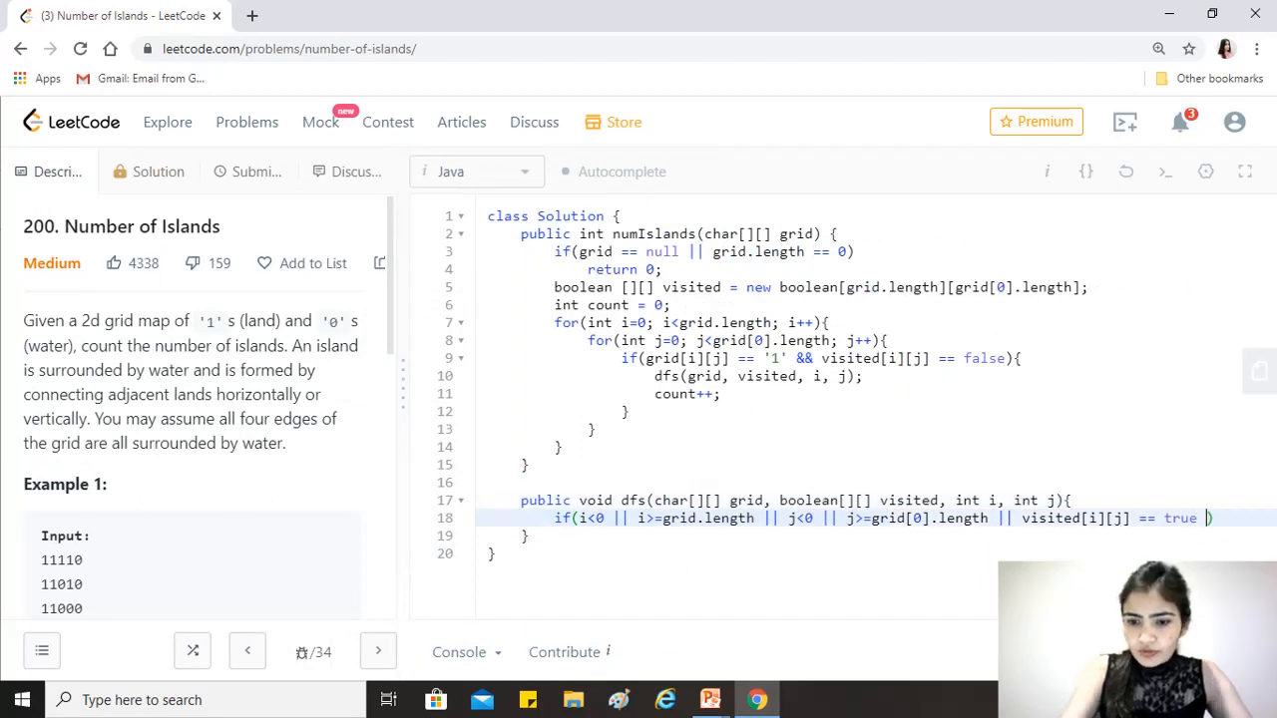
pyautogui.write('||')
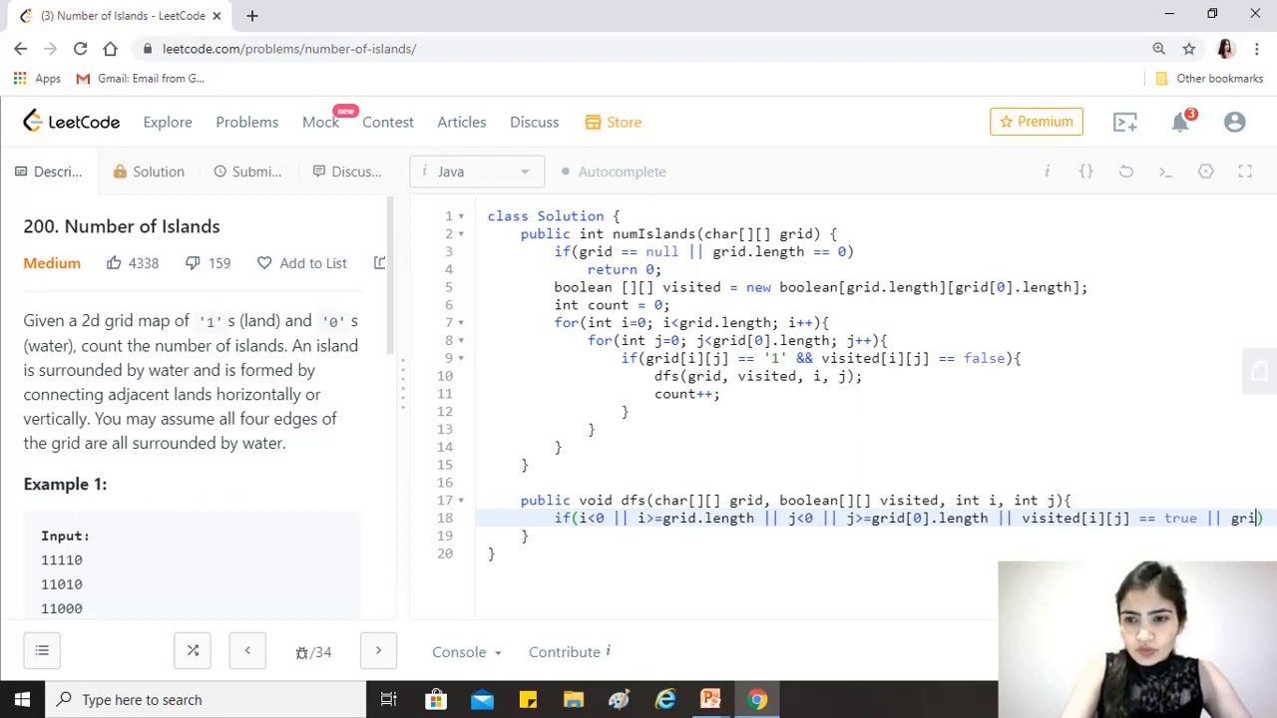
pyautogui.write('grid[i][j] ==')
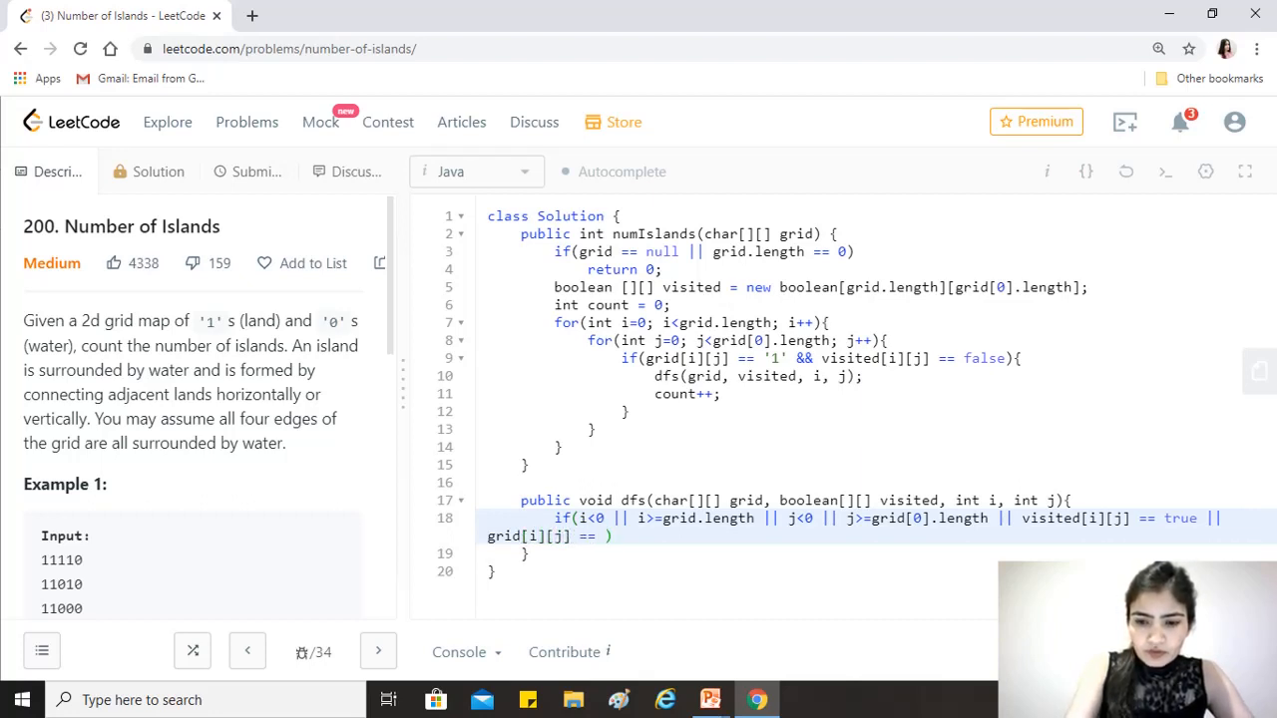
pyautogui.write("'0'")
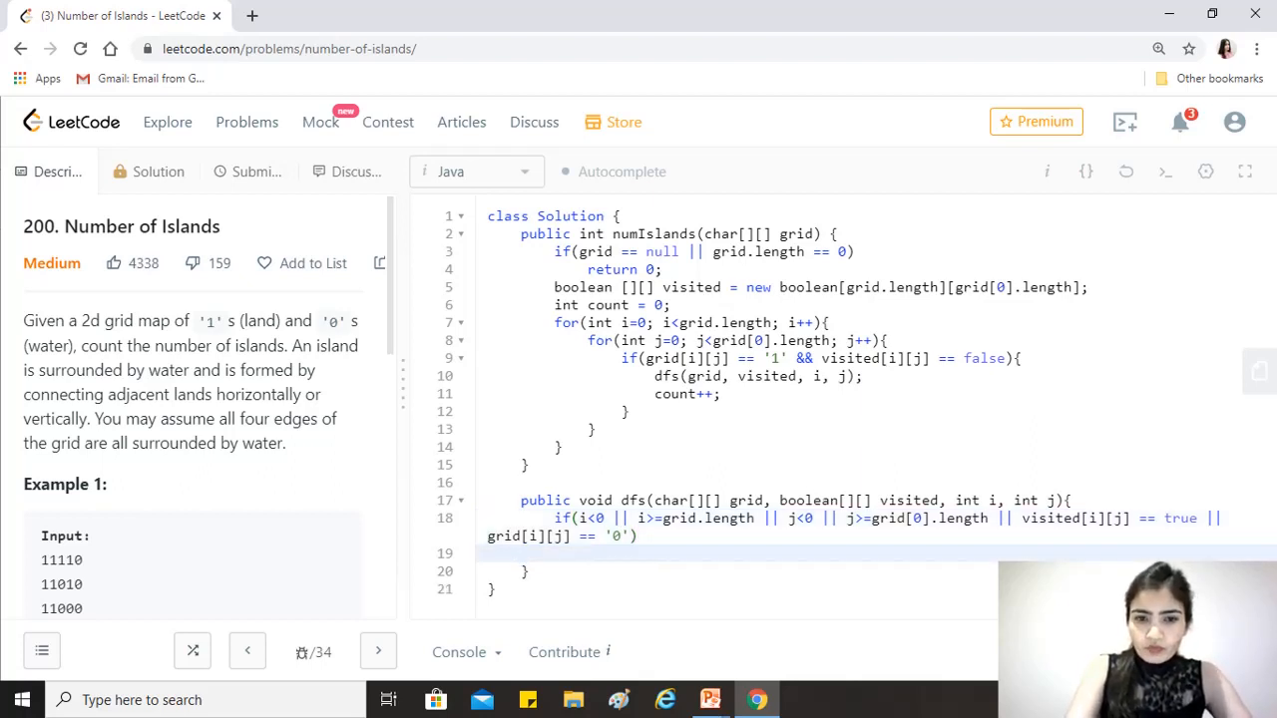
pyautogui.write('return;')
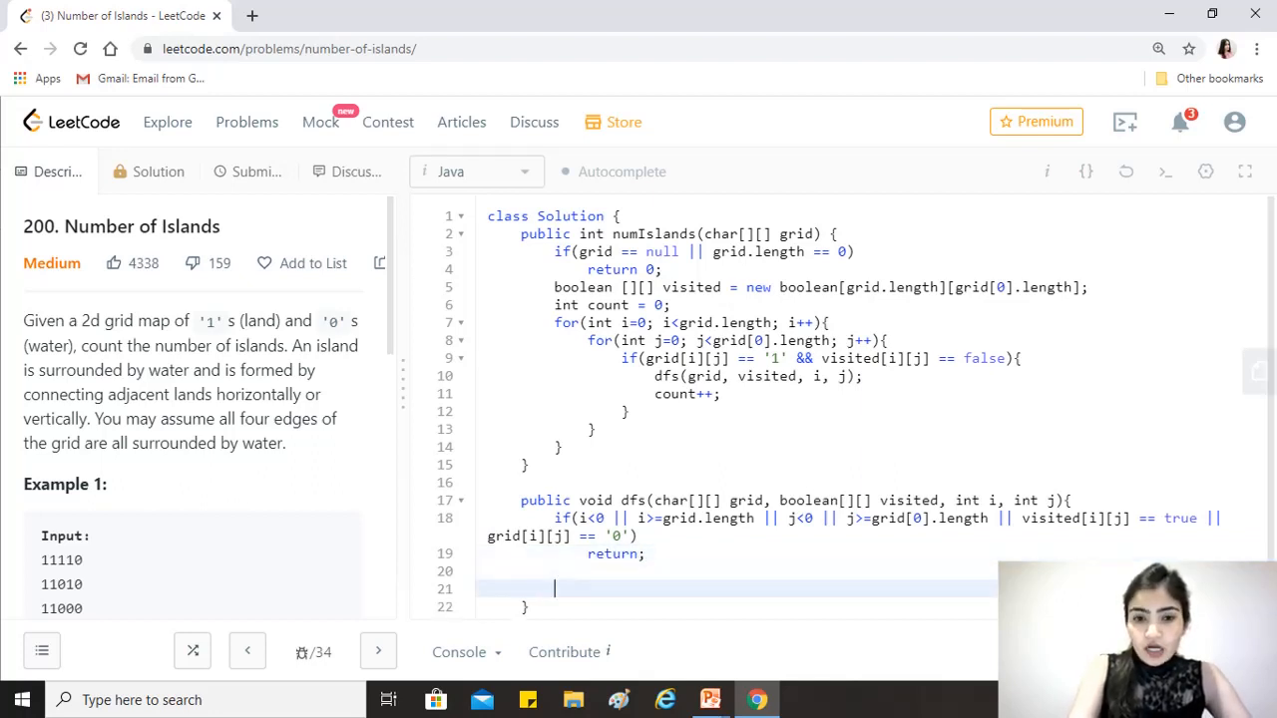
# After the guard, mark the cell with visited[i][j] = true; on its own line
pyautogui.write('vis')
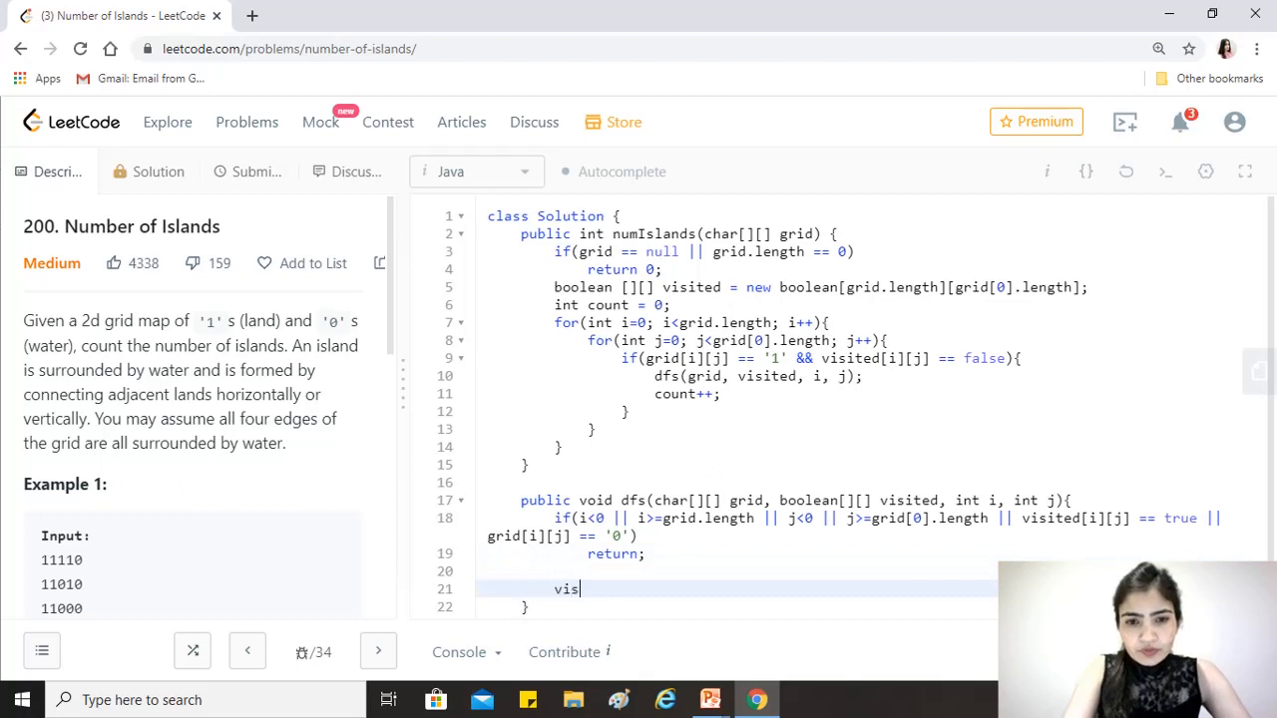
pyautogui.write('ited')
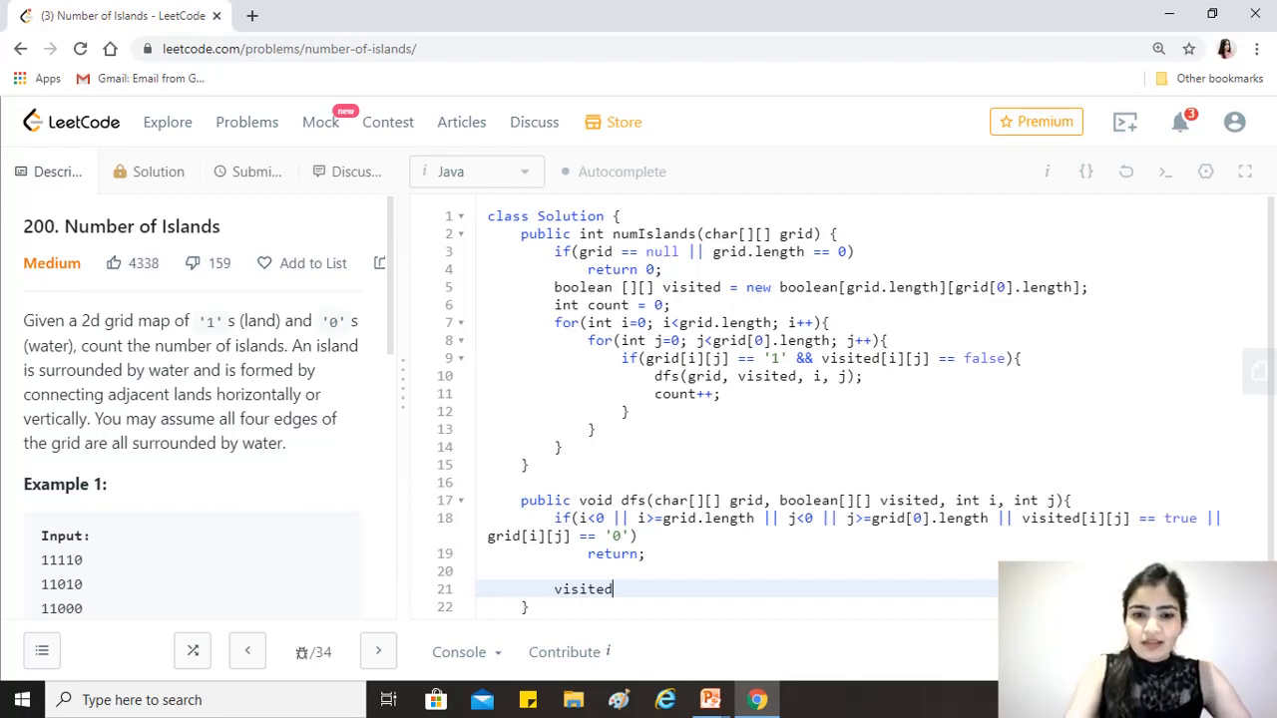
pyautogui.write('[i][]')
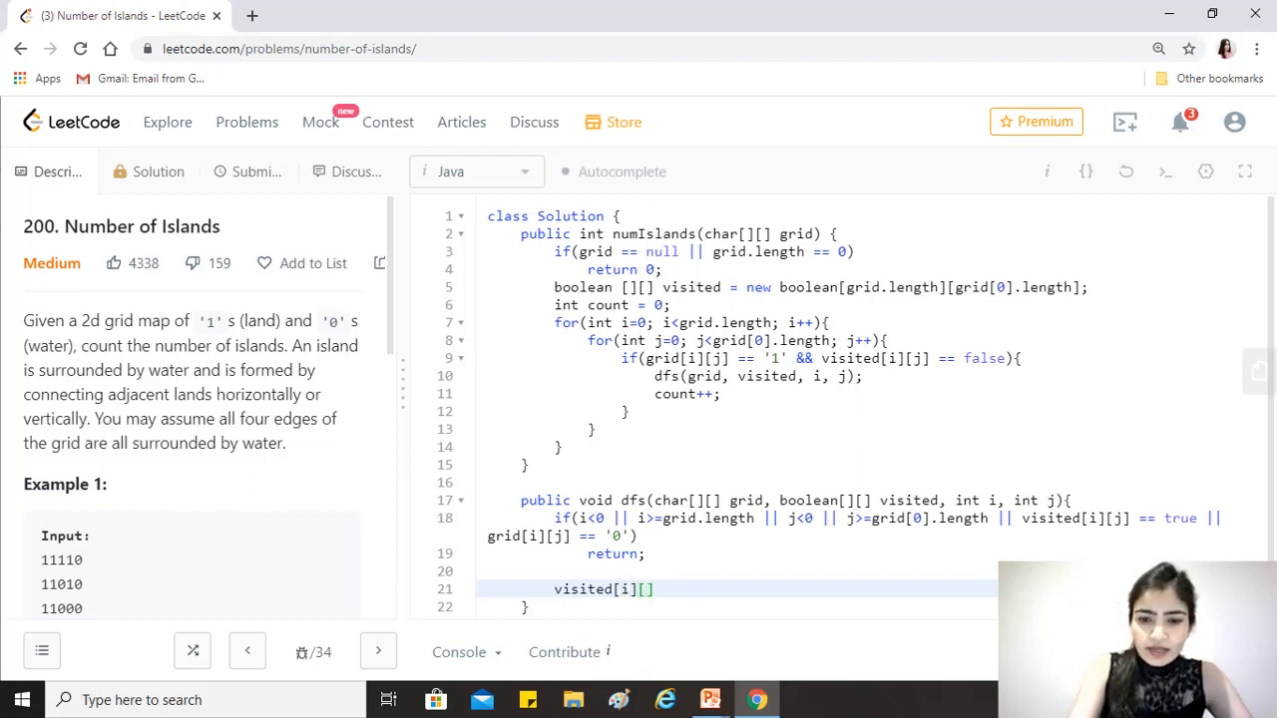
pyautogui.write('j')
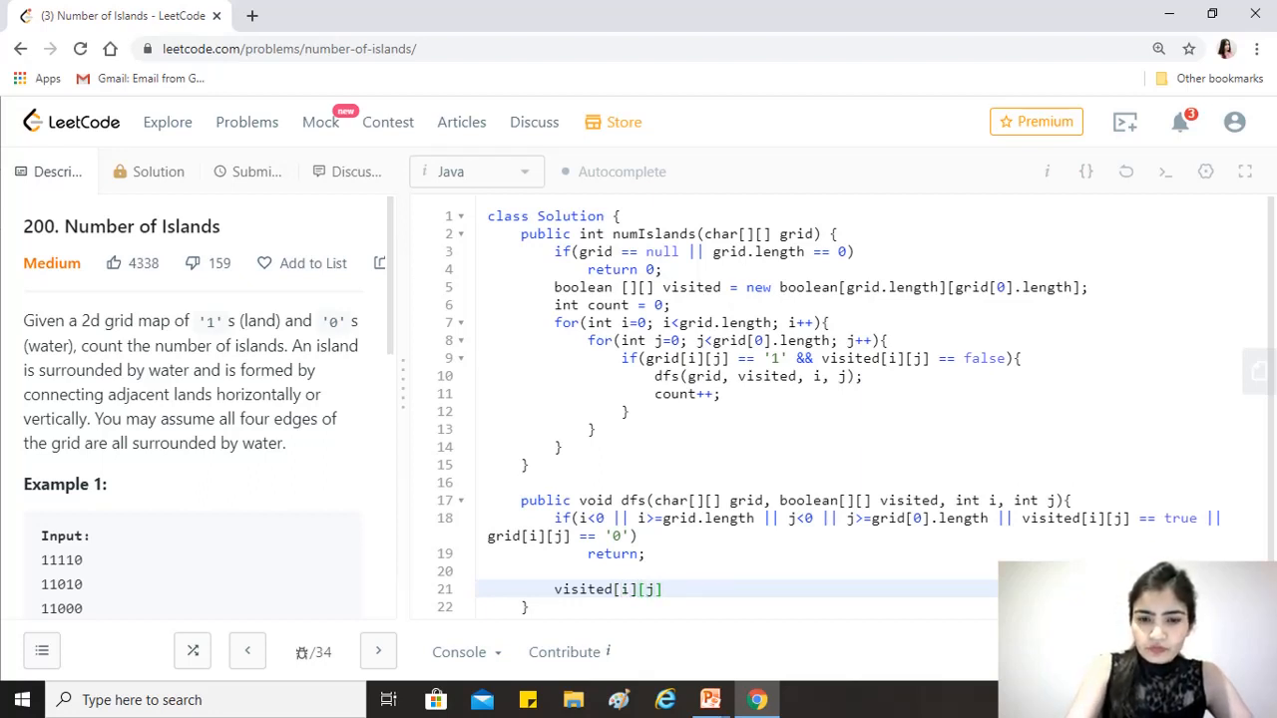
pyautogui.write('=true;')
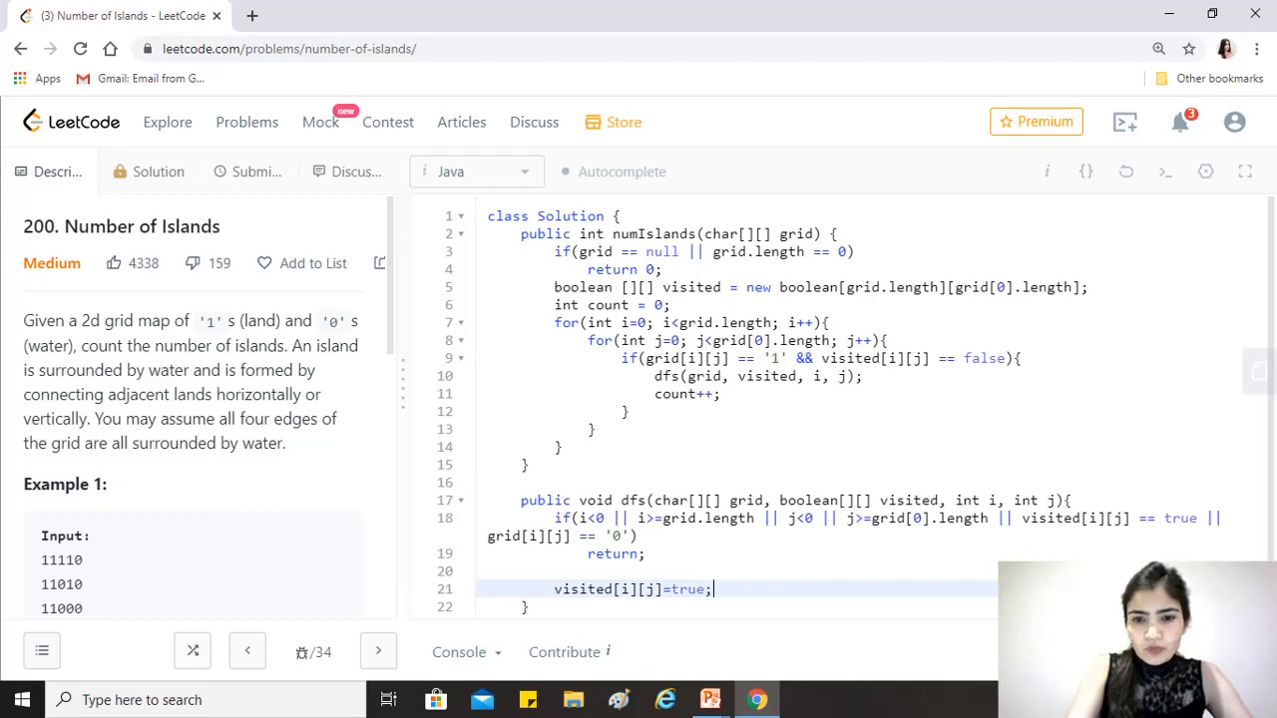
pyautogui.press('enter')
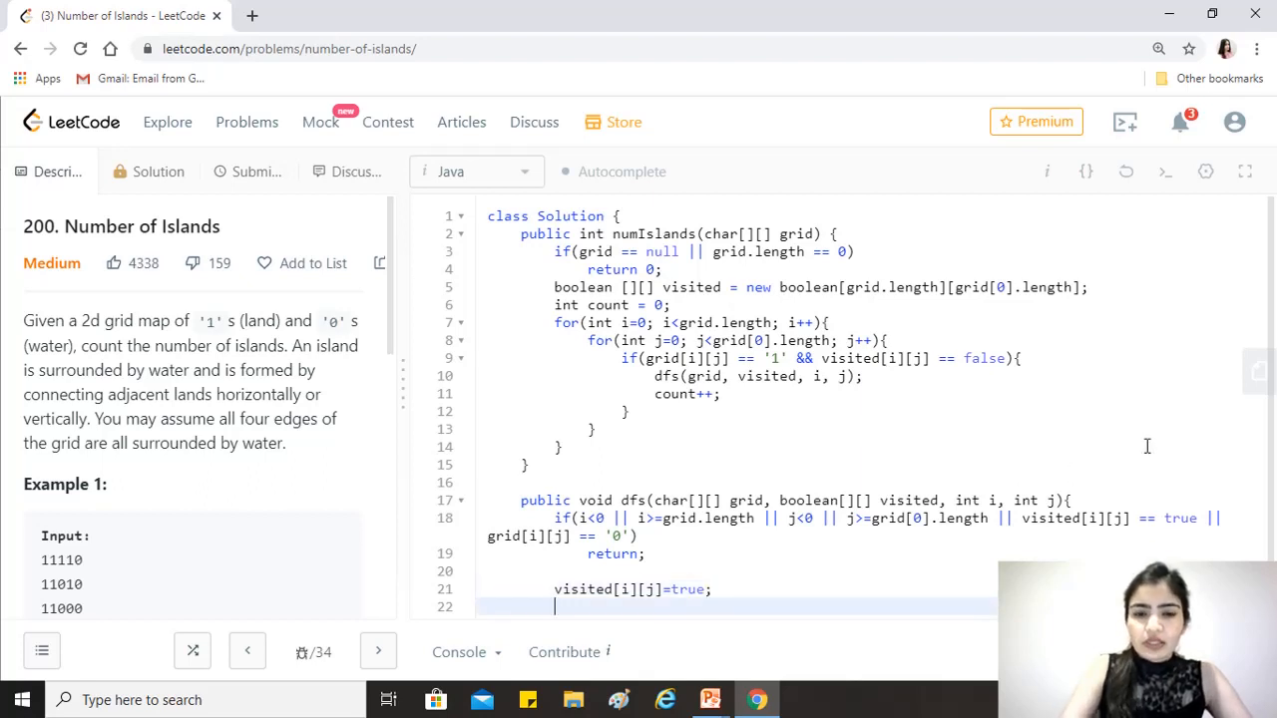
# Write the first recursive call dfs(grid, visited, i, j+1);
pyautogui.scroll(-3)
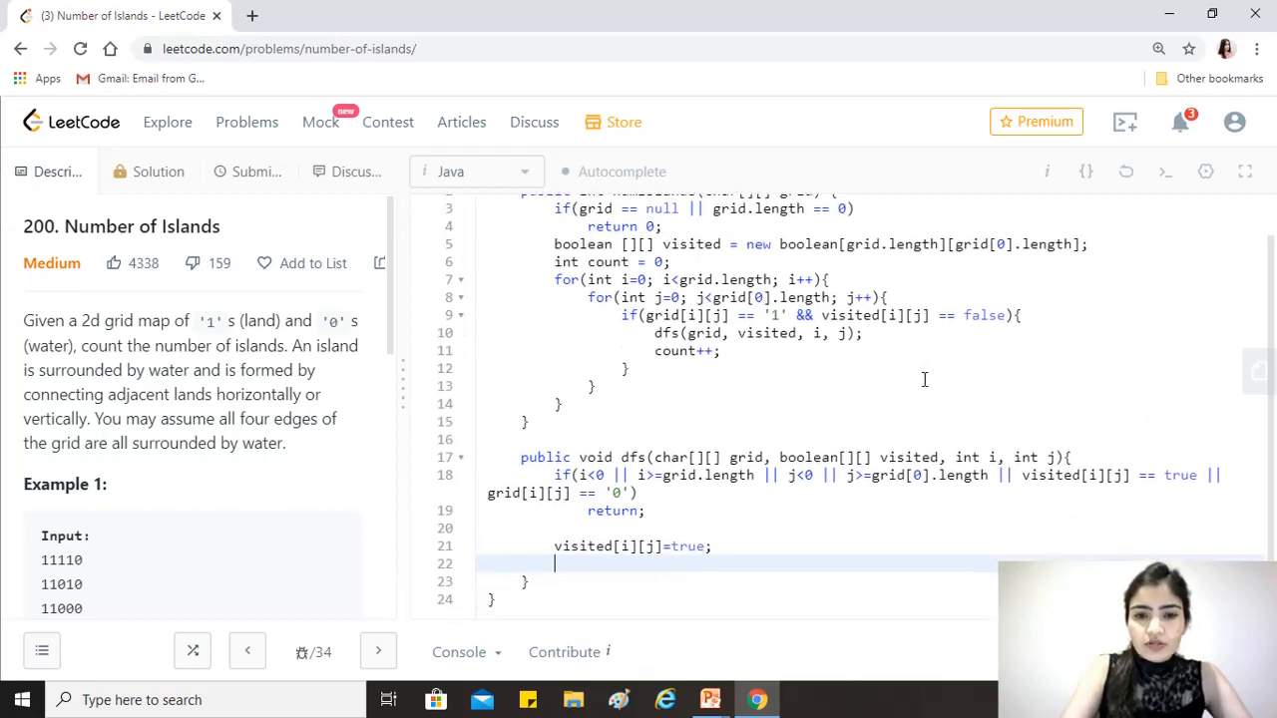
pyautogui.write('d')
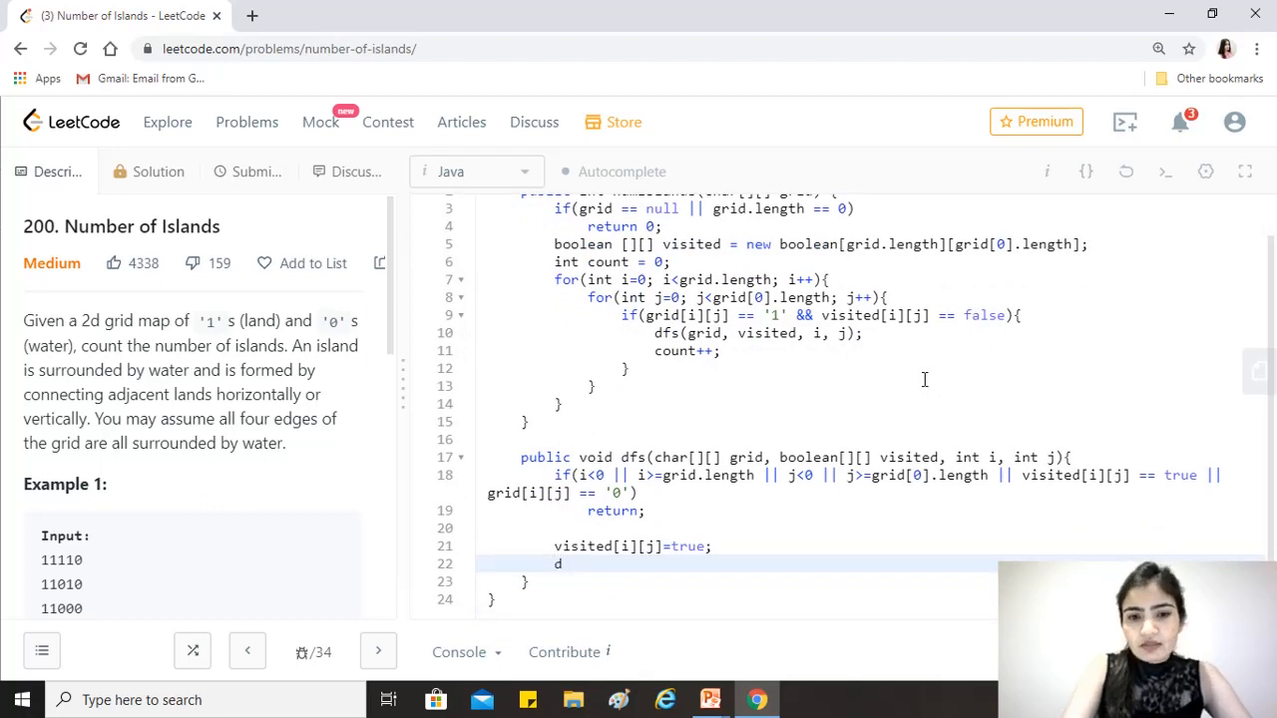
pyautogui.write('fs')
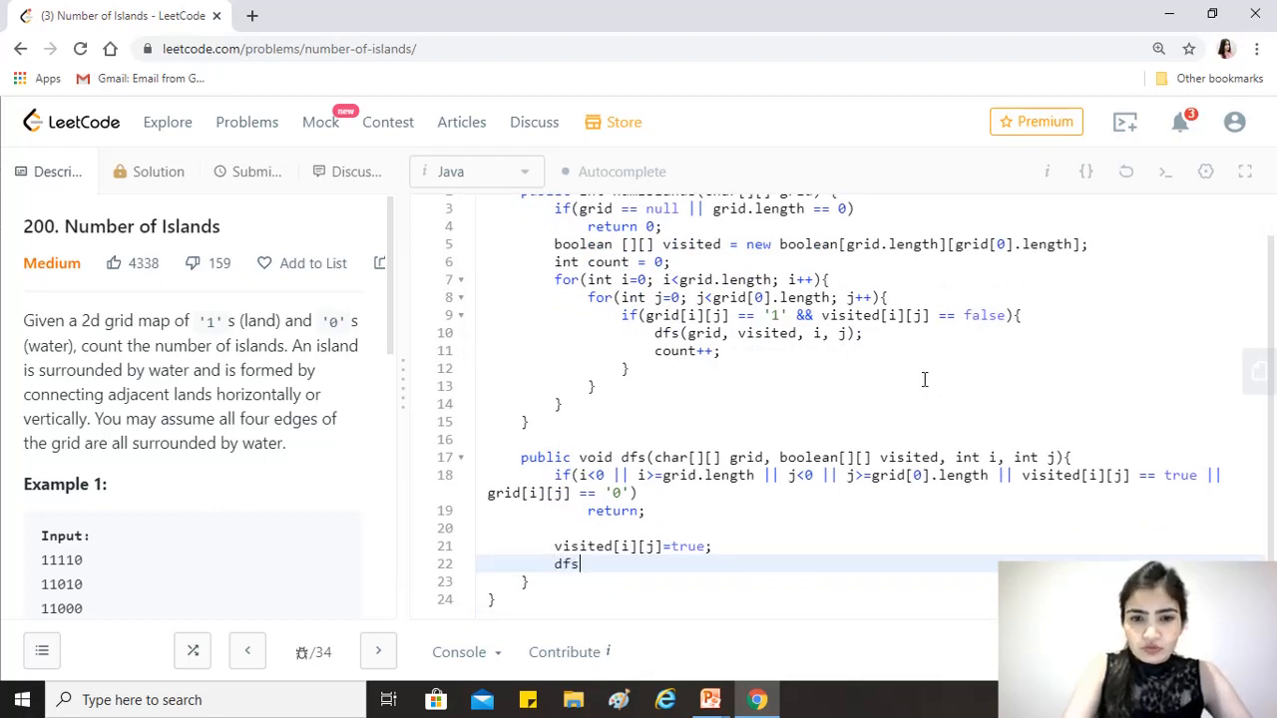
pyautogui.write('(grid')
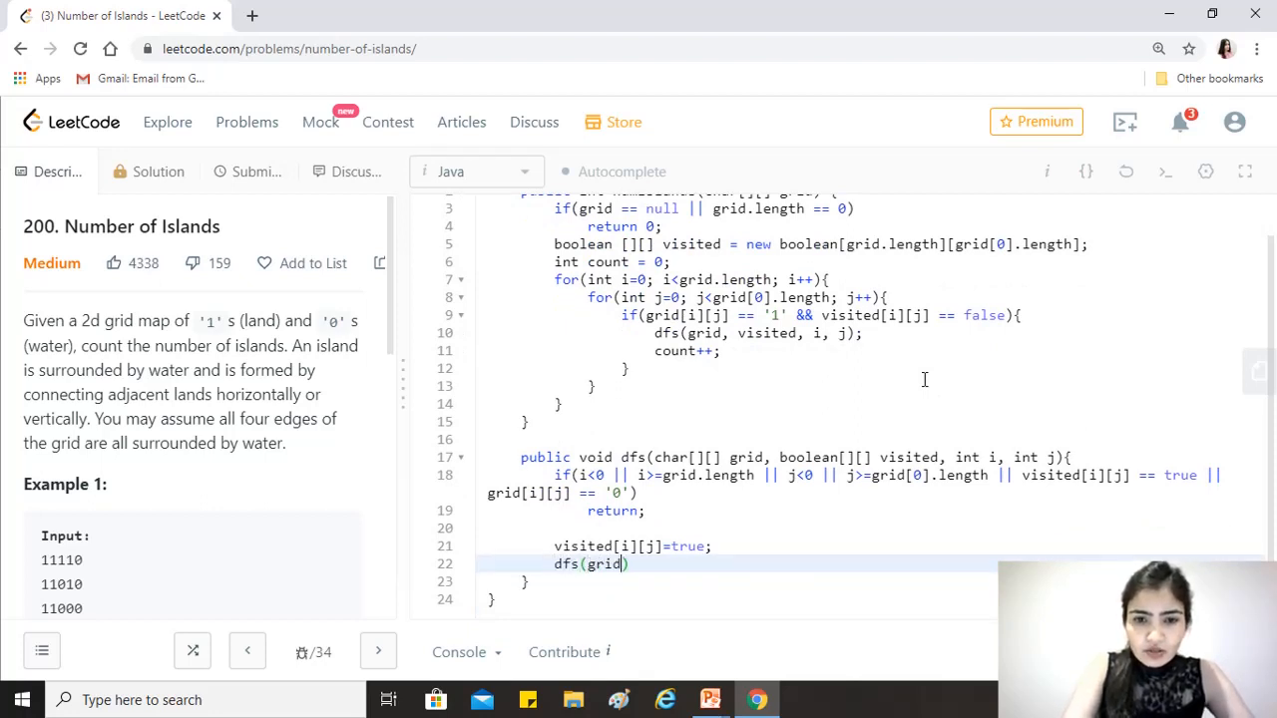
pyautogui.write(', visiter')
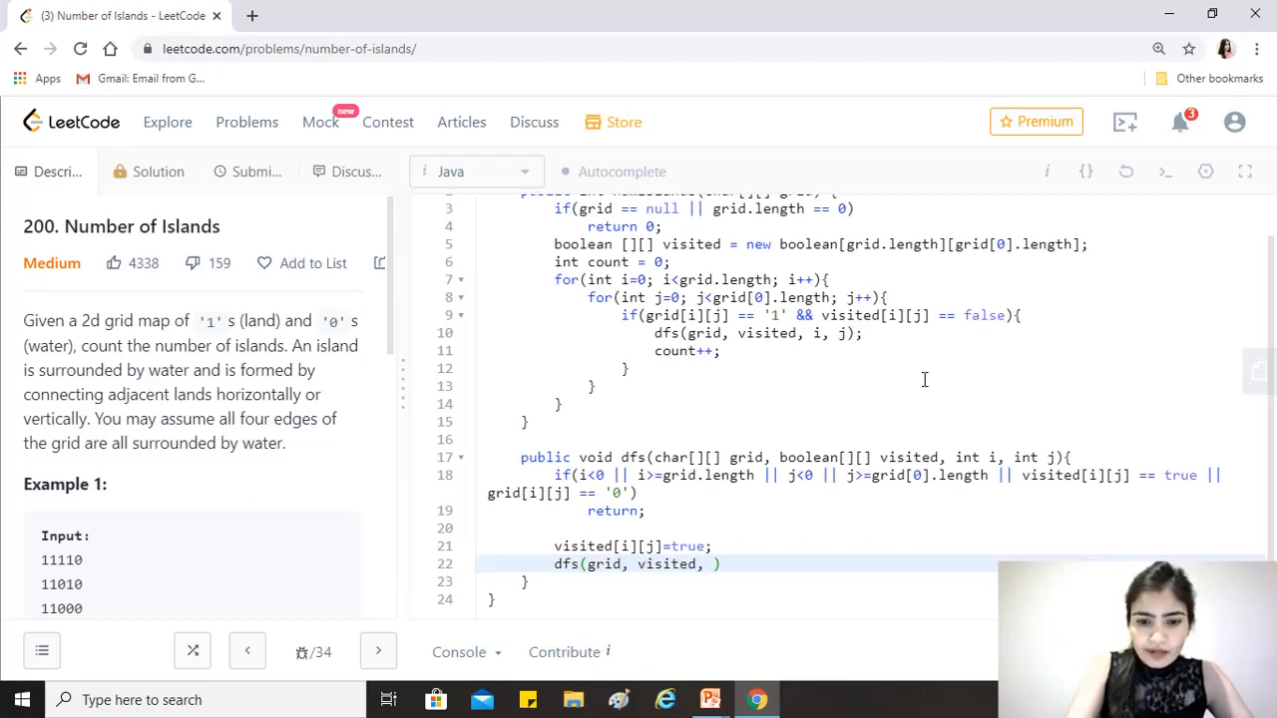
pyautogui.write('i,')
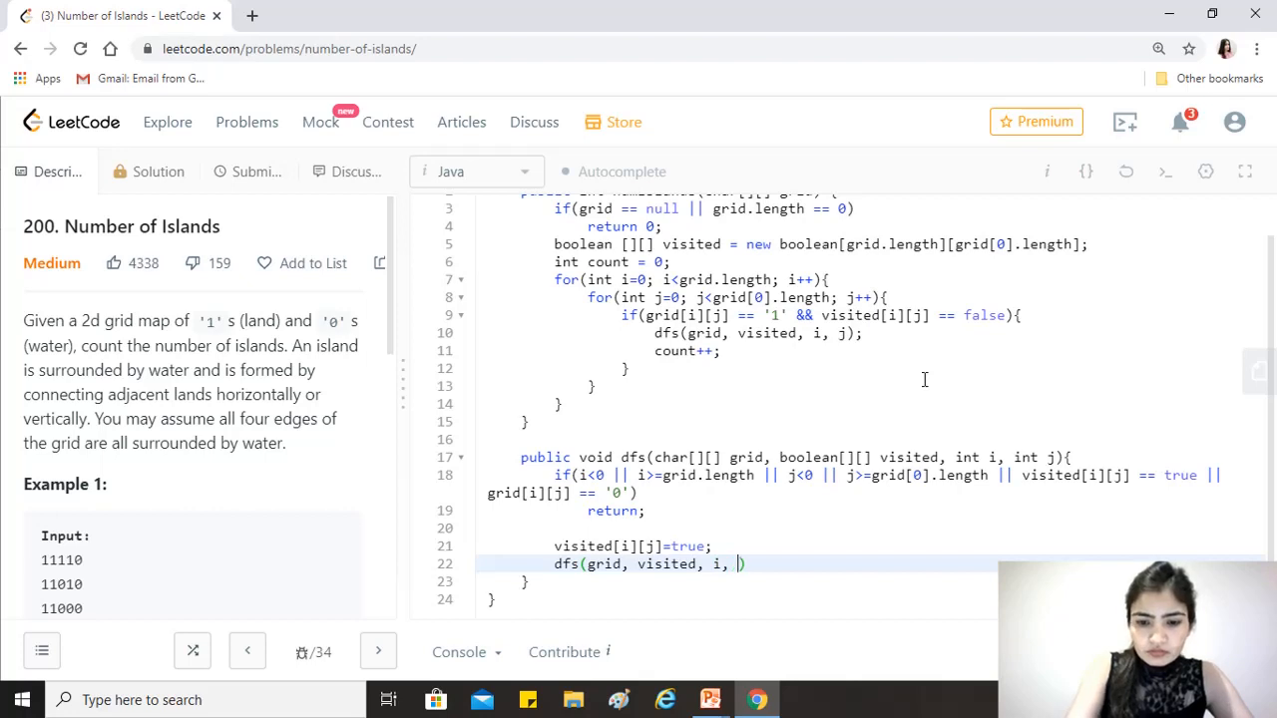
pyautogui.write('+1')
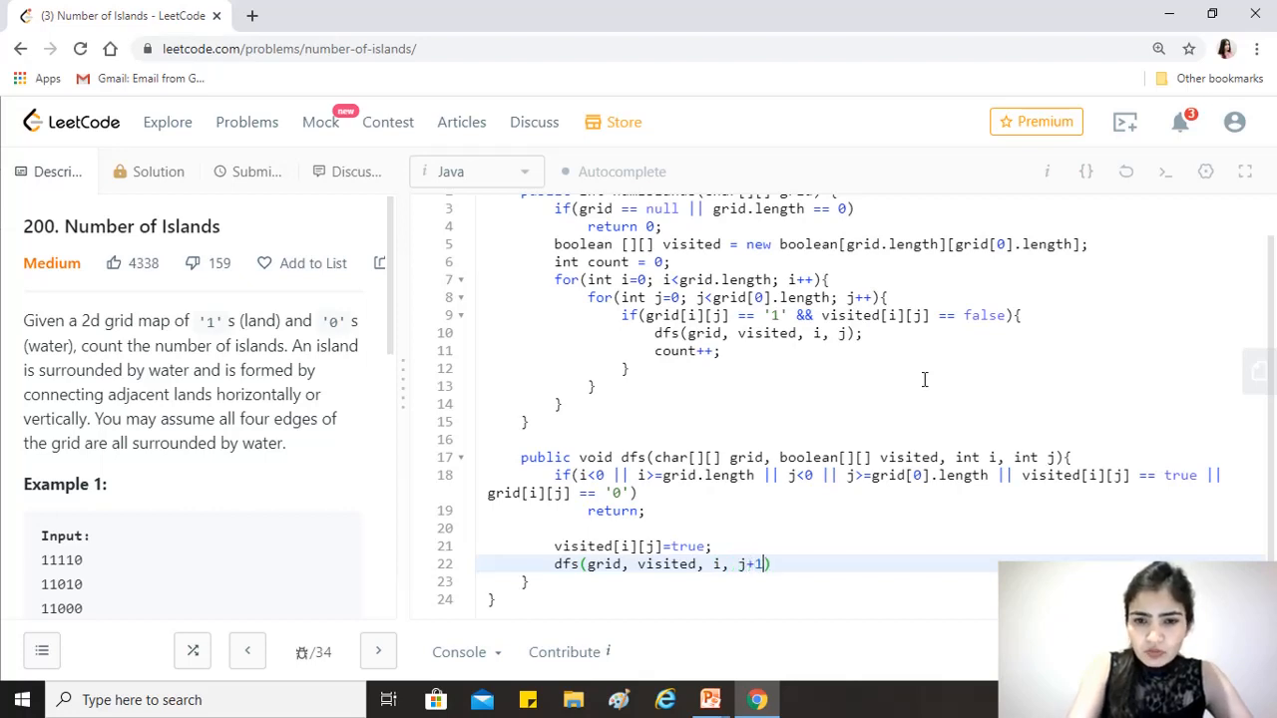
pyautogui.write(');')
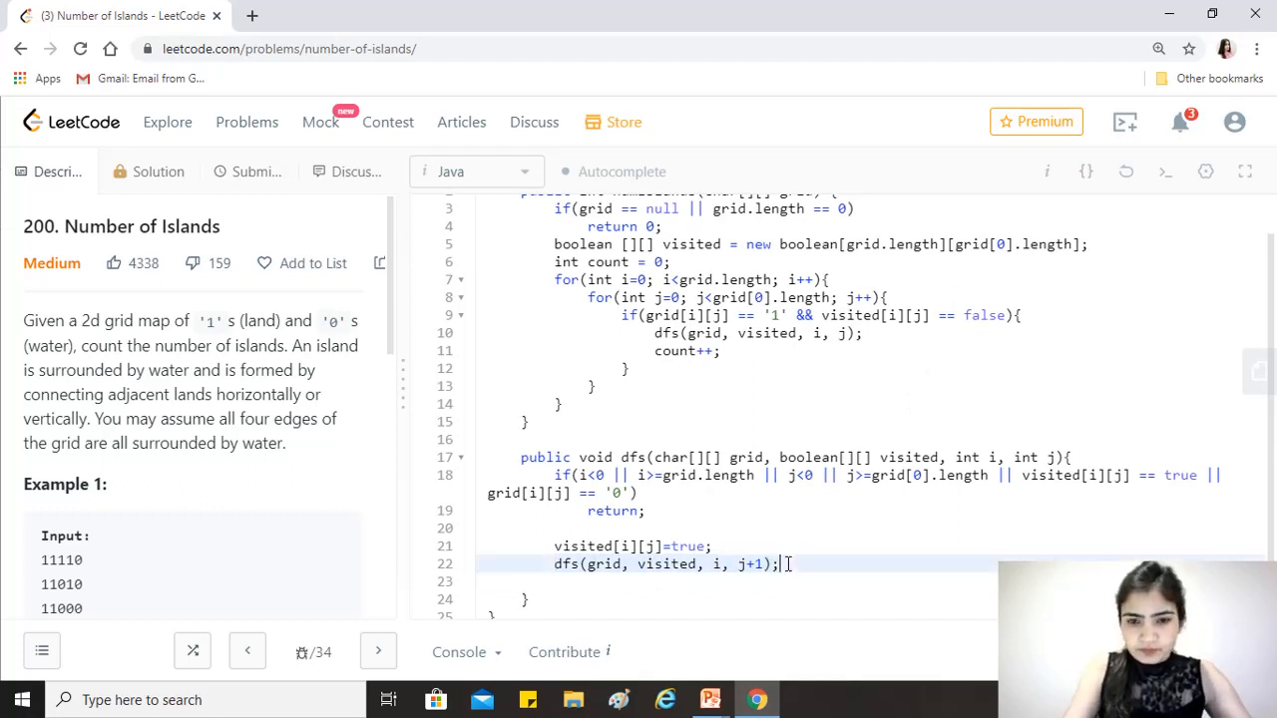
# Duplicate the call and edit copies to recurse on (i+1, j) and (i, j-1) neighbours
pyautogui.write('dfs(grid, visited, i, j+1);')
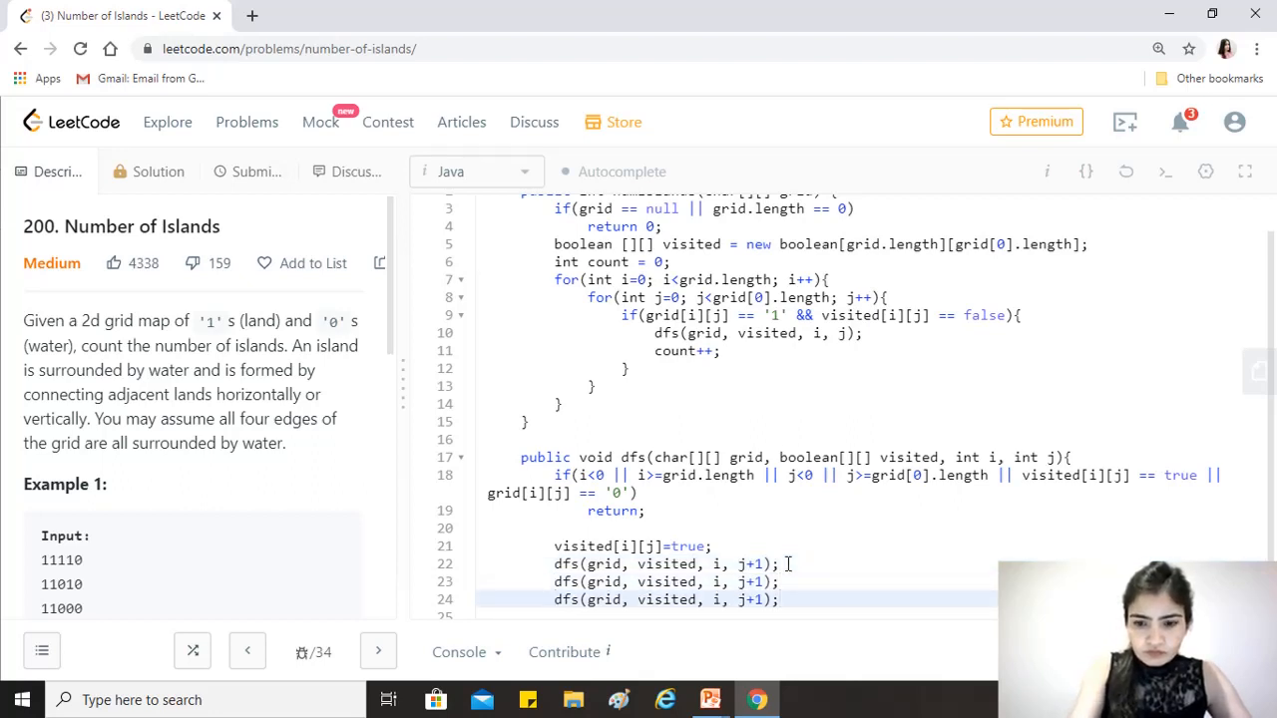
pyautogui.write('dfs(grid, visited, i, j+1);')
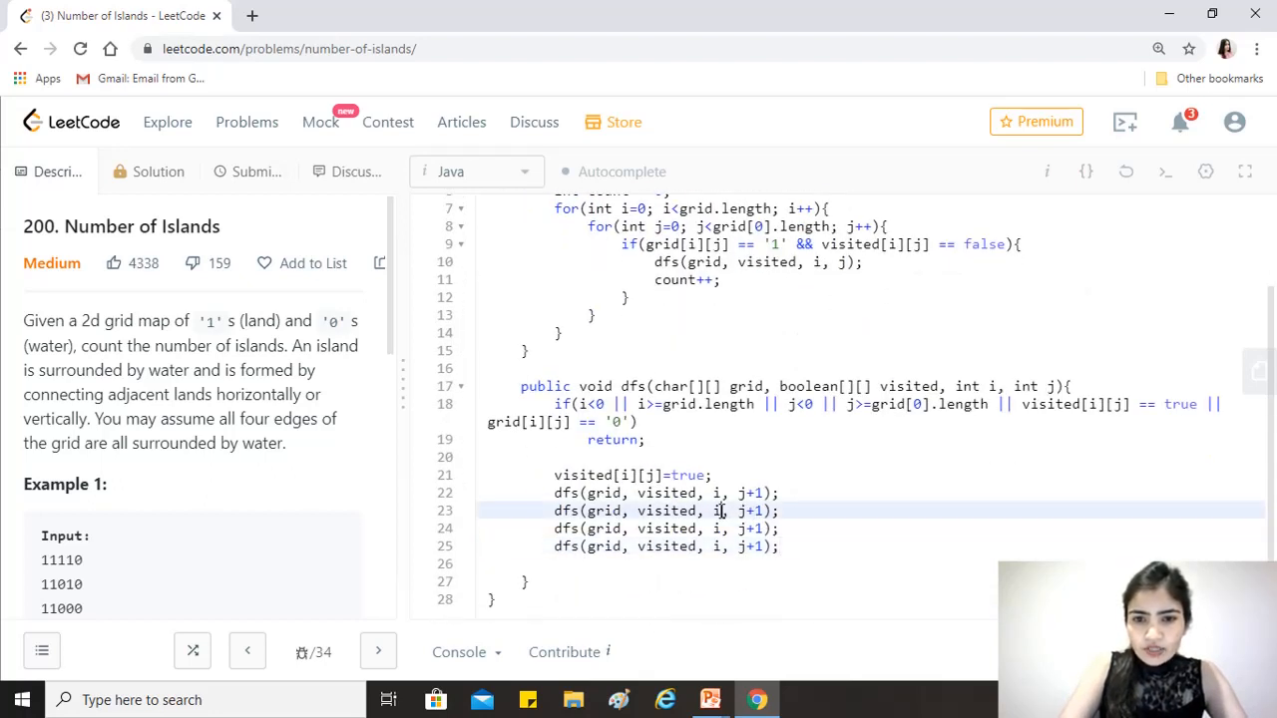
pyautogui.write('i+1')
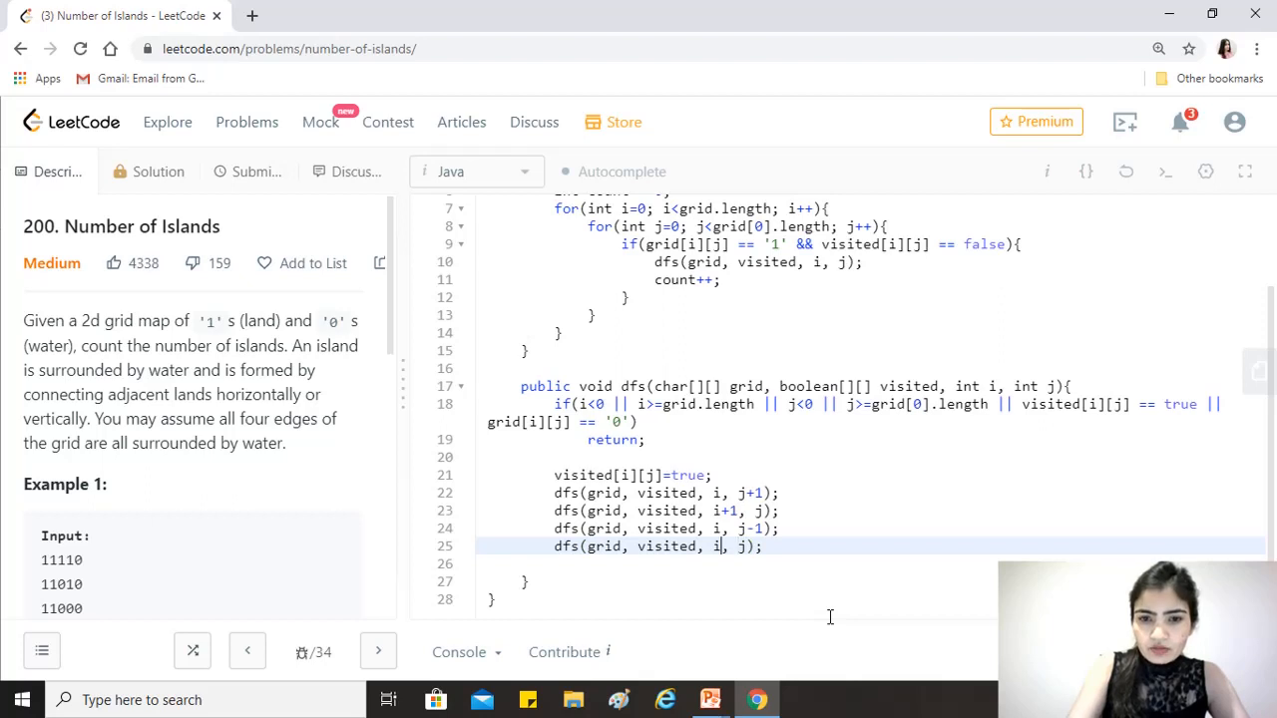
pyautogui.write('-1')
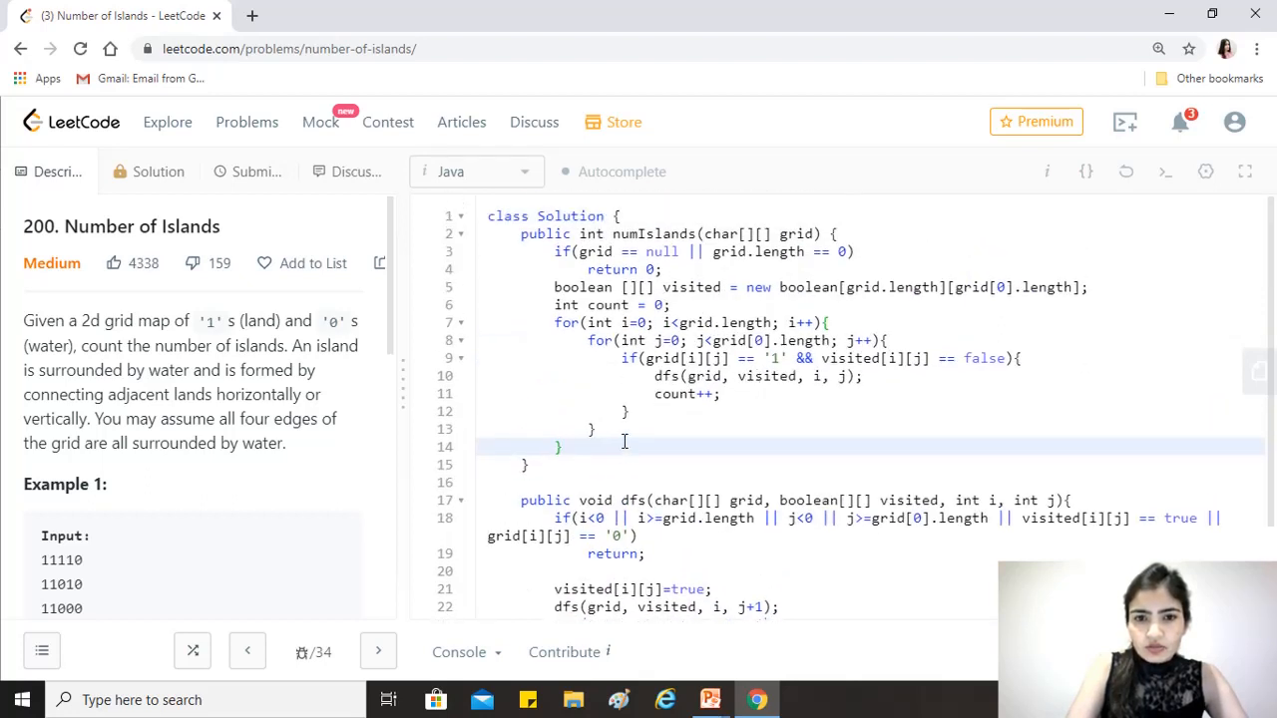
# Add 'return count;' after the loops so numIslands returns the island count
pyautogui.write('r')
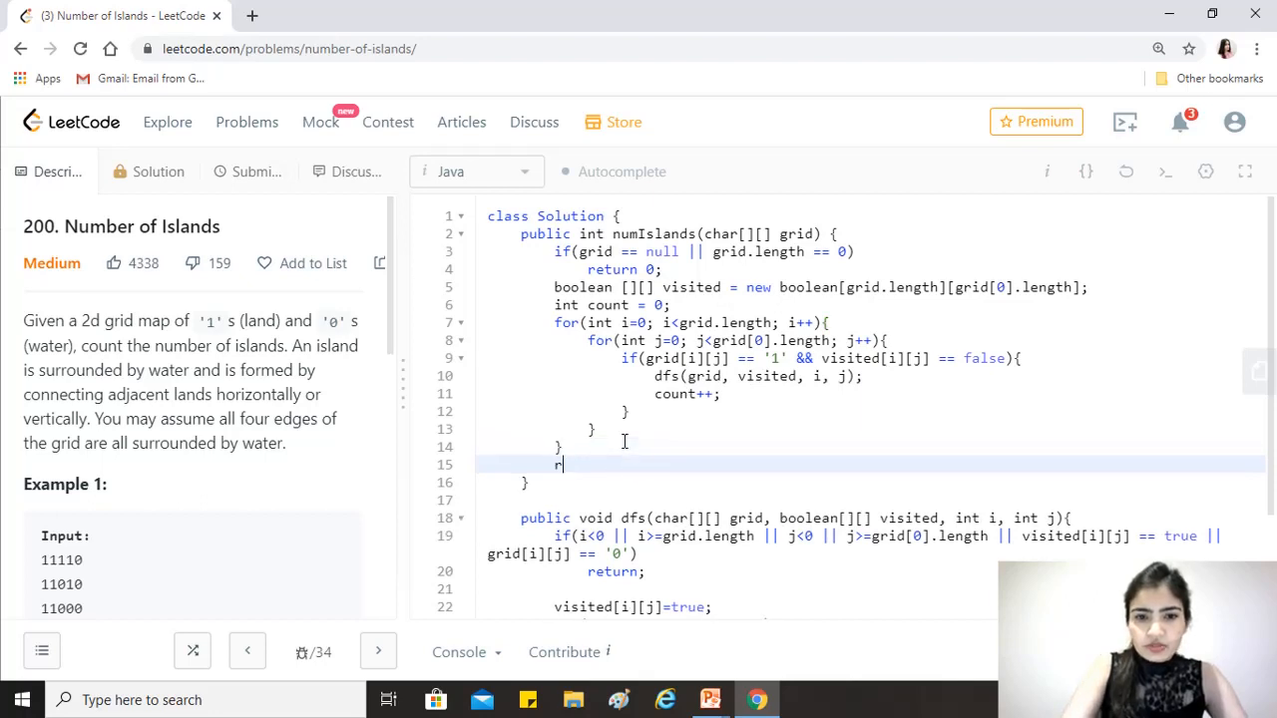
pyautogui.write('eturn coun')
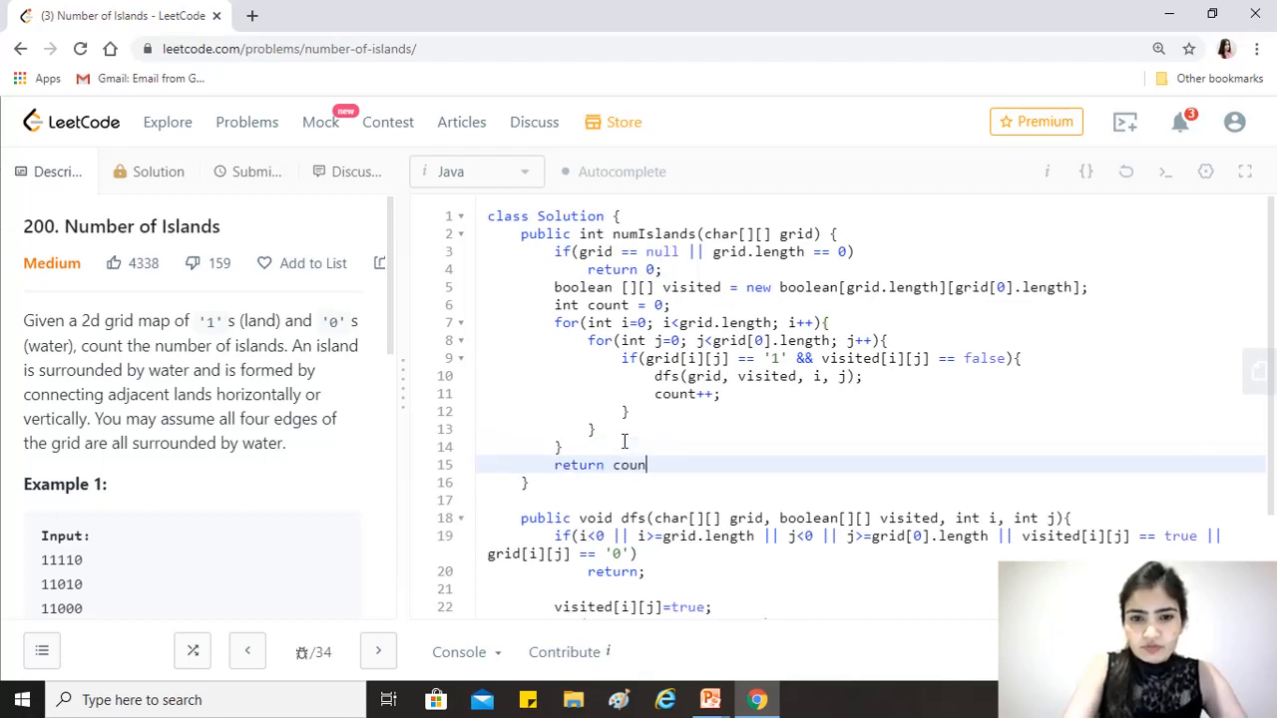
pyautogui.write('t;')
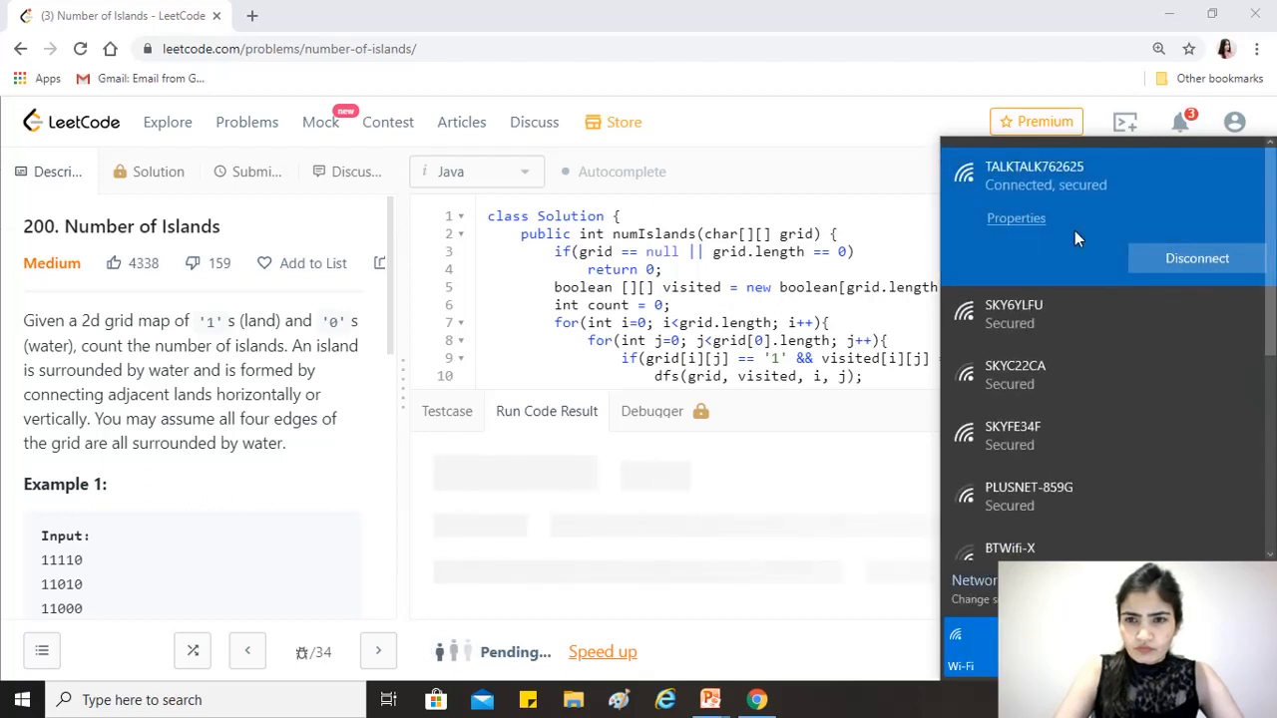
pyautogui.moveTo(1197, 259)
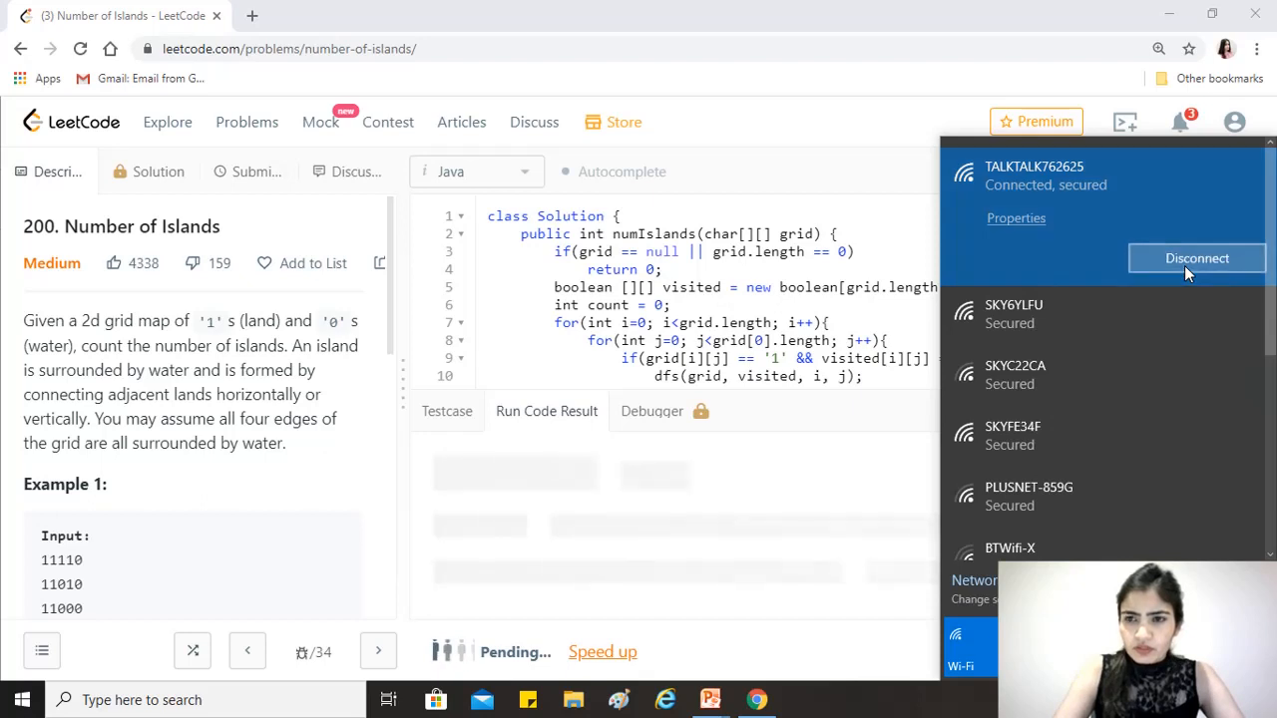
# Disconnect from the current TALKTALK Wi-Fi network in the taskbar flyout
pyautogui.click(1197, 260)
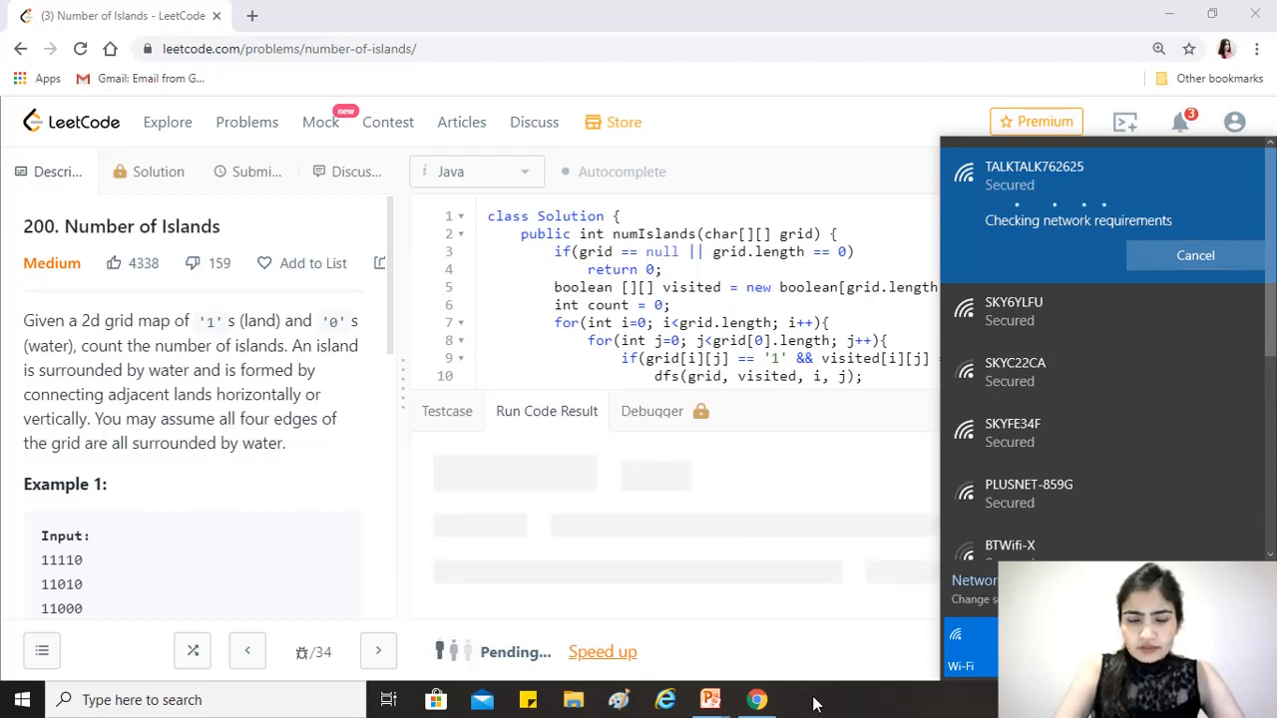
pyautogui.moveTo(834, 705)
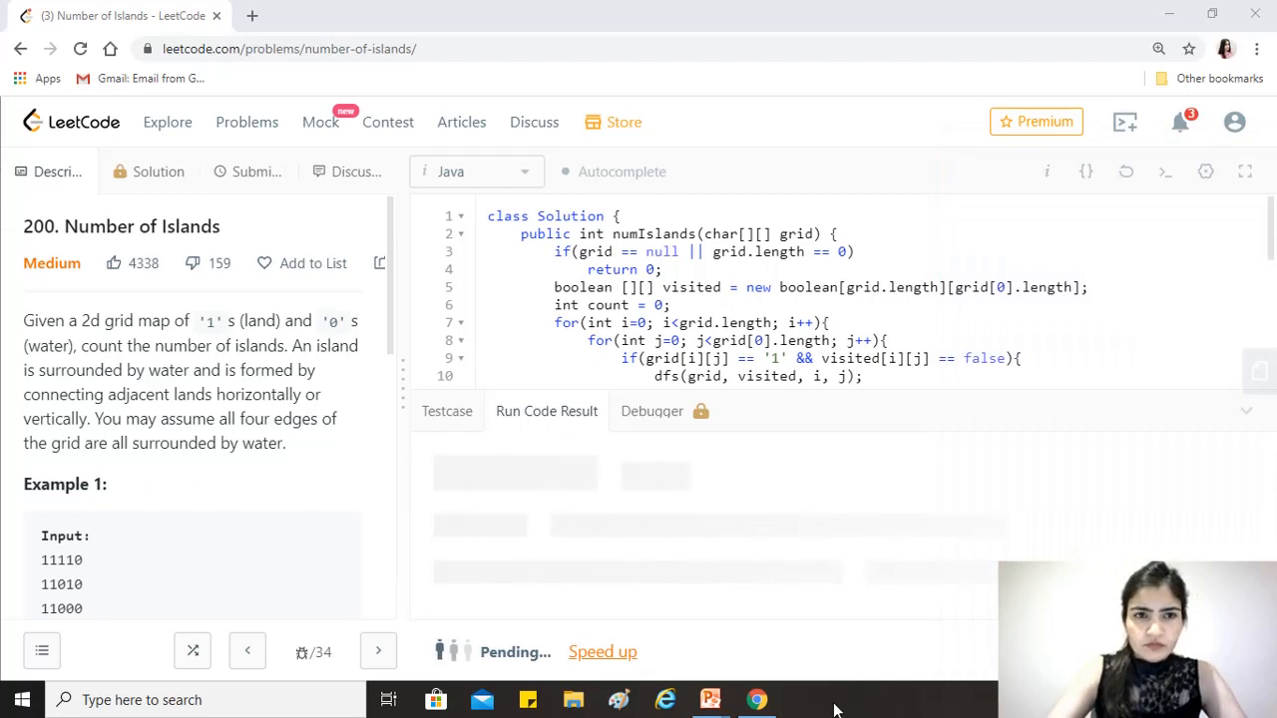
pyautogui.moveTo(789, 602)
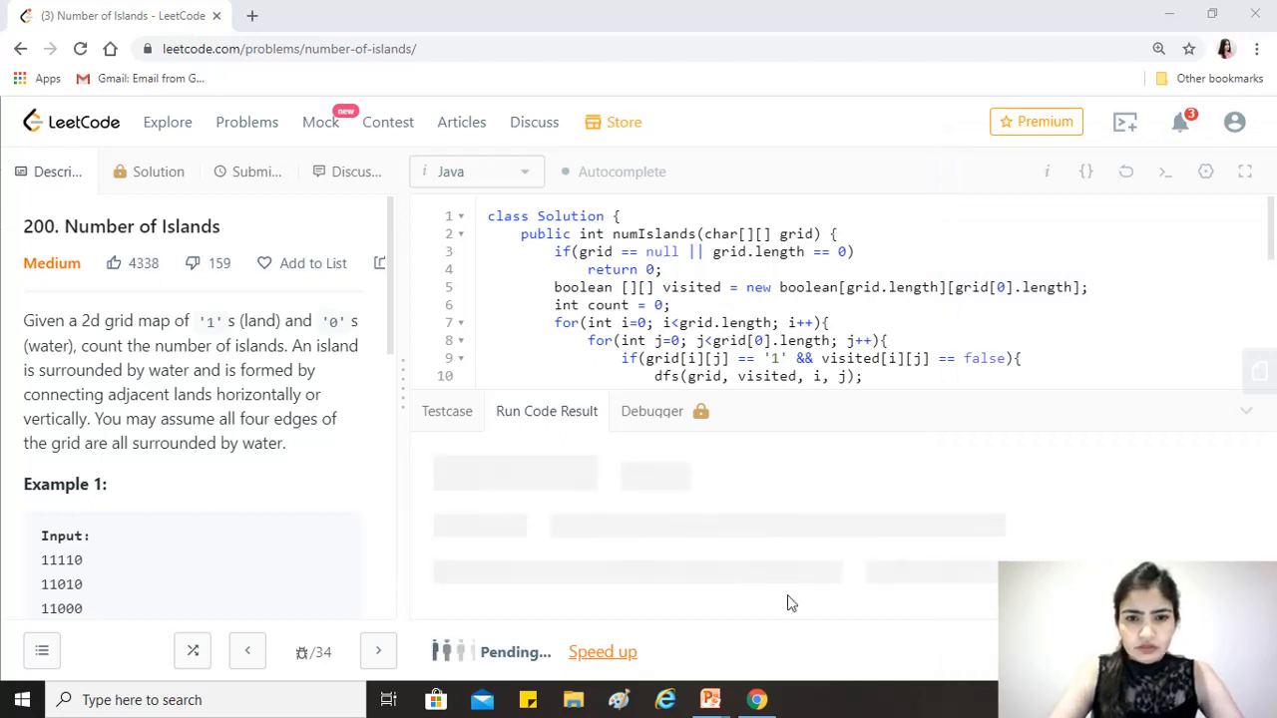
pyautogui.moveTo(638, 48)
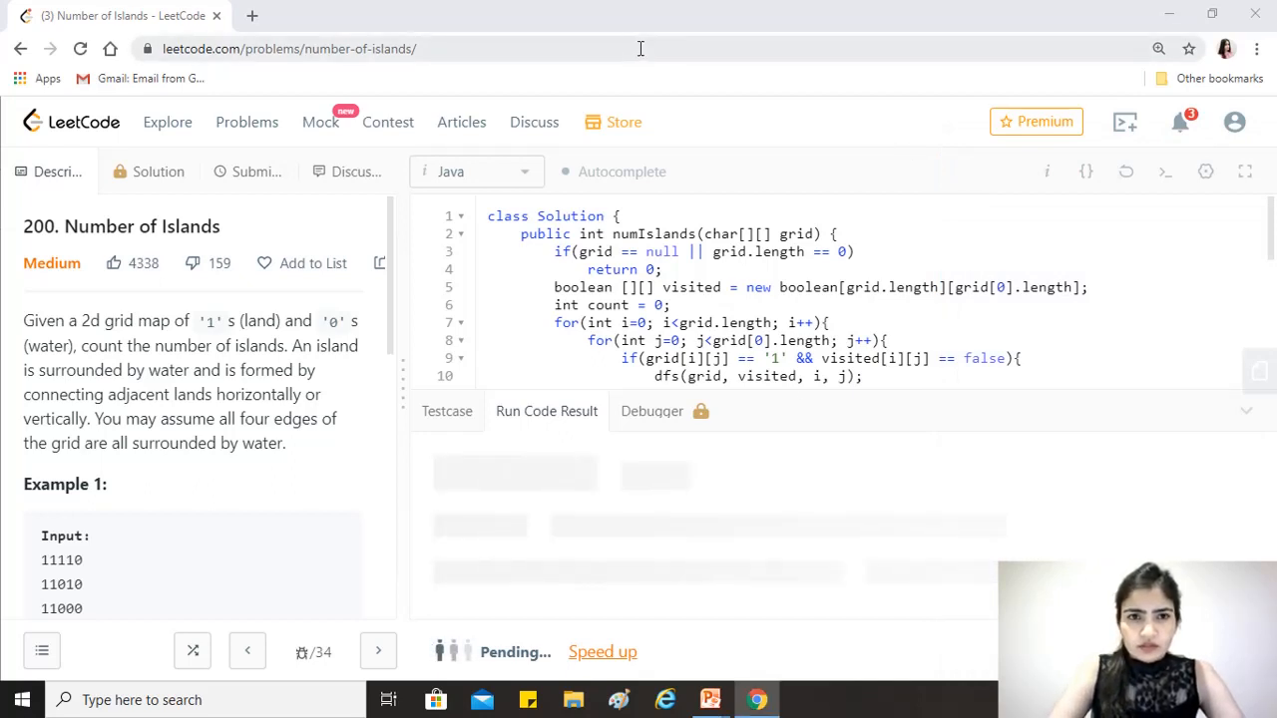
# Reload the problem page for an Accepted run with output 1, then view Submissions
pyautogui.click(289, 48)
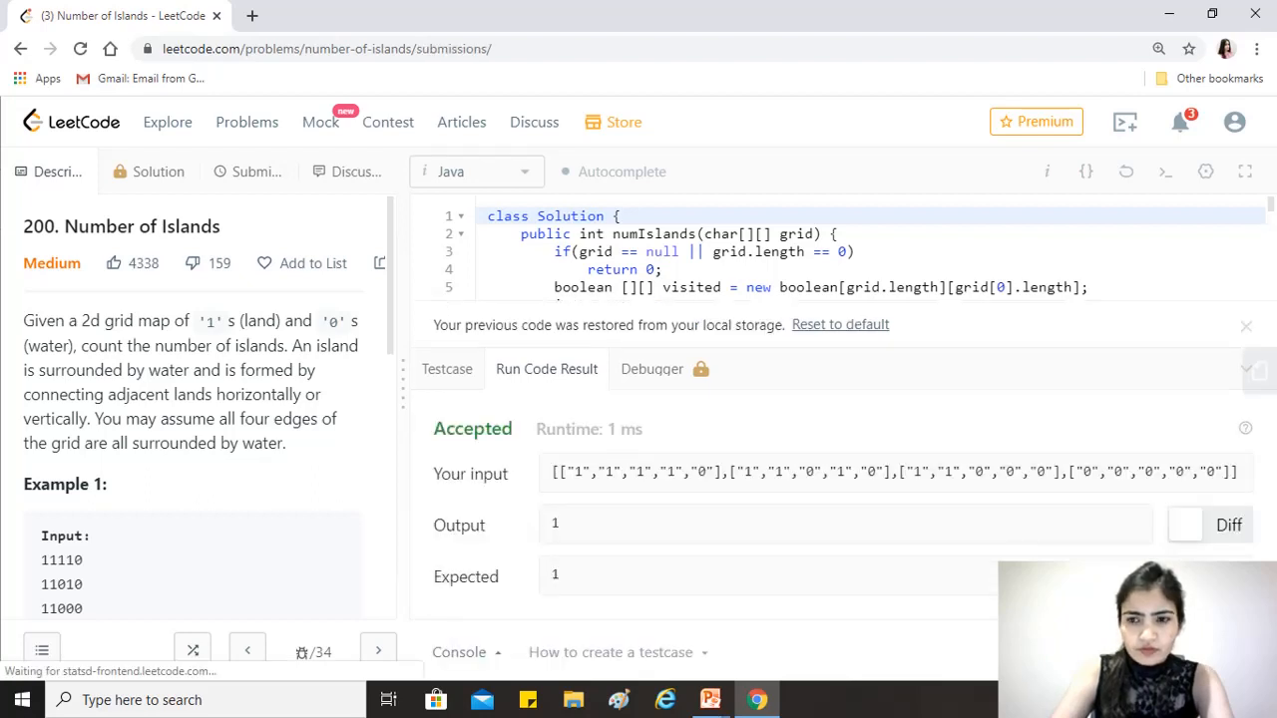
pyautogui.click(256, 172)
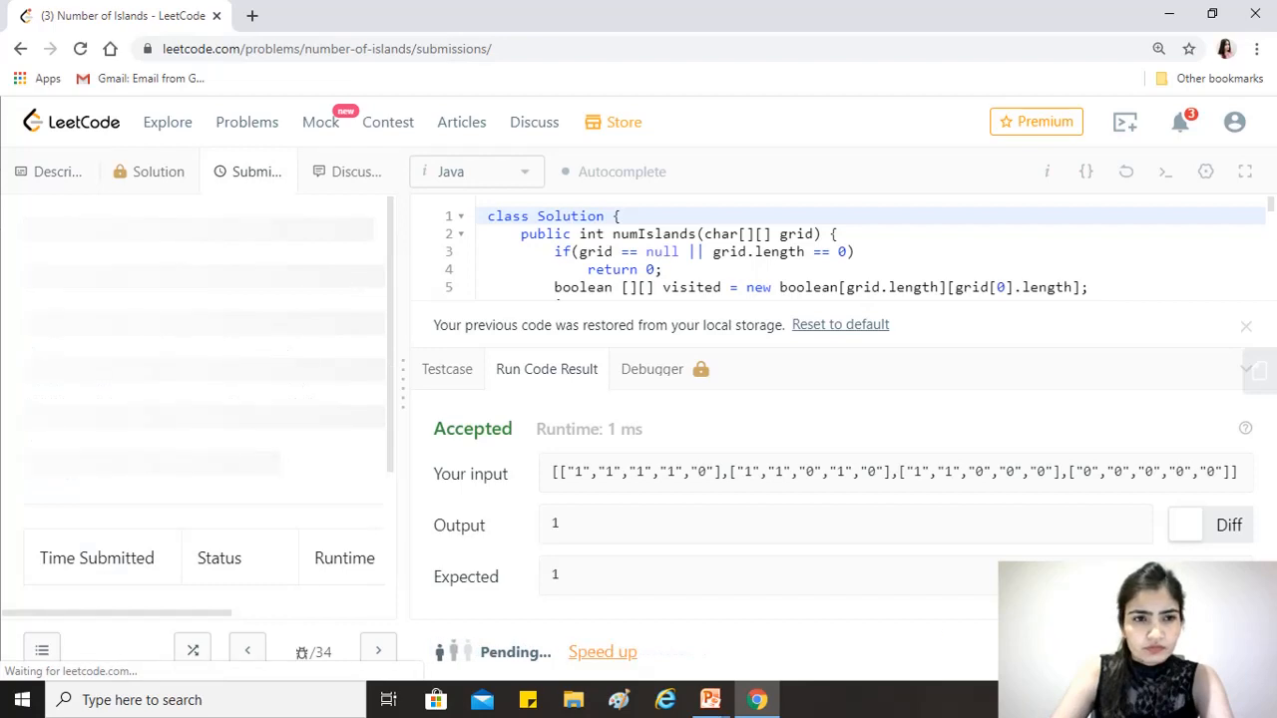